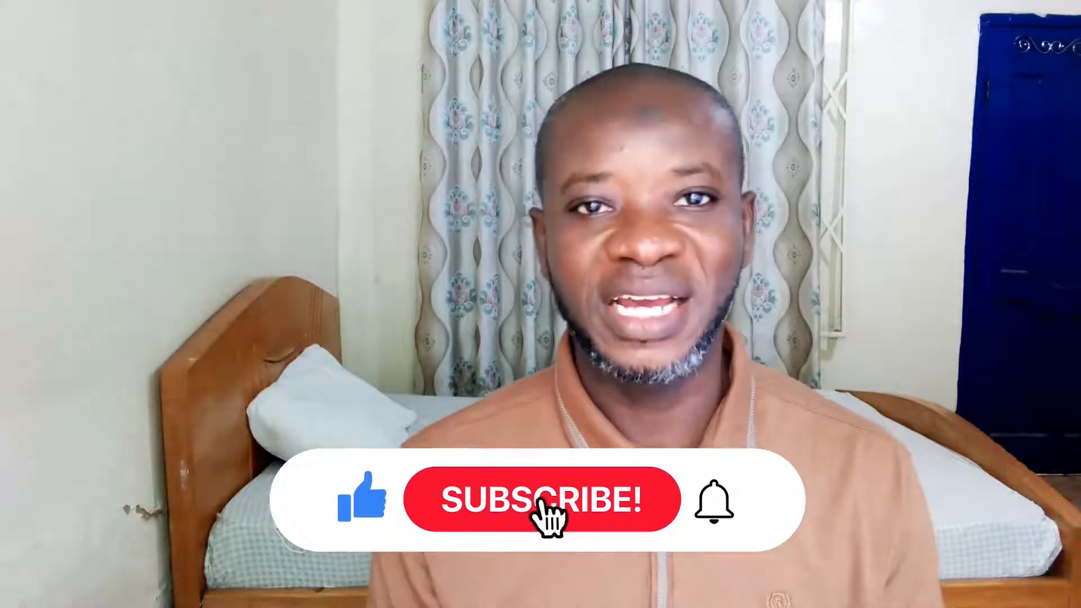
Search the Add Plugins page for 'wo' to find the WooCommerce wholesale plugin
left_click(547, 512)
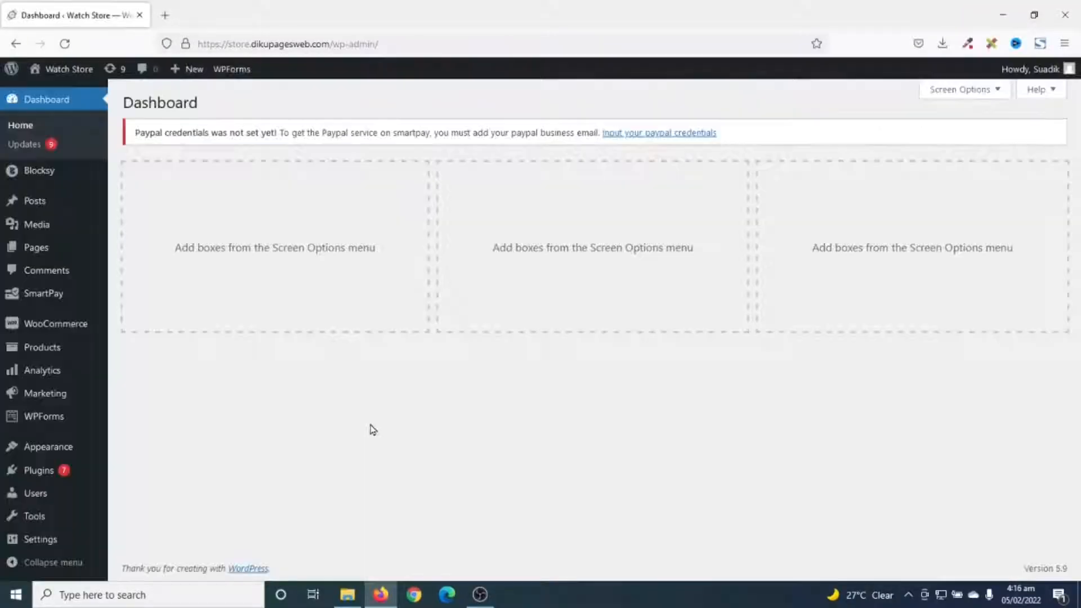
mouse_move(376, 448)
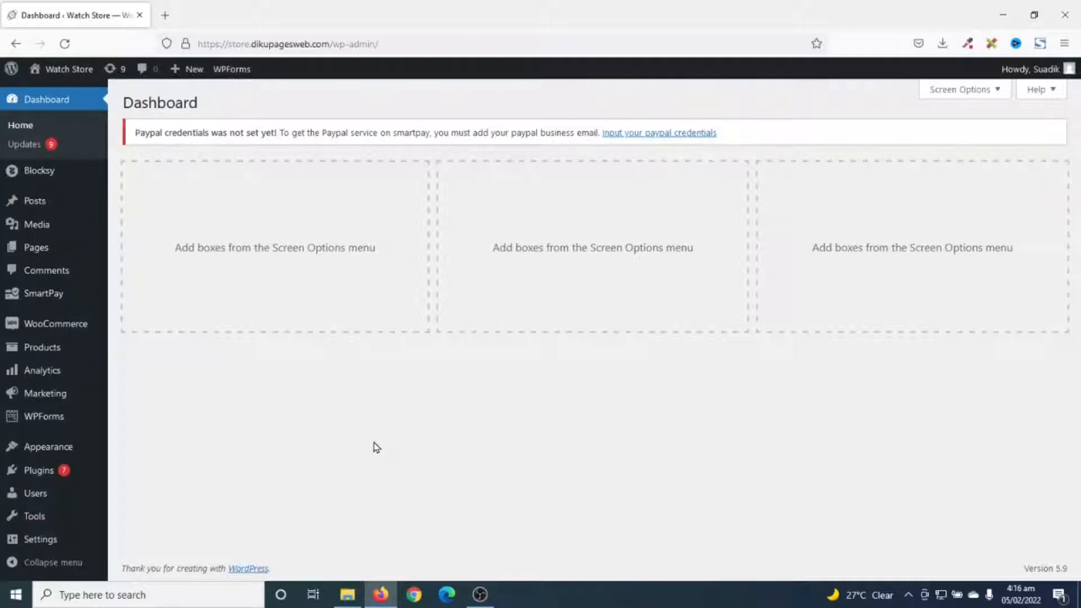
mouse_move(186, 458)
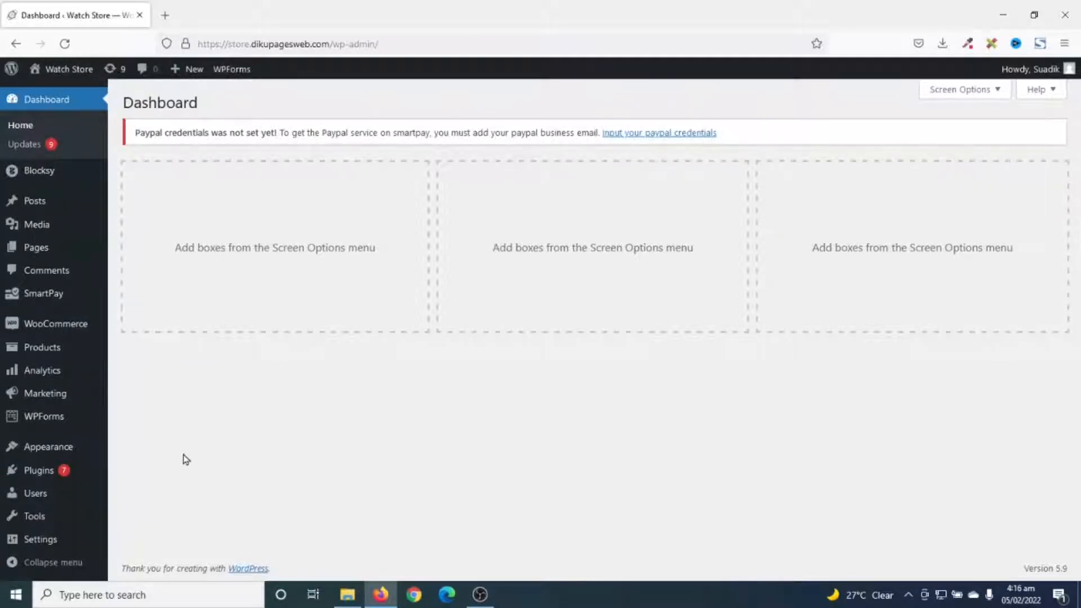
mouse_move(31, 471)
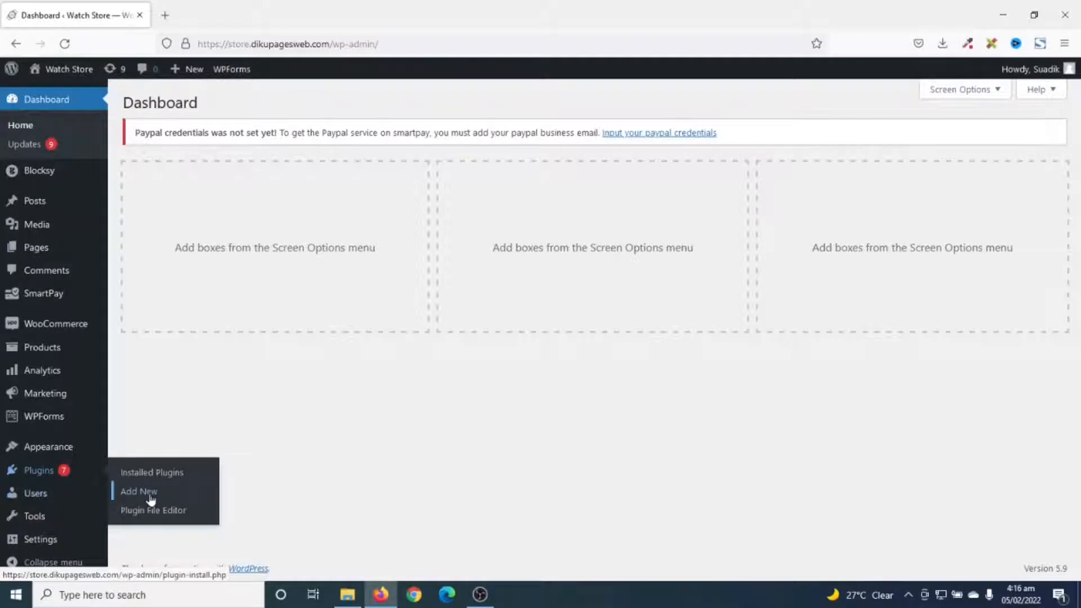
left_click(138, 492)
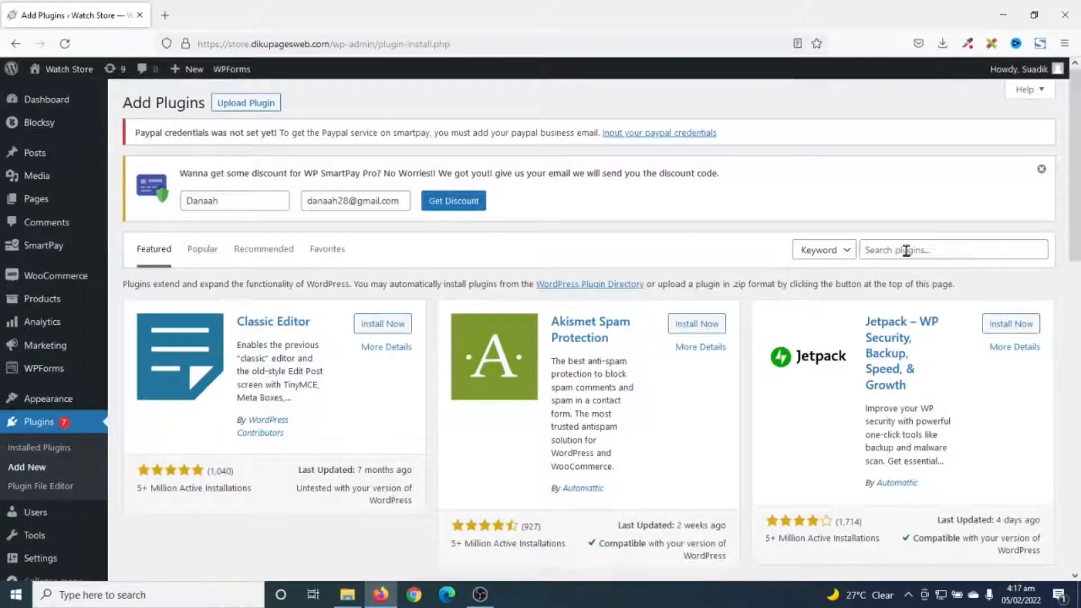
type("woocommerce wholesale")
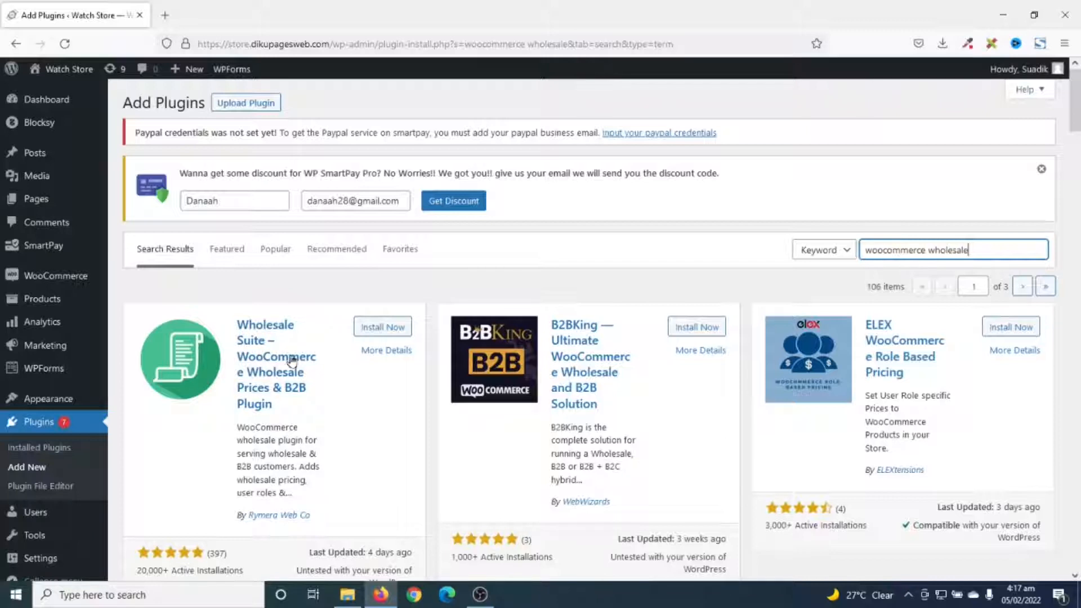
mouse_move(287, 398)
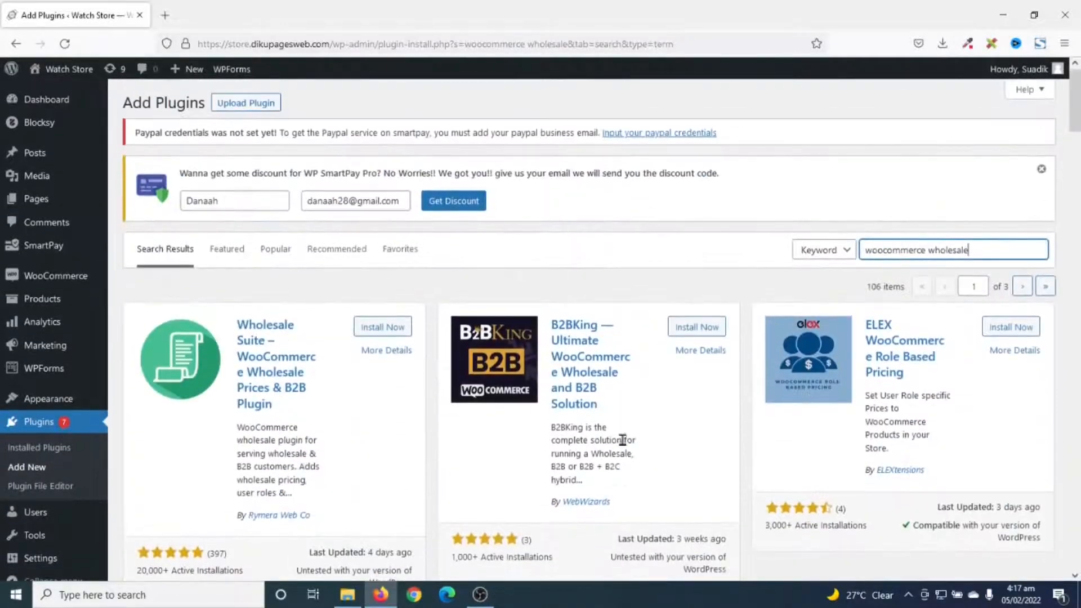
mouse_move(308, 480)
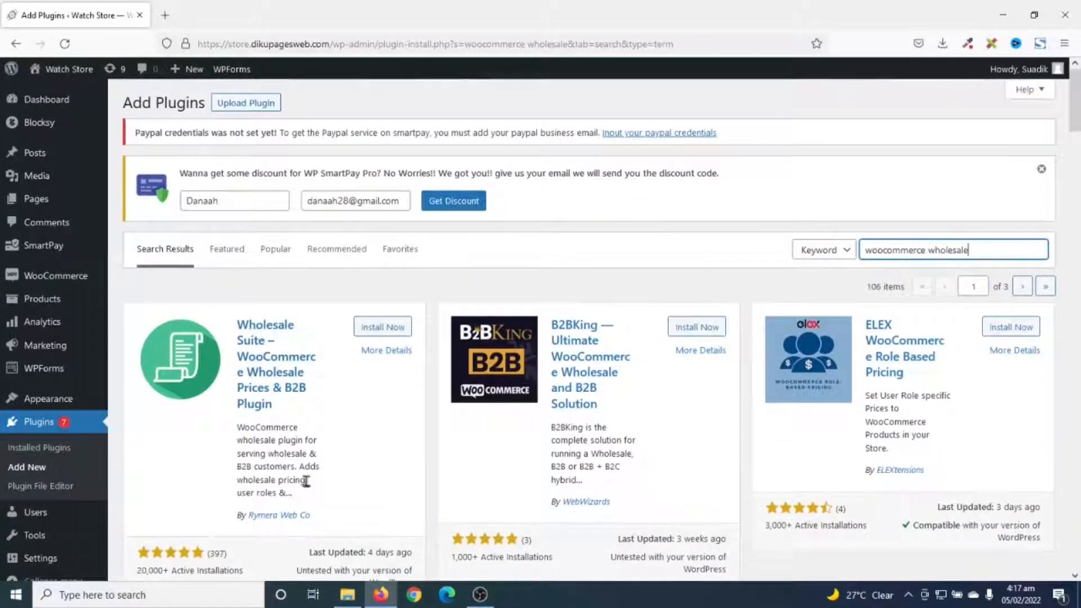
Install and activate the Wholesale Suite wholesale prices plugin
left_click(382, 326)
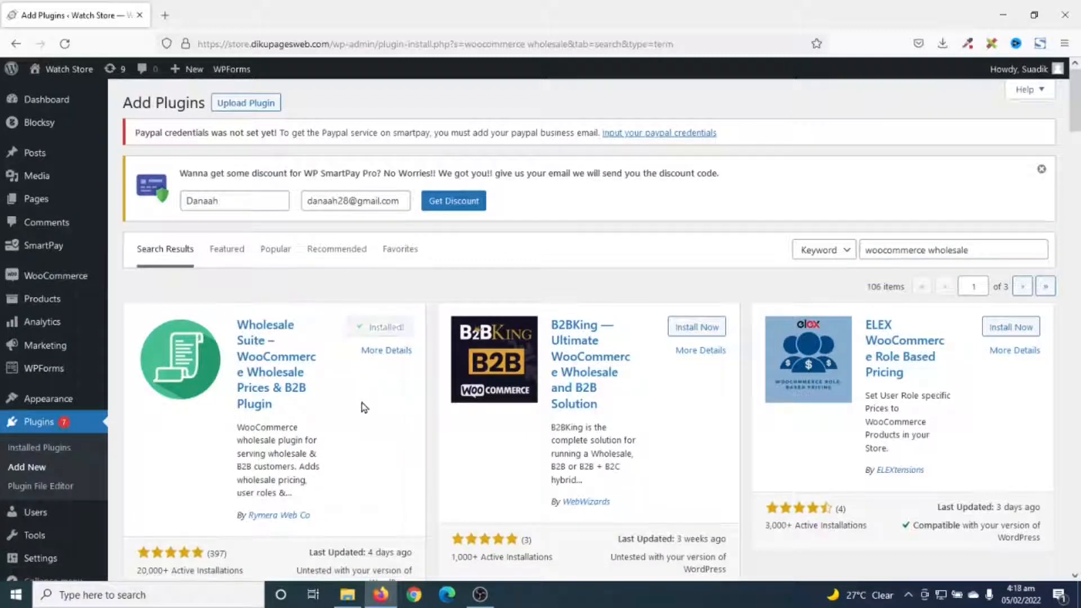
left_click(385, 328)
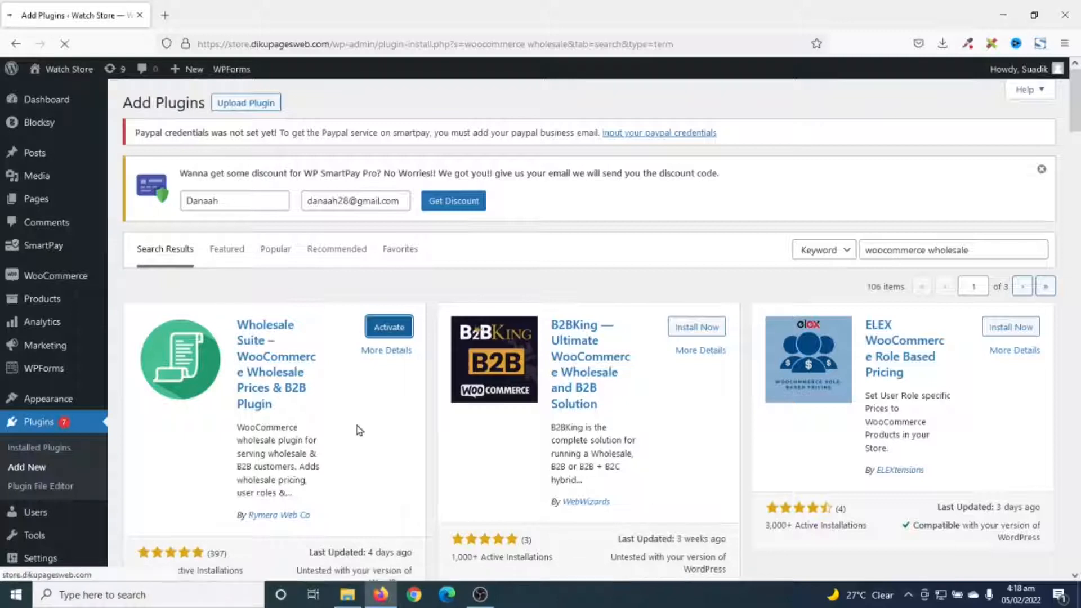
left_click(388, 327)
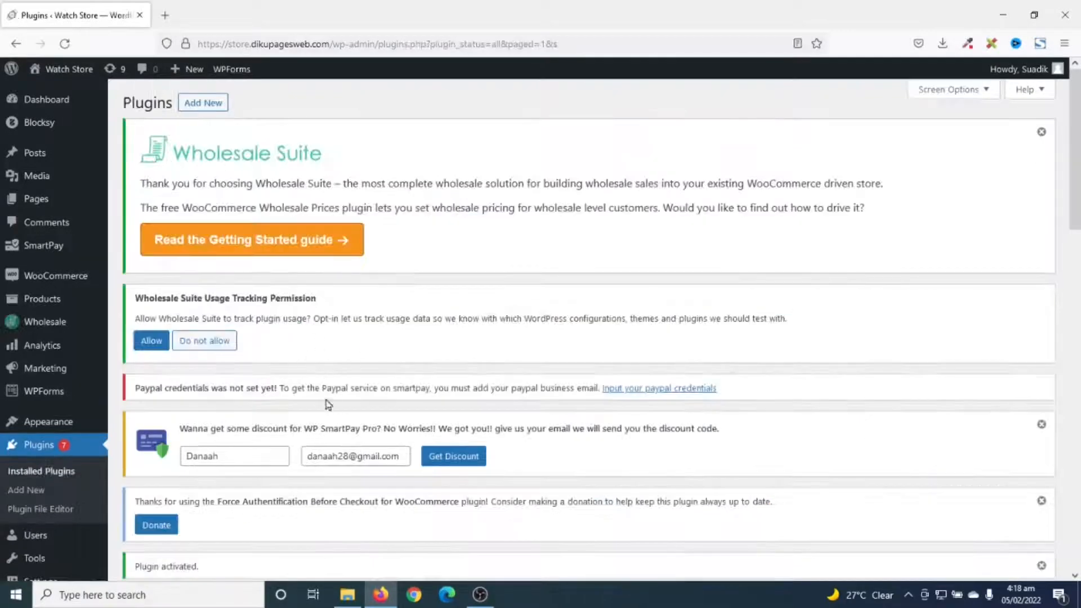
mouse_move(44, 322)
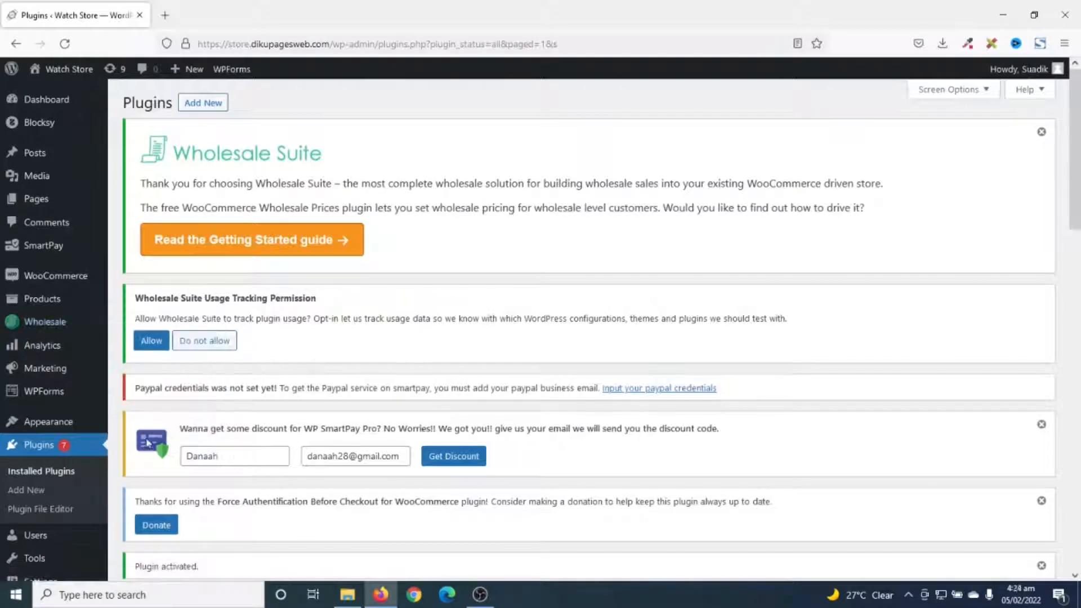
mouse_move(45, 321)
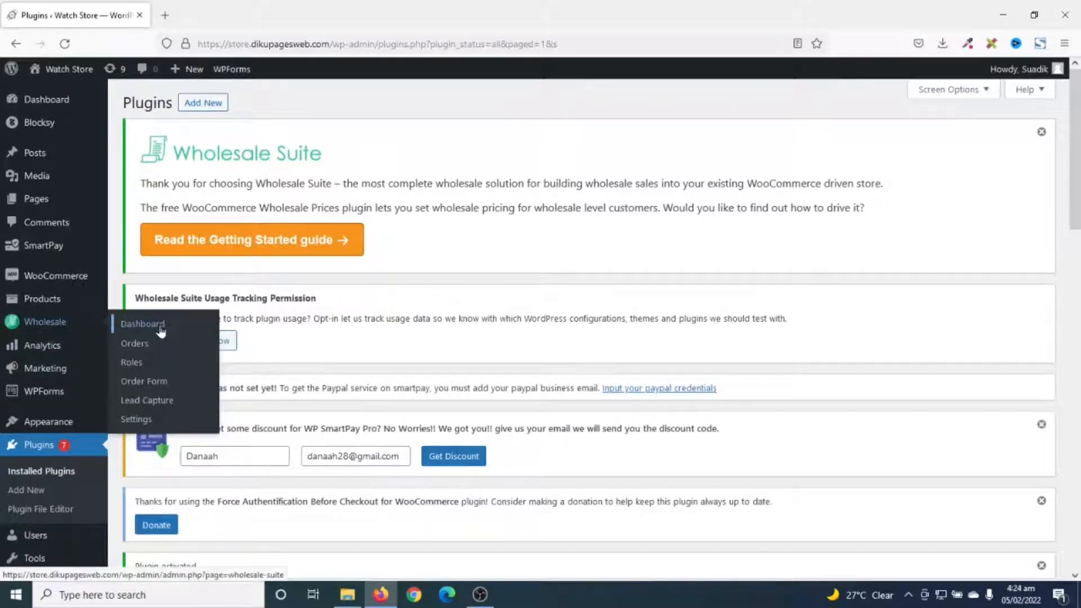
Review the Wholesale Suite dashboard stats showing zero orders and $0.00 revenue, then head to Roles
left_click(143, 325)
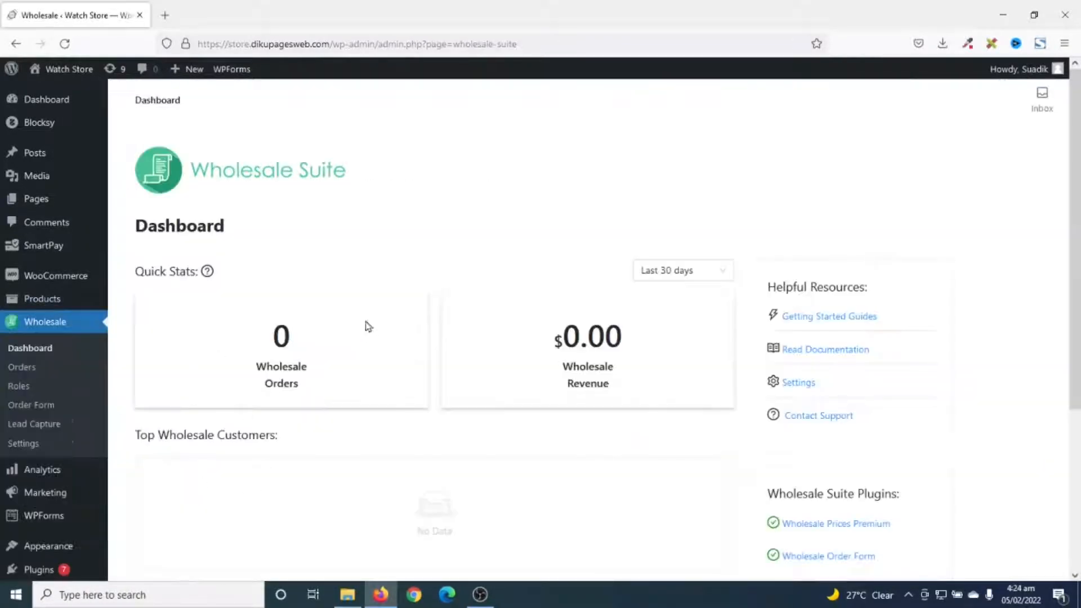
mouse_move(273, 401)
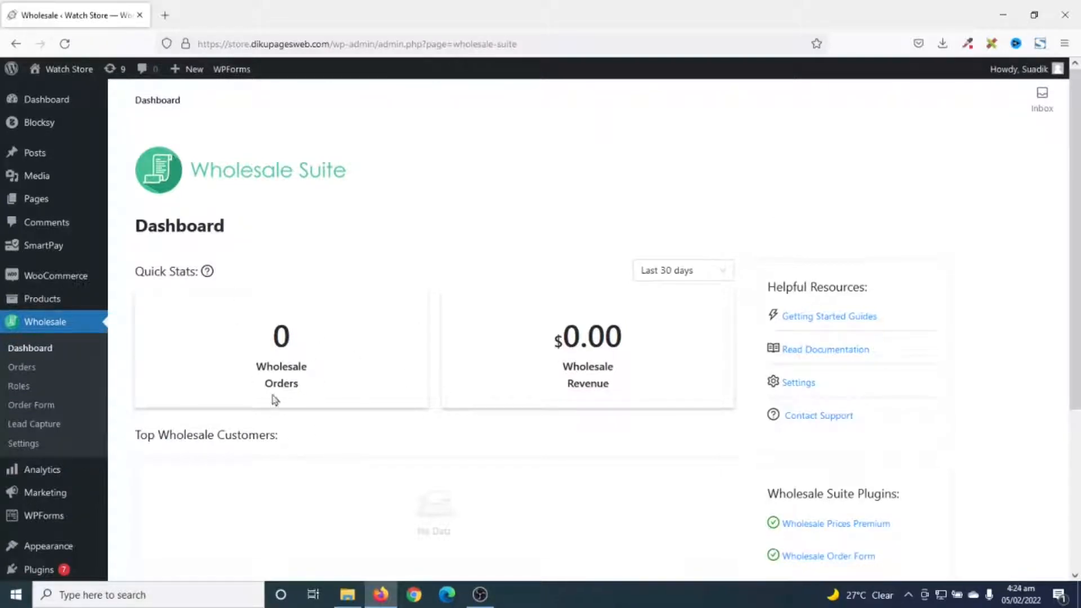
mouse_move(614, 376)
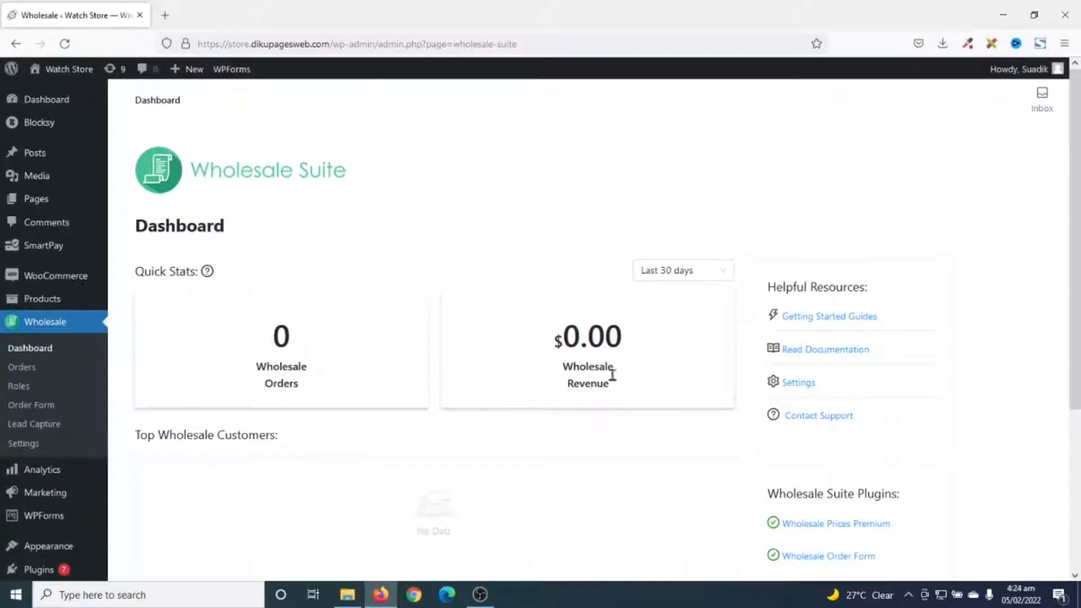
scroll("down", 3)
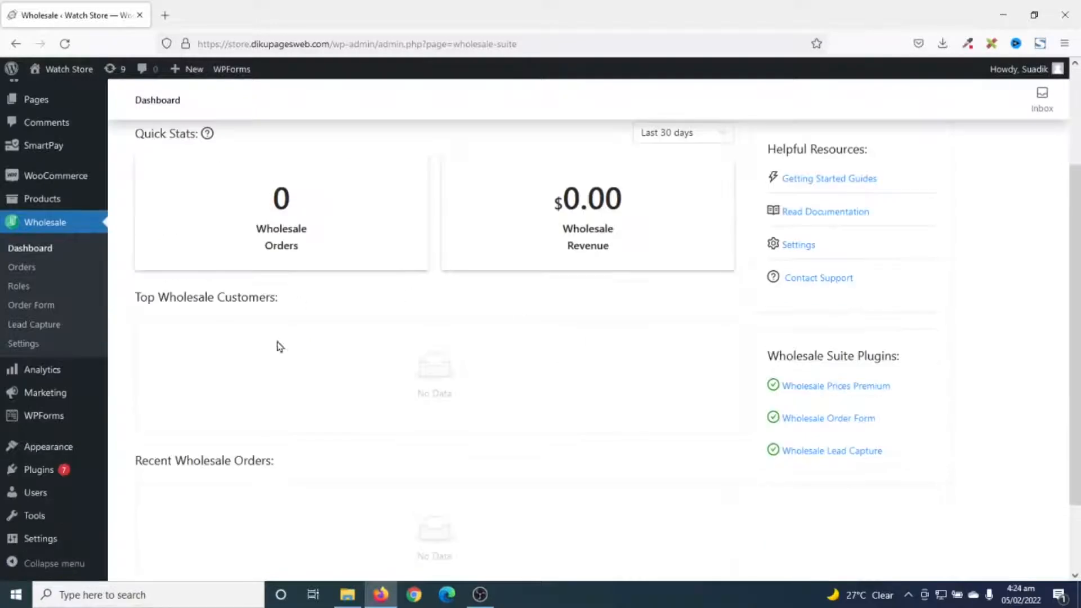
mouse_move(341, 358)
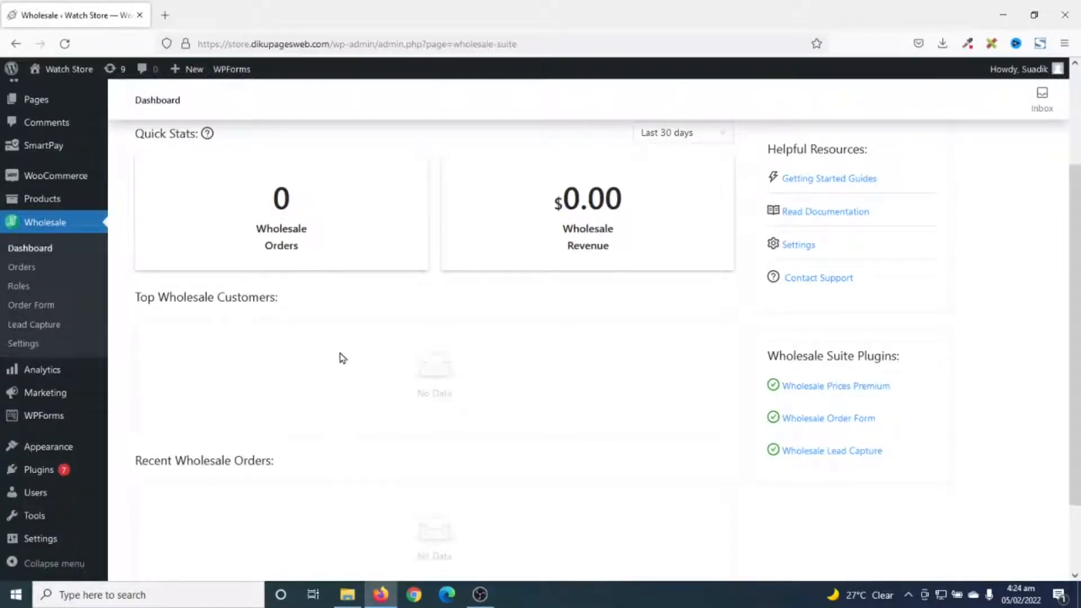
scroll("down", 3)
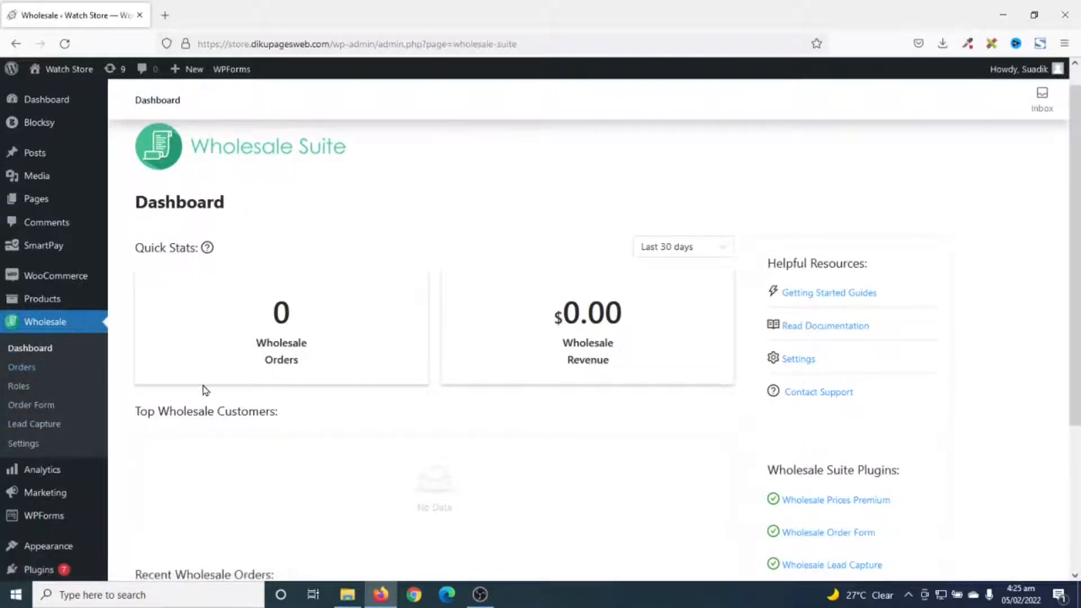
left_click(18, 386)
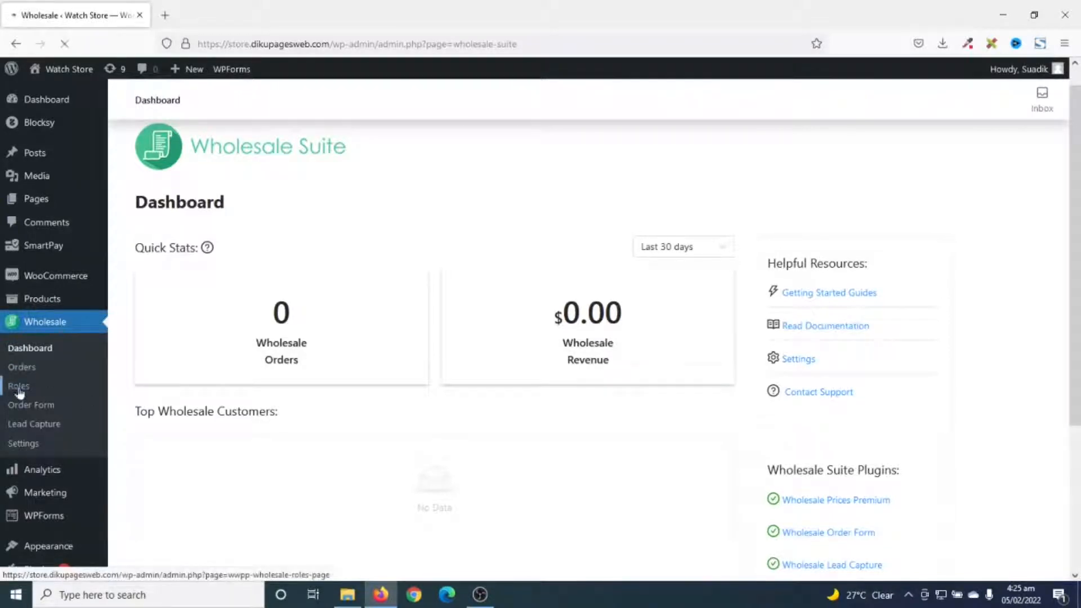
Show the Wholesale Roles page listing the default Wholesale Customer role
left_click(19, 387)
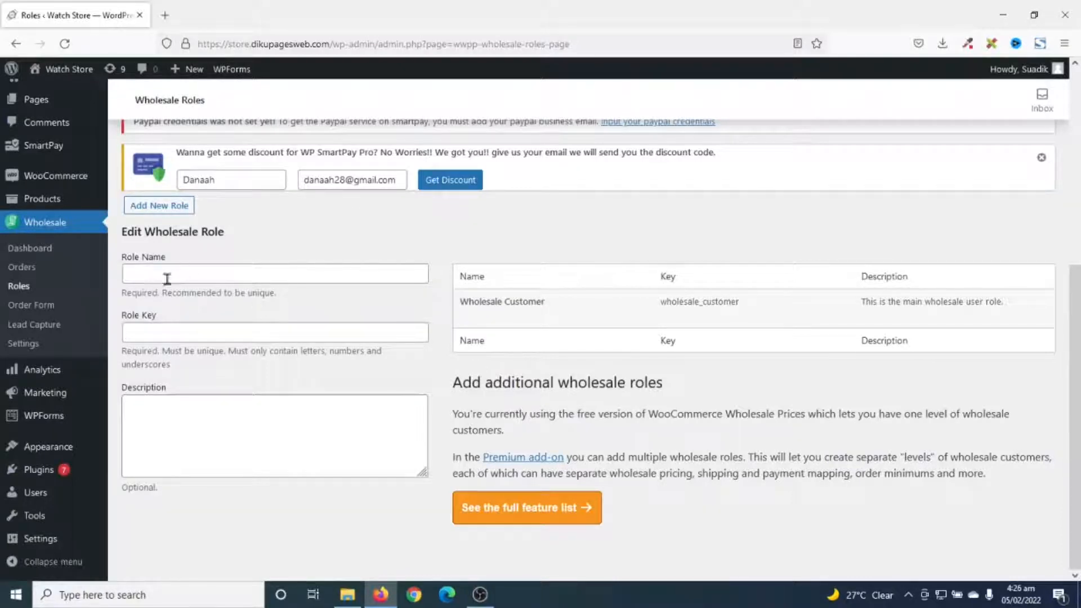
mouse_move(190, 285)
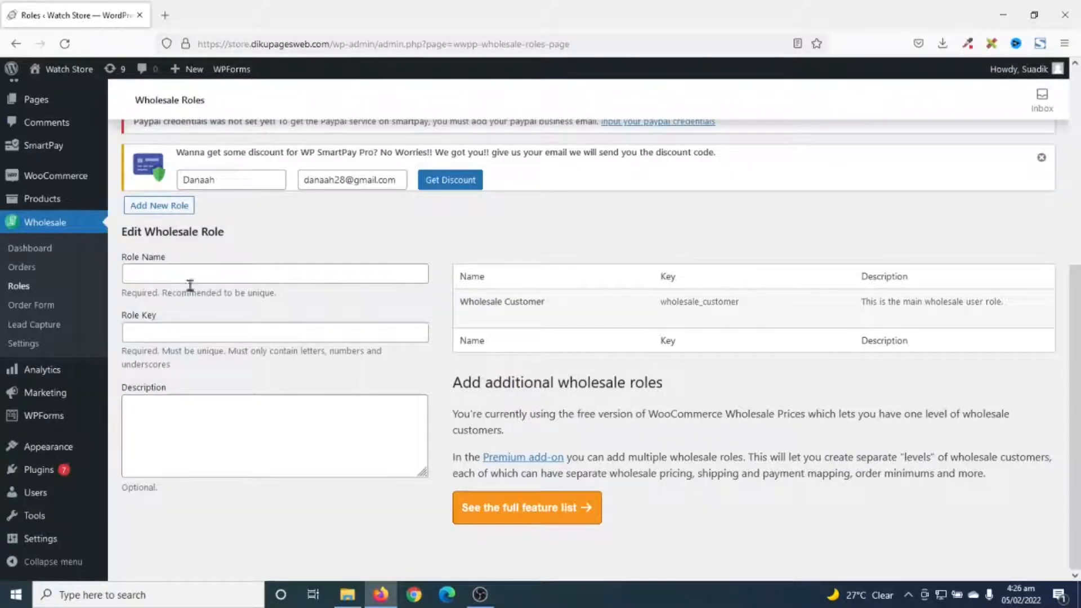
mouse_move(212, 331)
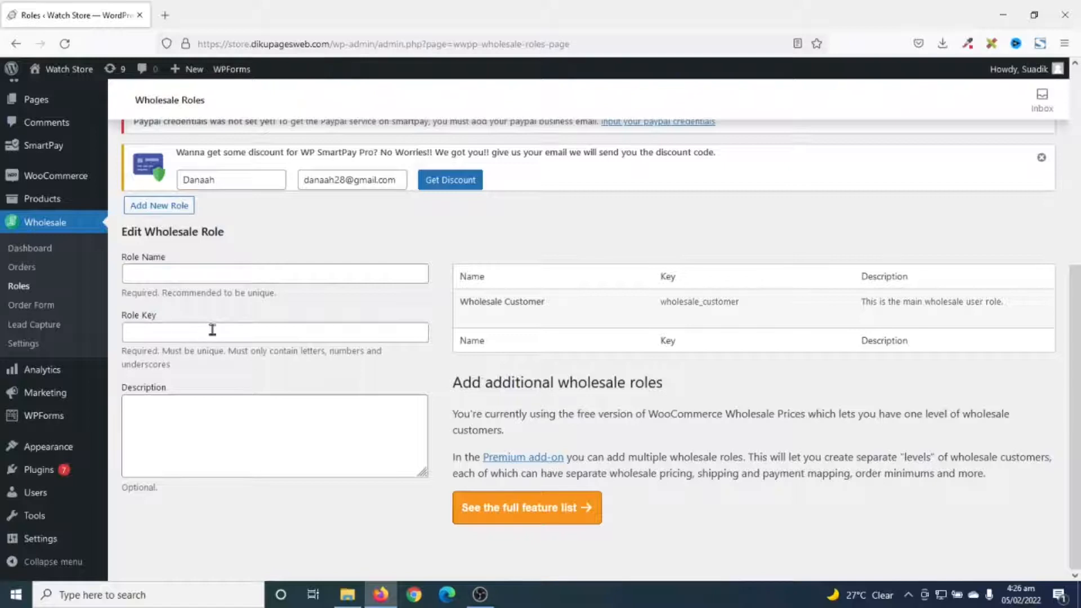
mouse_move(407, 226)
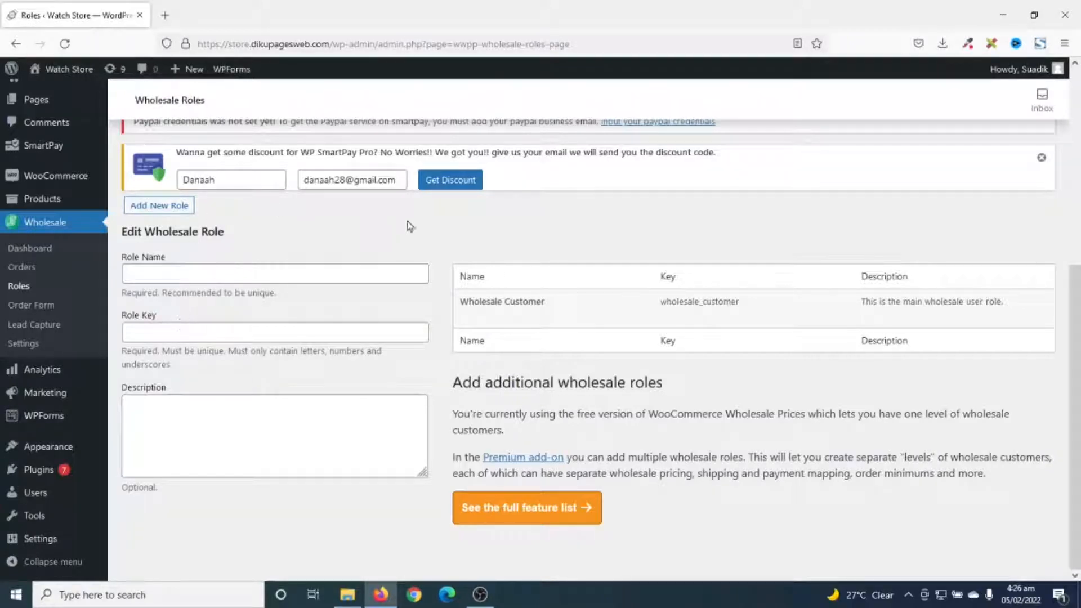
mouse_move(250, 372)
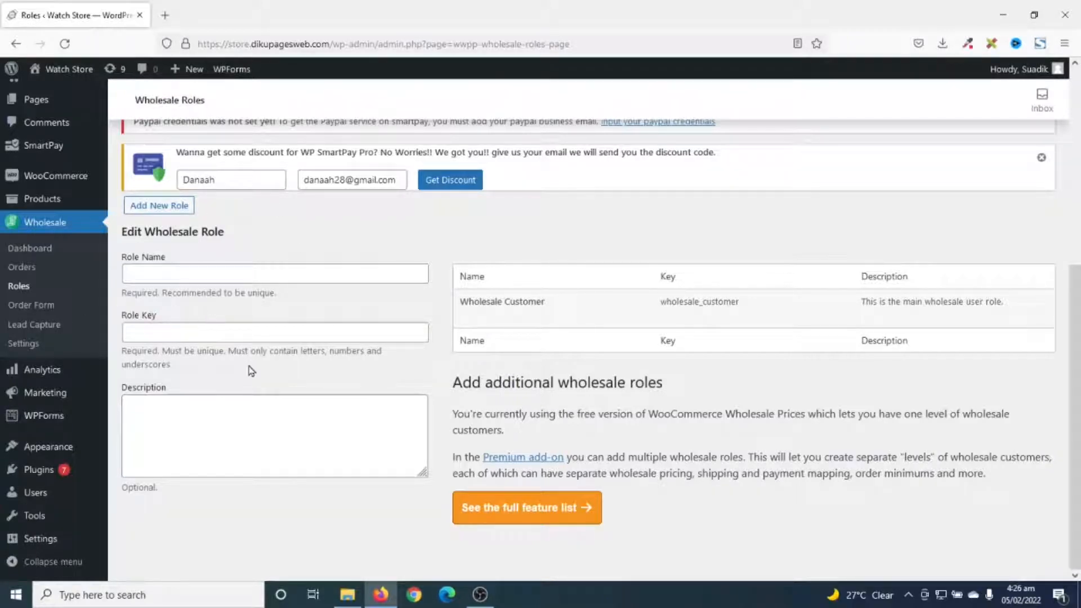
mouse_move(14, 324)
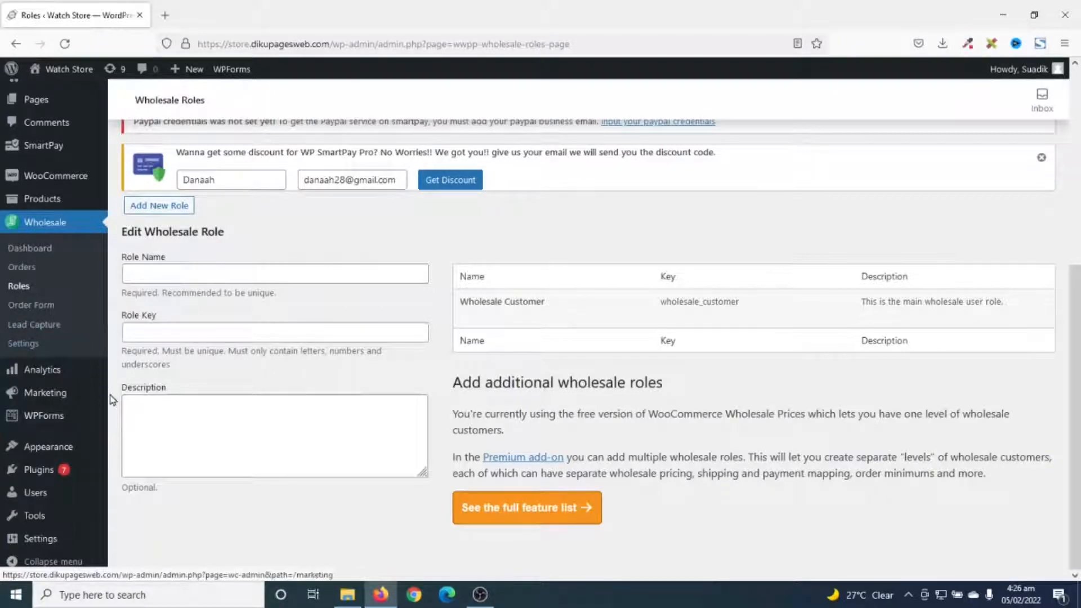
left_click(23, 344)
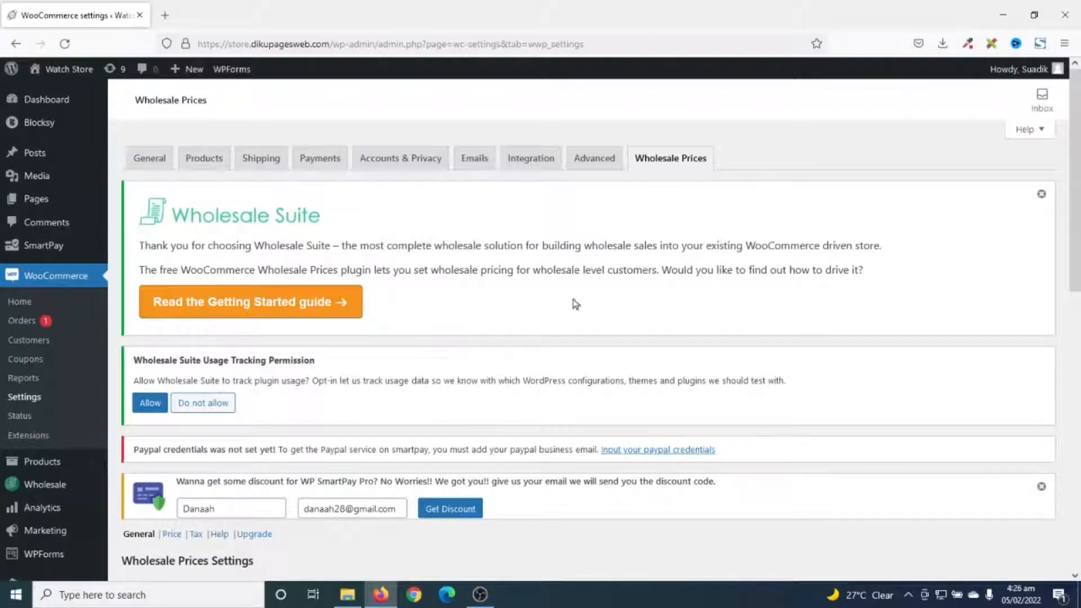
scroll("down", 3)
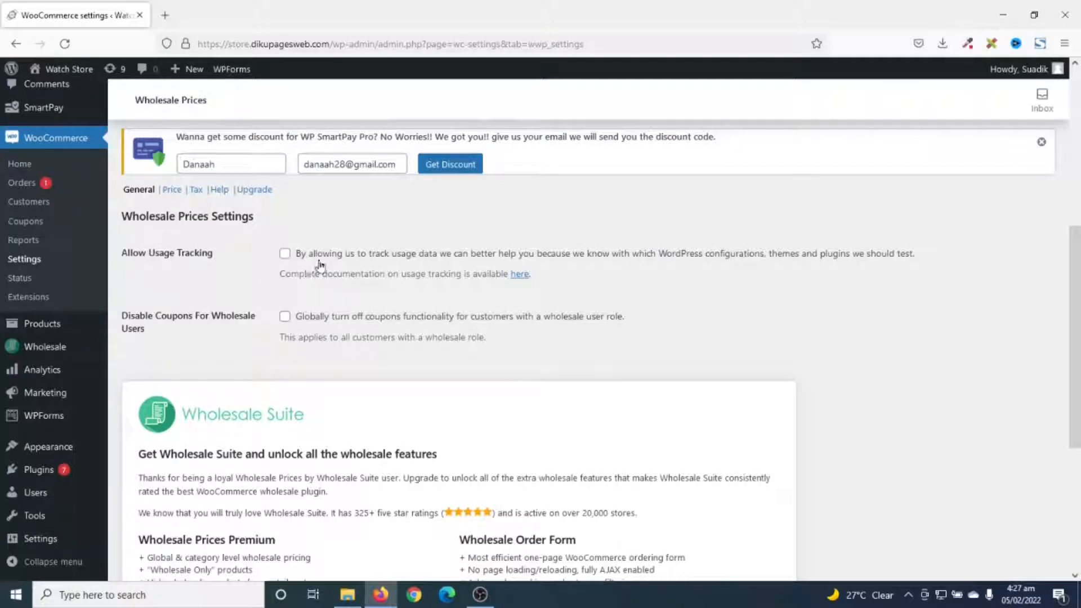
mouse_move(330, 265)
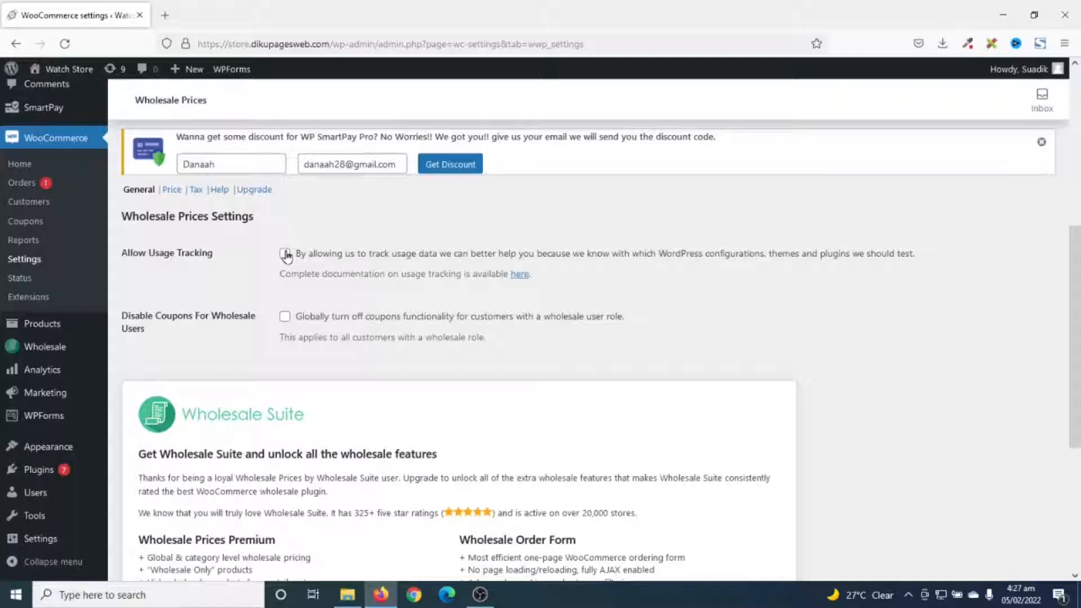
left_click(284, 254)
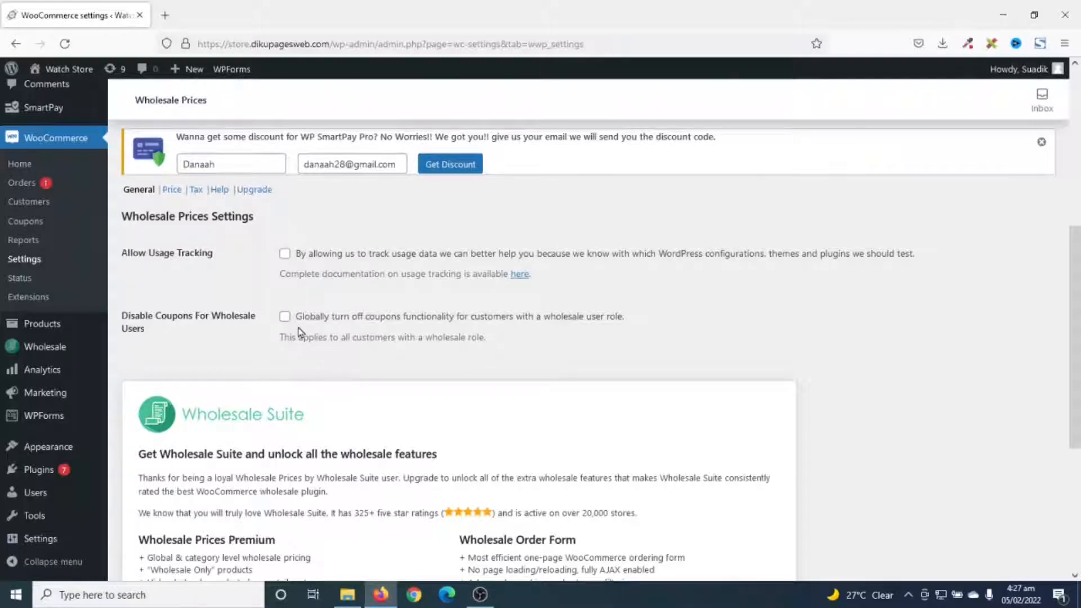
left_click(284, 316)
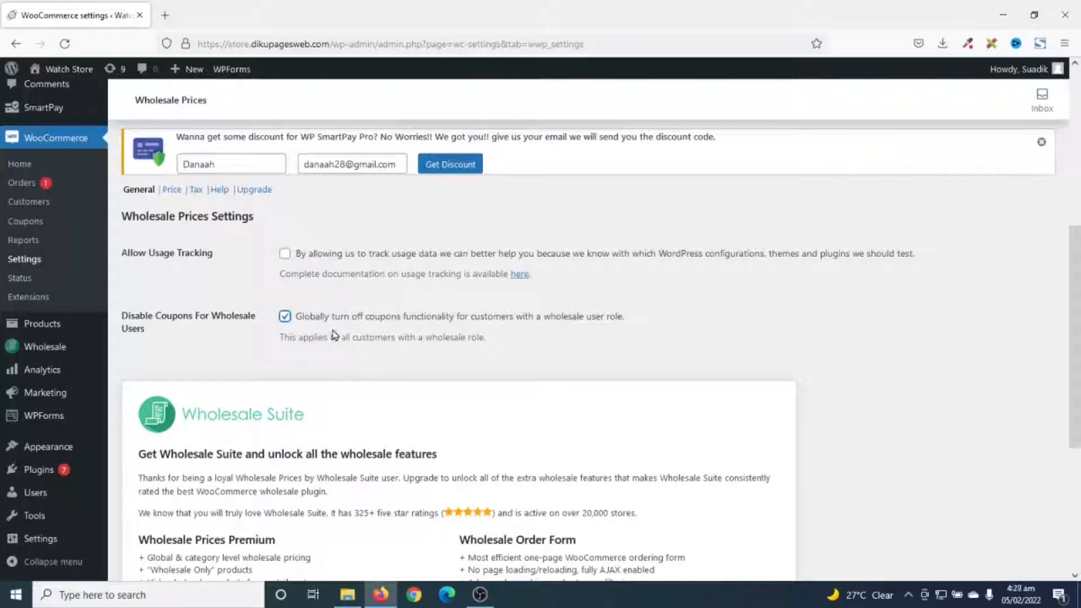
mouse_move(329, 353)
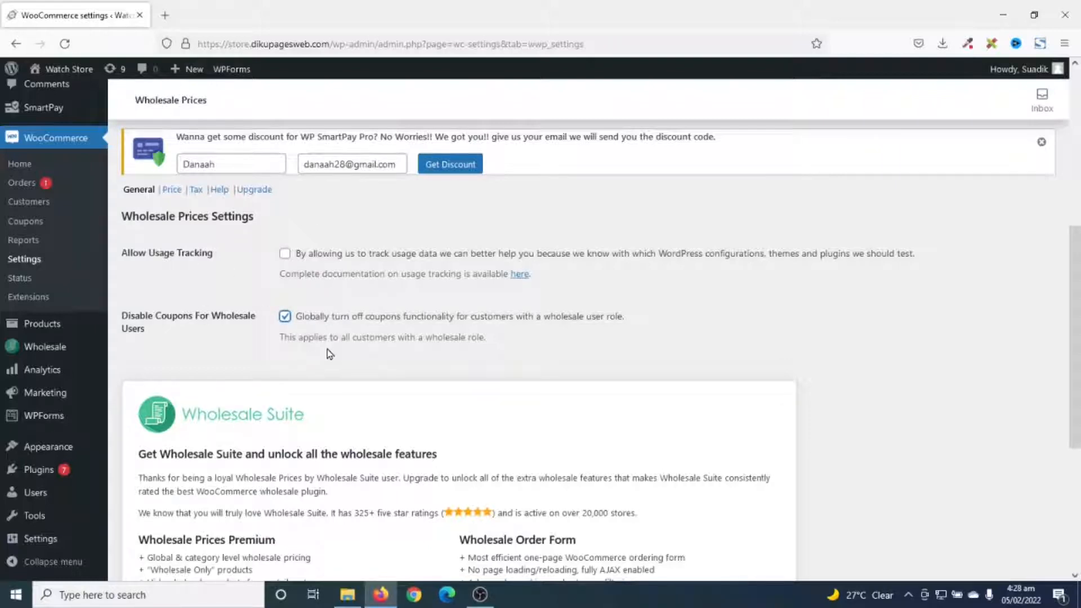
left_click(284, 316)
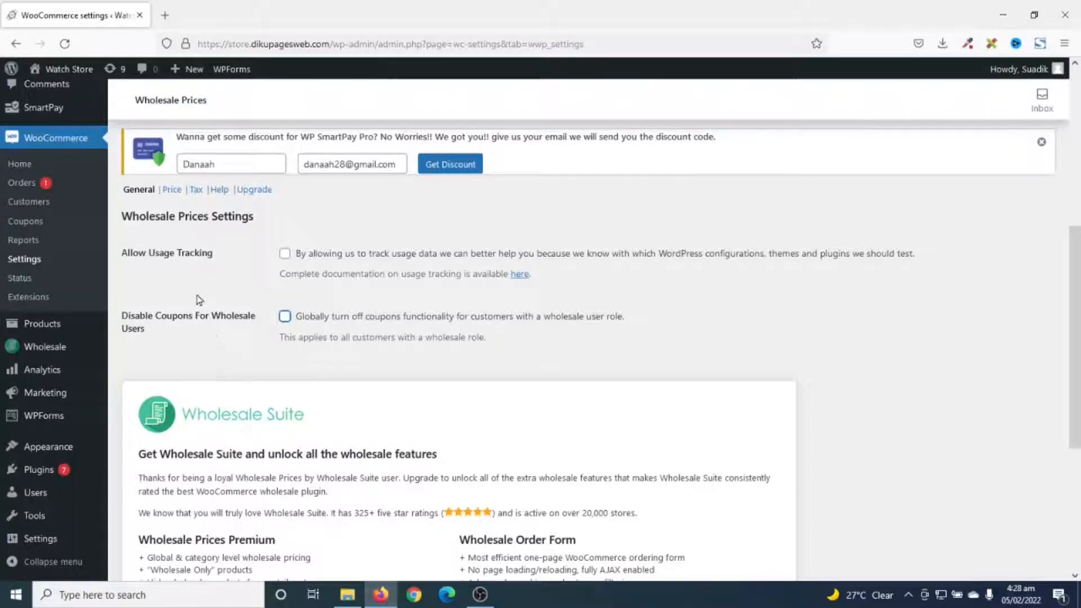
Switch to the wholesale Price Options, leaving the unsaved general settings
left_click(172, 190)
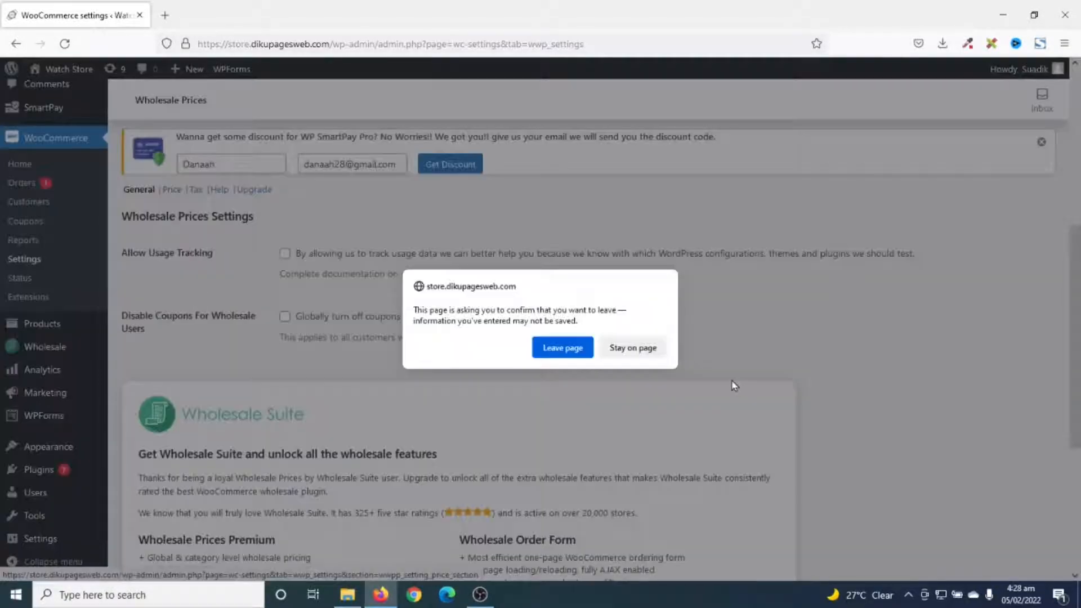
left_click(563, 347)
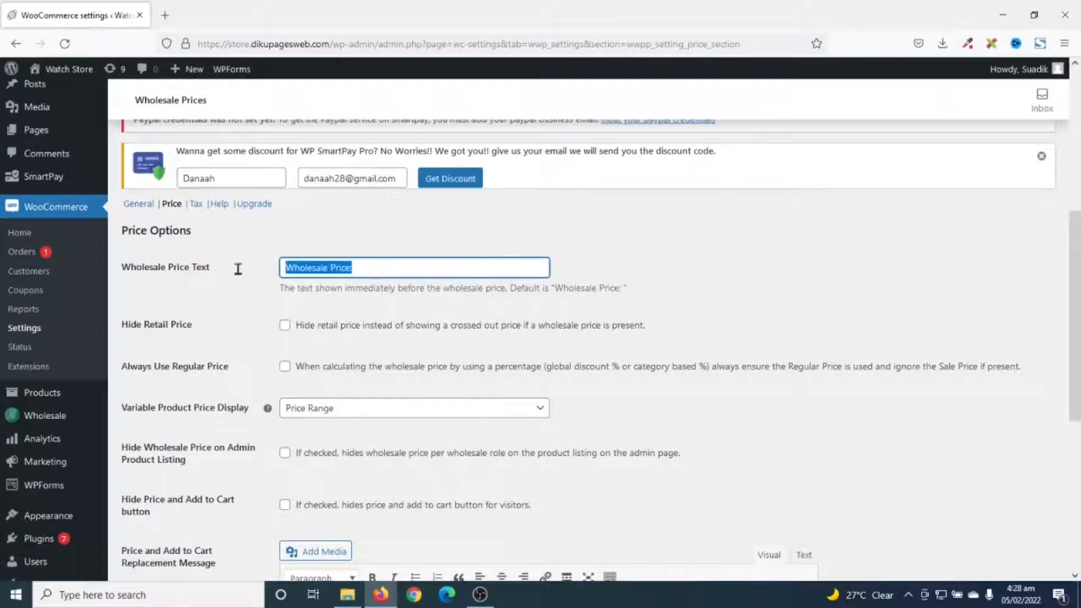
mouse_move(393, 275)
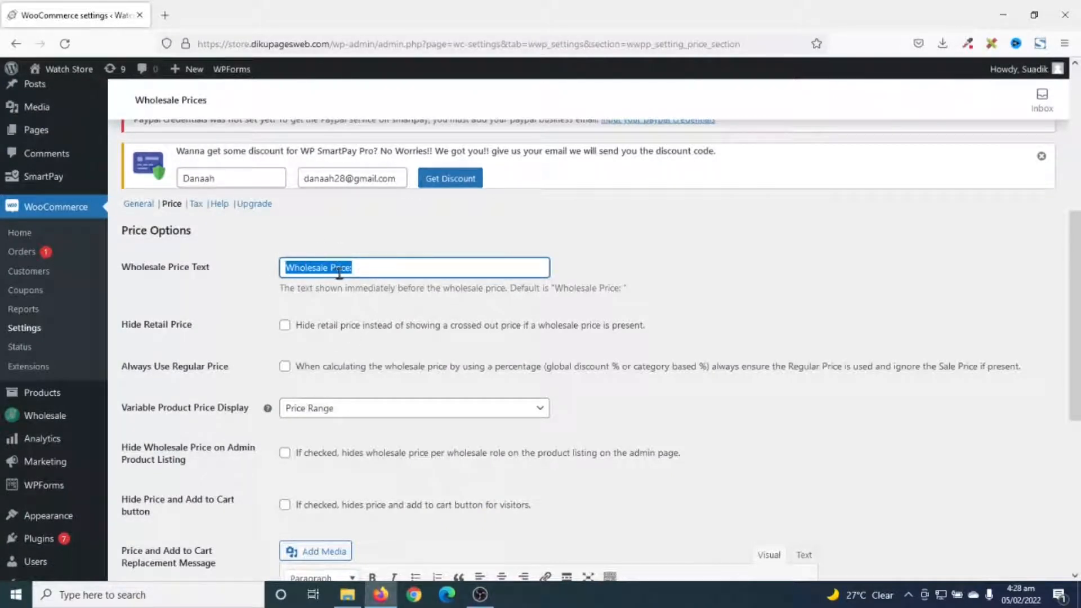
mouse_move(226, 345)
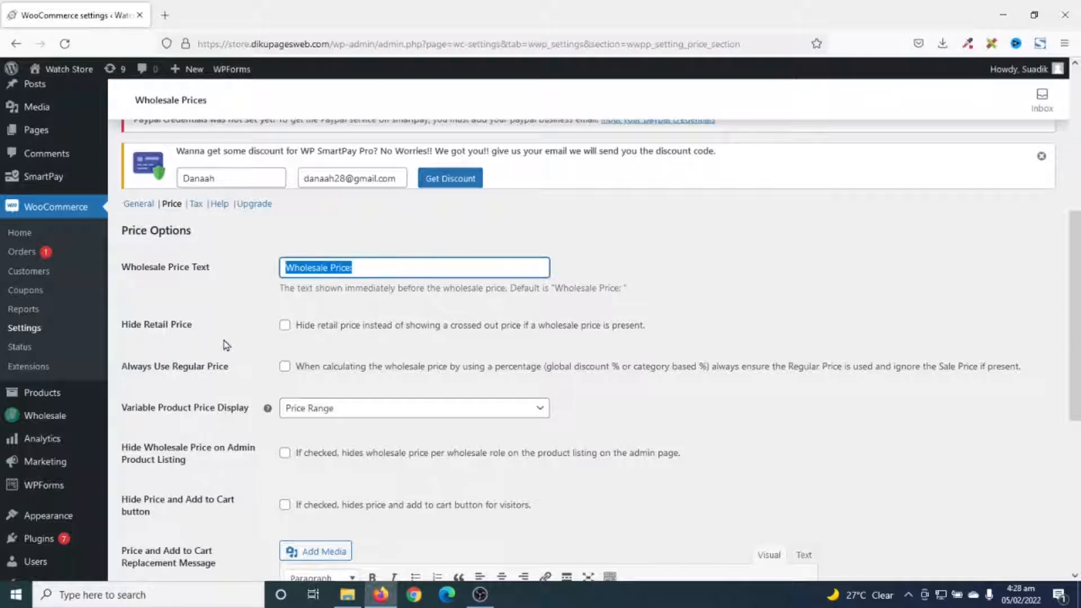
mouse_move(271, 329)
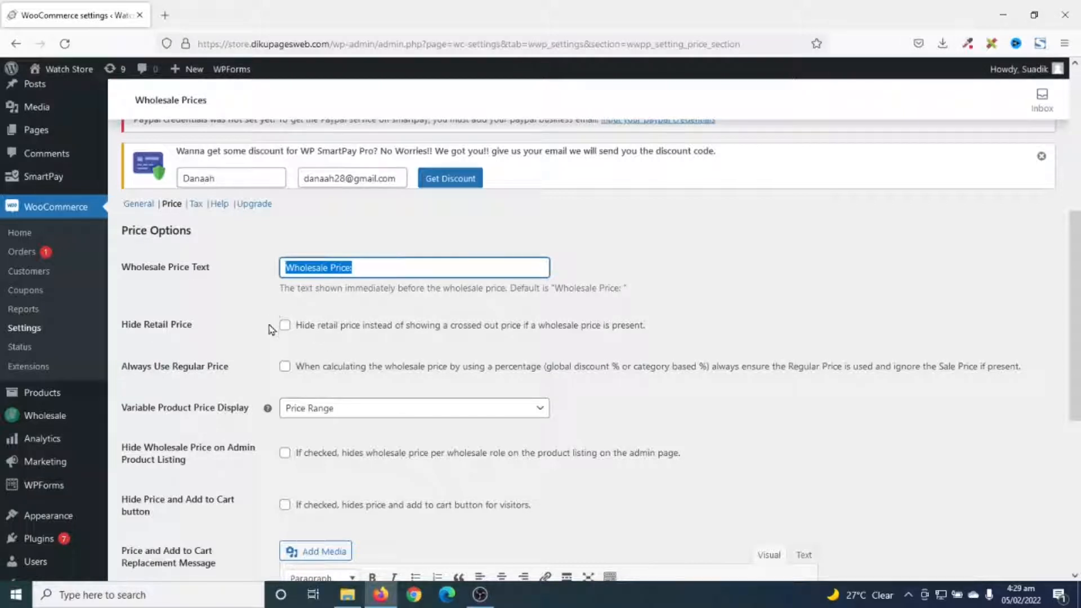
mouse_move(252, 369)
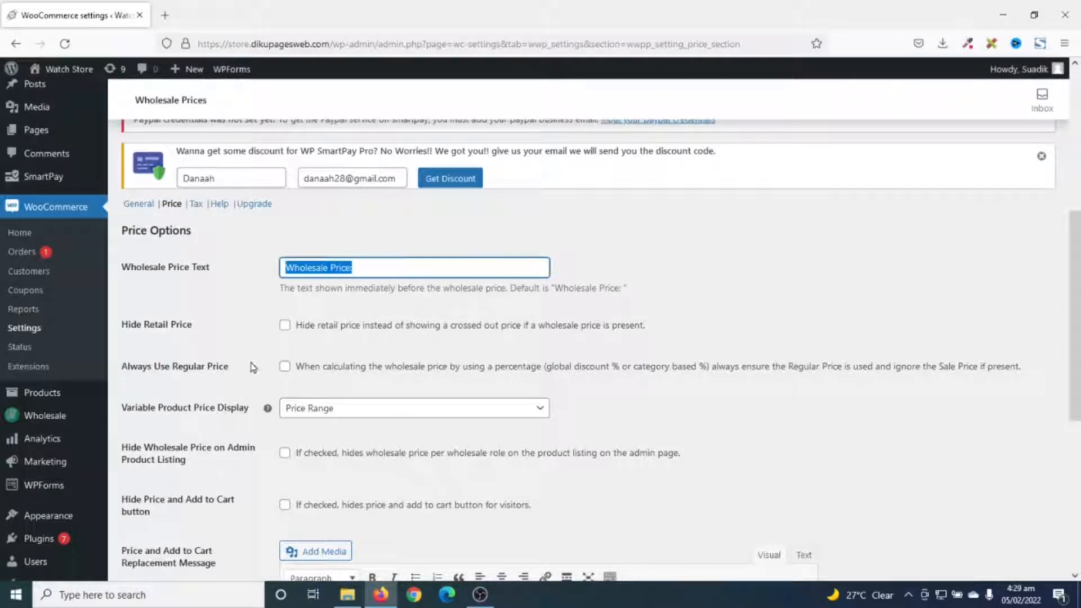
mouse_move(267, 341)
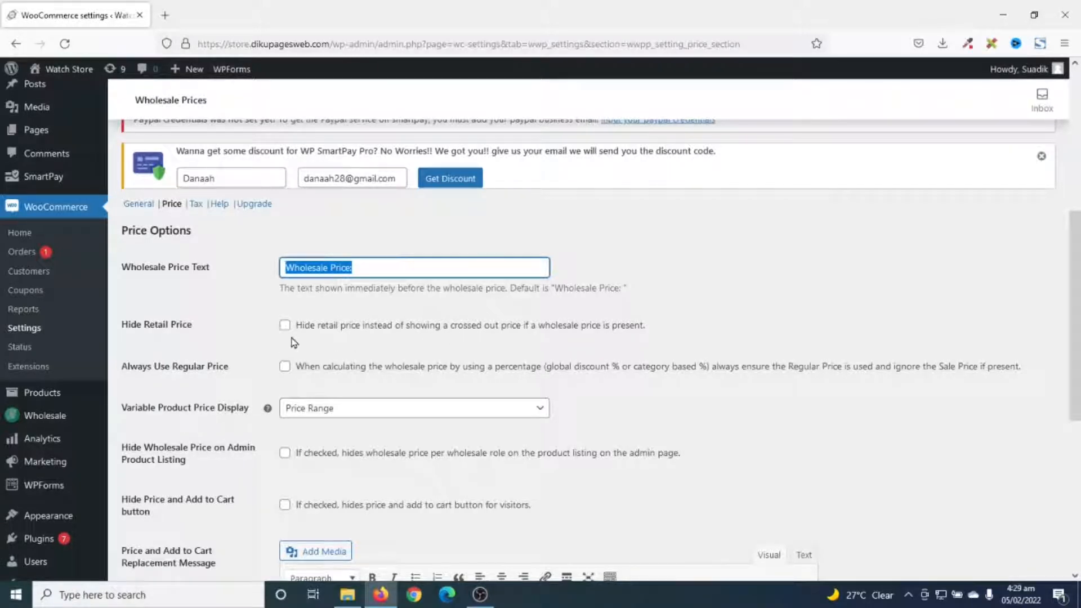
Toggle Hide Retail Price on and back off, then check the Variable Product Price Display dropdown
left_click(284, 325)
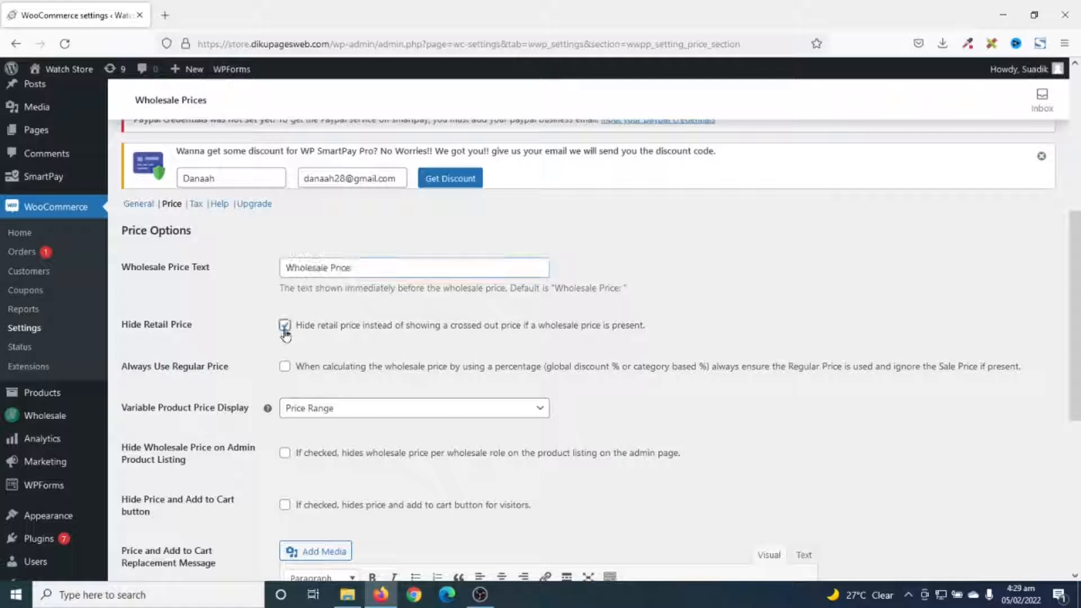
left_click(284, 325)
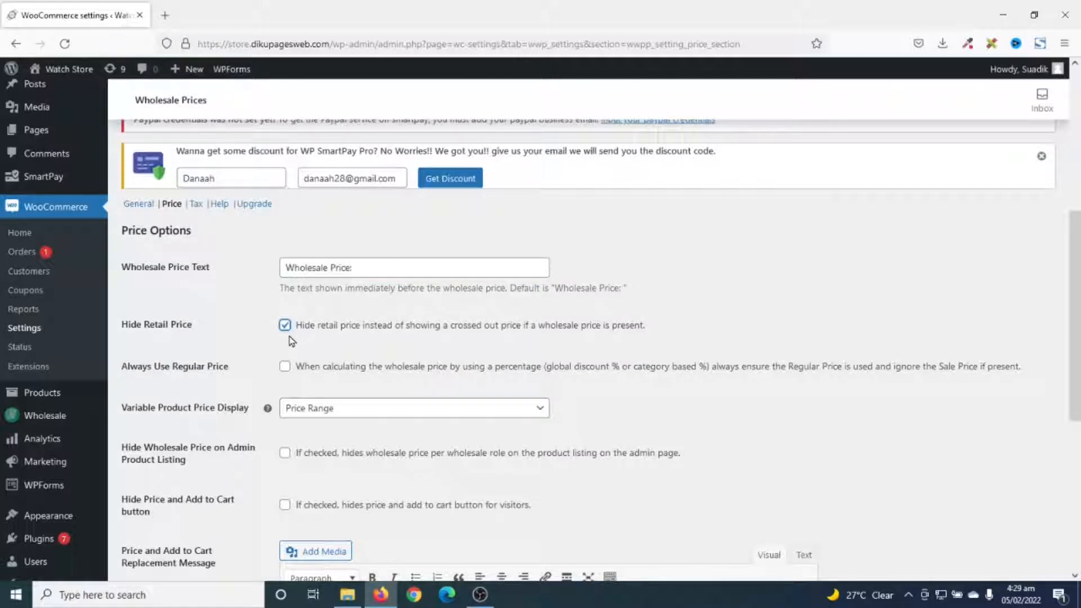
left_click(284, 325)
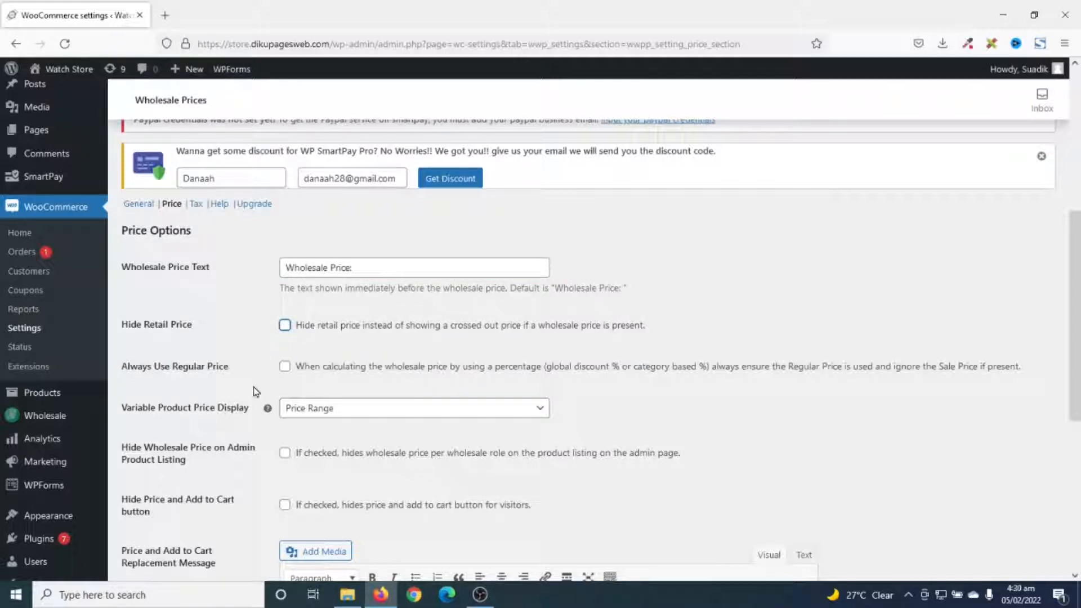
mouse_move(243, 379)
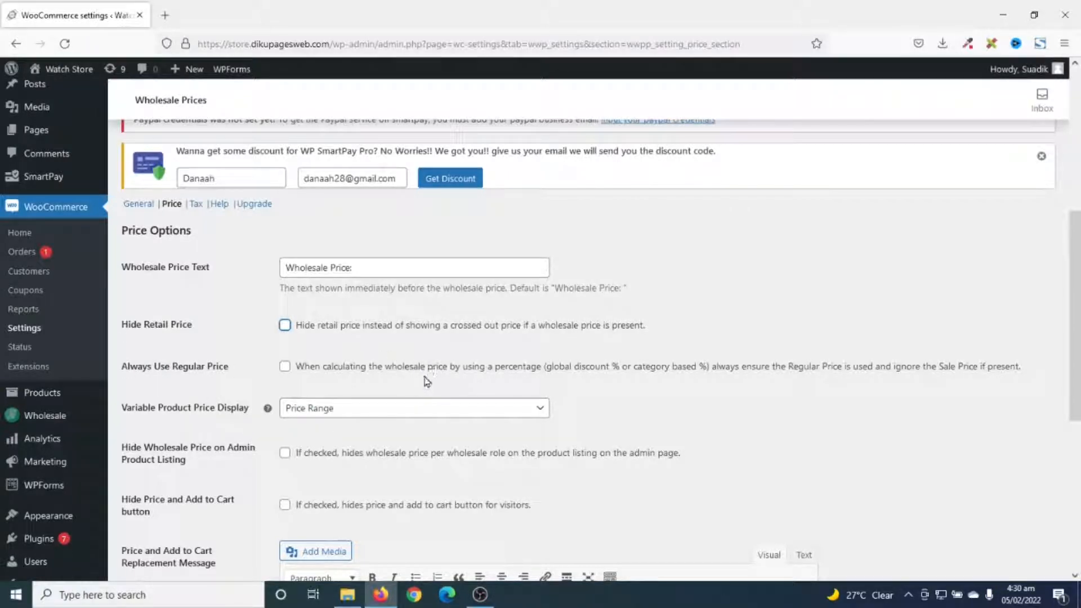
mouse_move(477, 384)
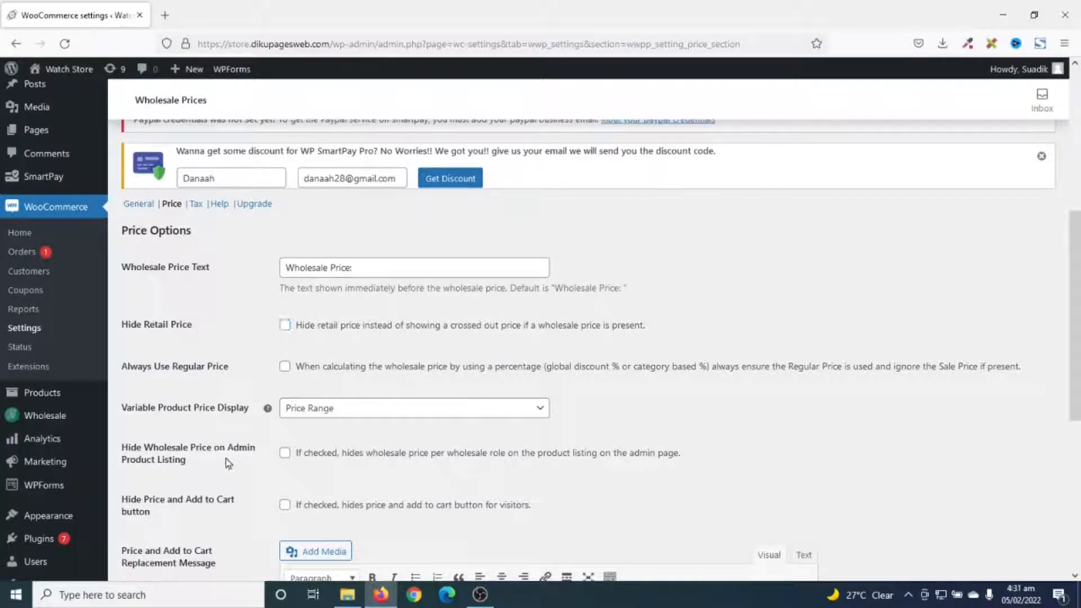
mouse_move(221, 420)
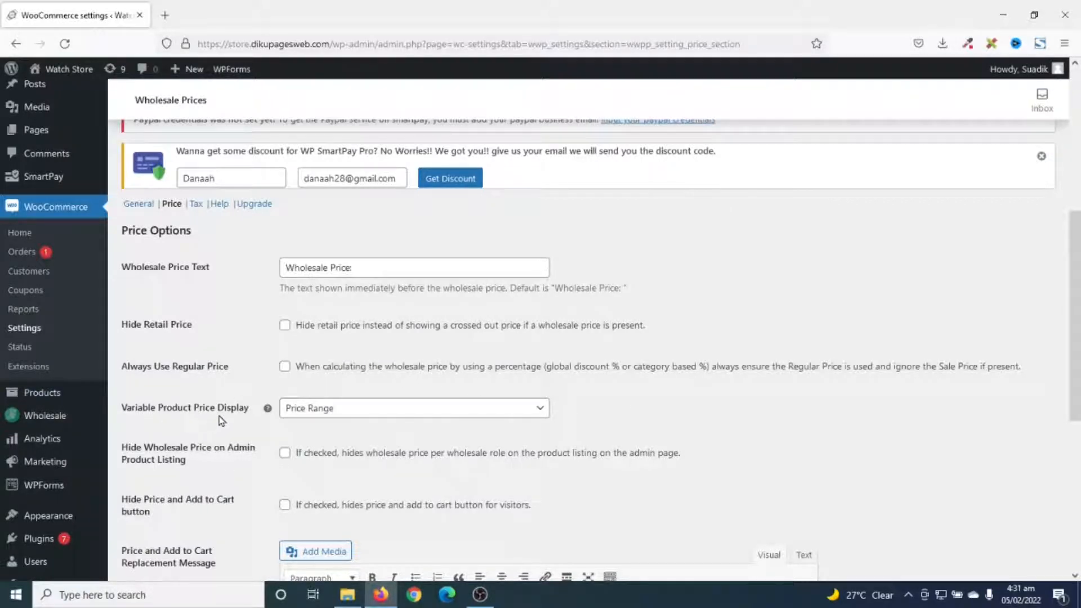
mouse_move(342, 433)
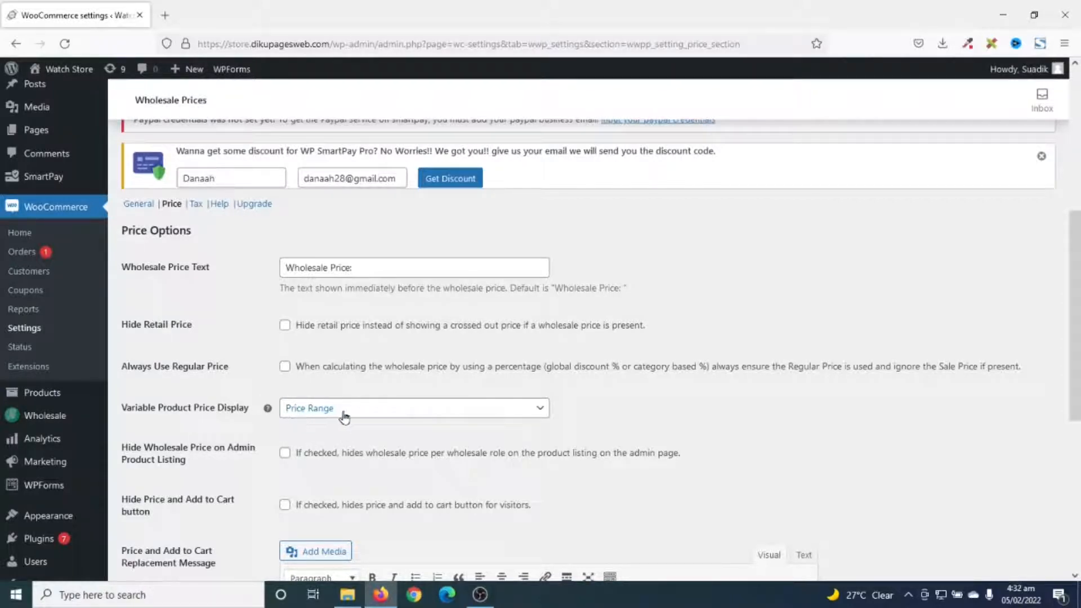
mouse_move(319, 417)
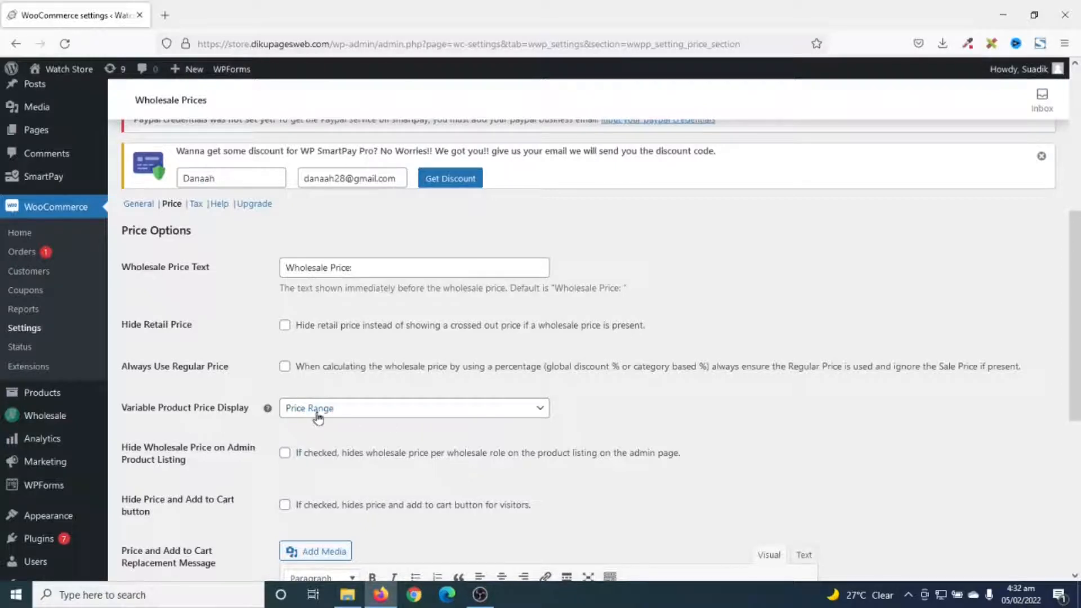
left_click(414, 408)
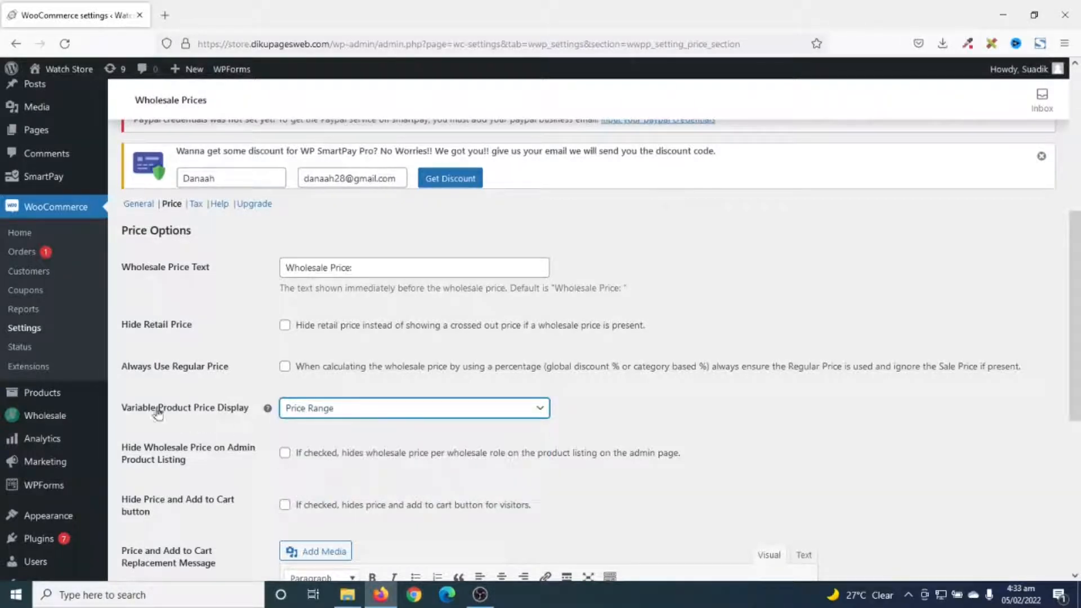
mouse_move(198, 489)
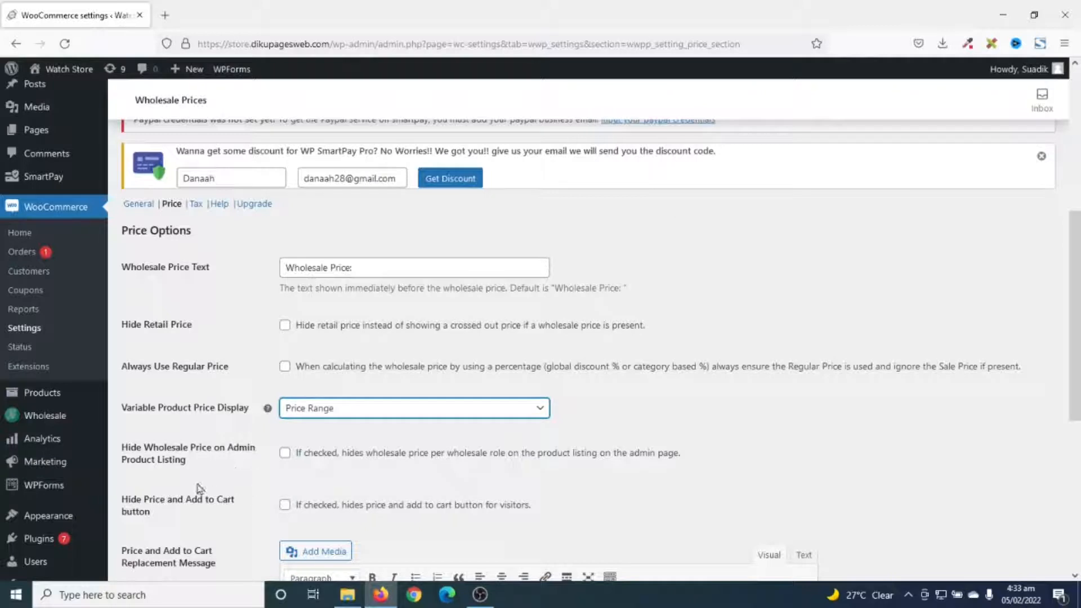
mouse_move(241, 464)
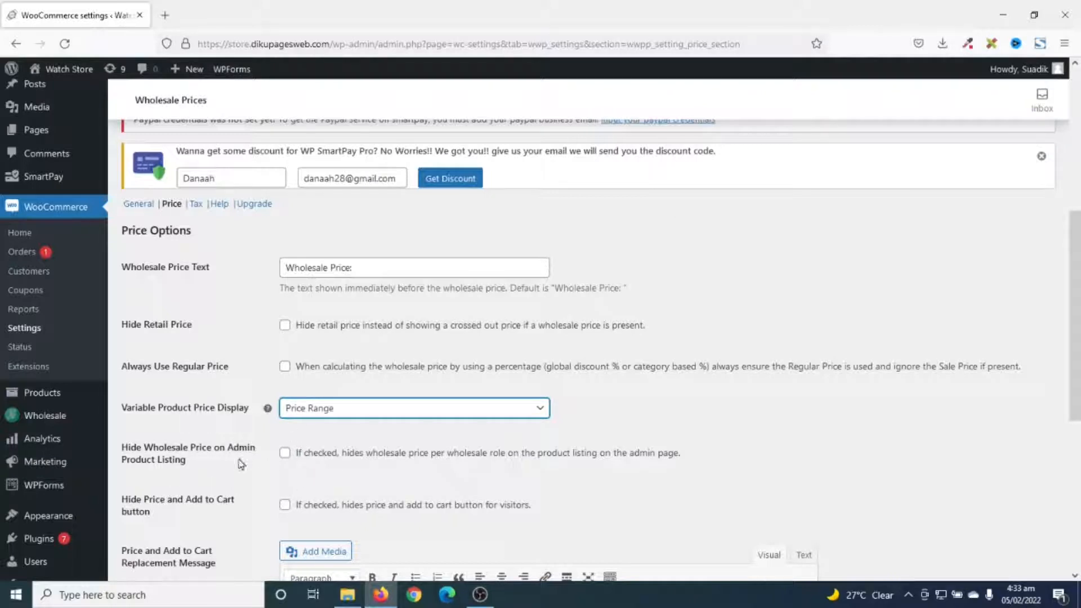
mouse_move(278, 462)
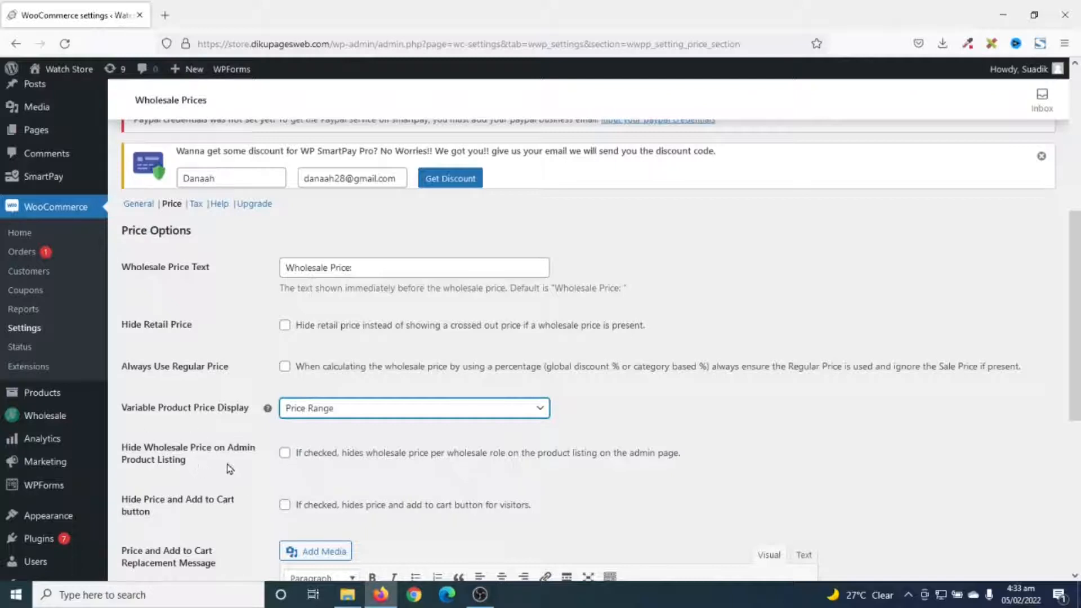
mouse_move(476, 468)
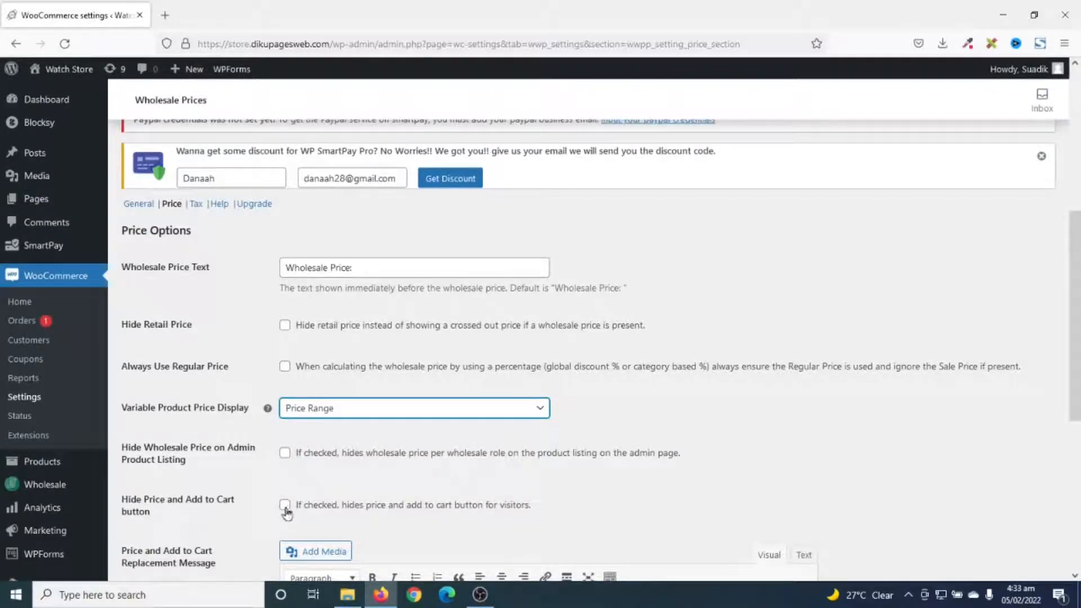
scroll("down", 3)
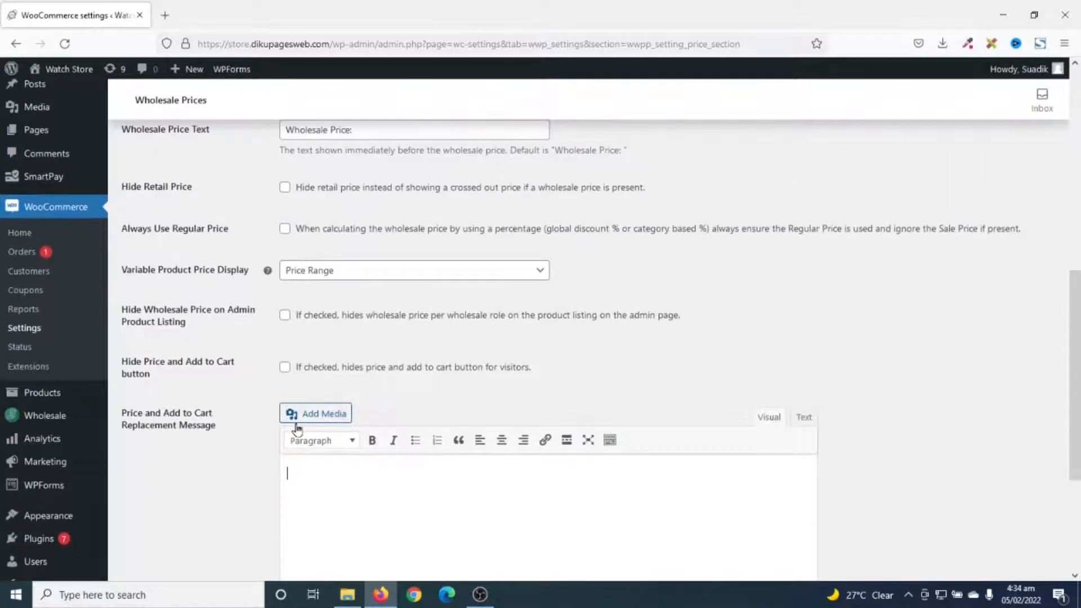
scroll("down", 3)
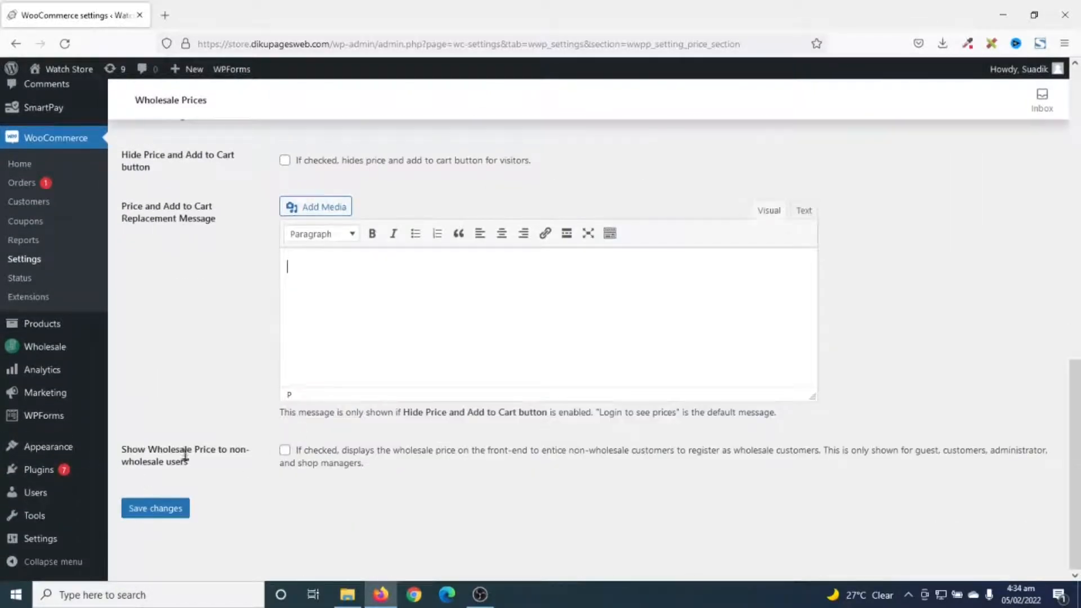
mouse_move(205, 488)
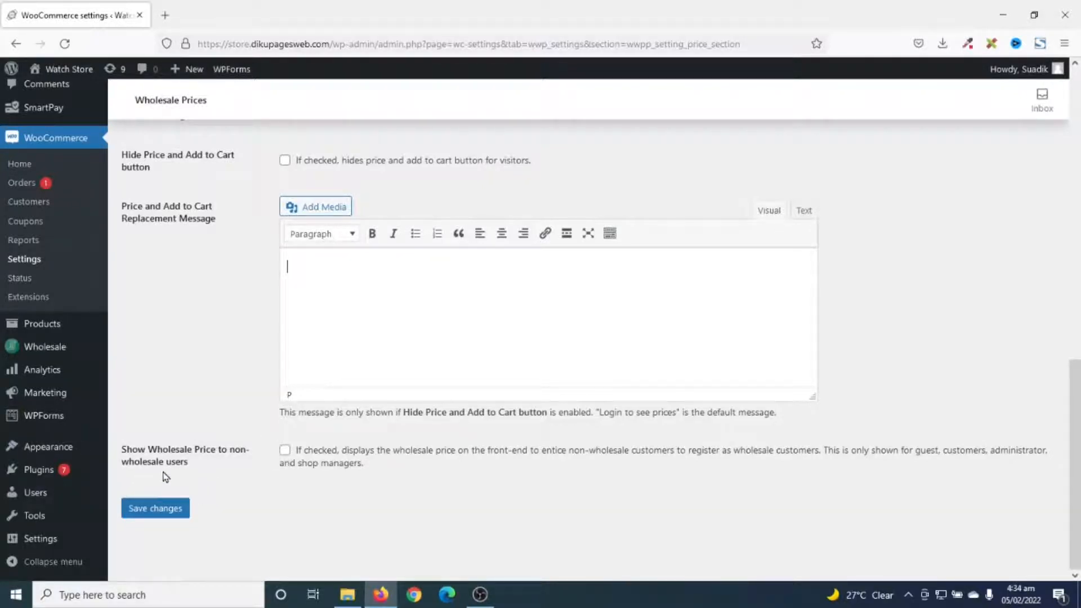
mouse_move(171, 479)
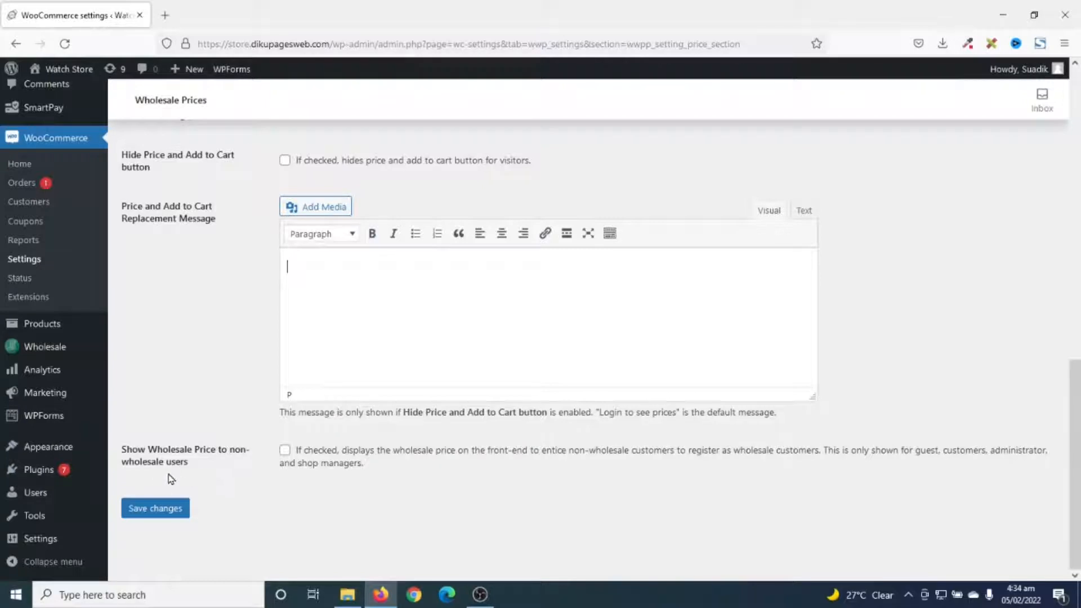
mouse_move(145, 444)
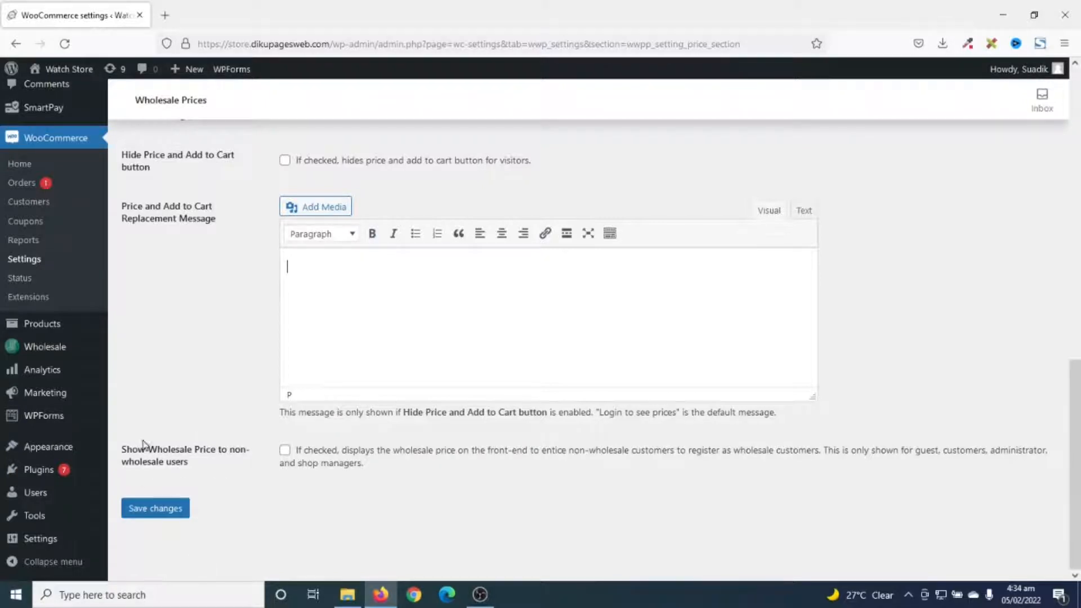
mouse_move(251, 525)
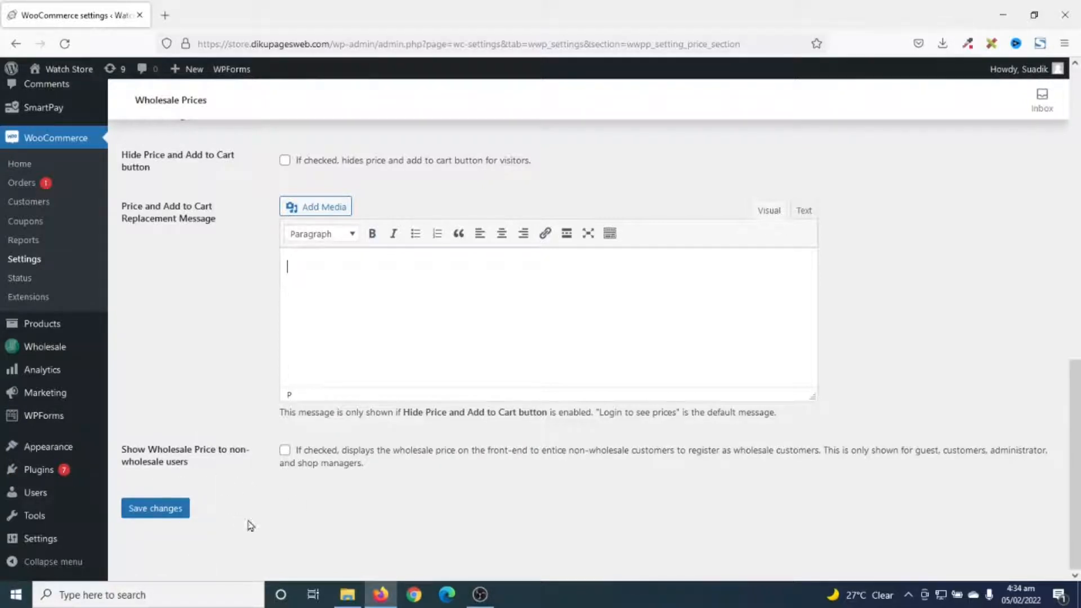
mouse_move(223, 528)
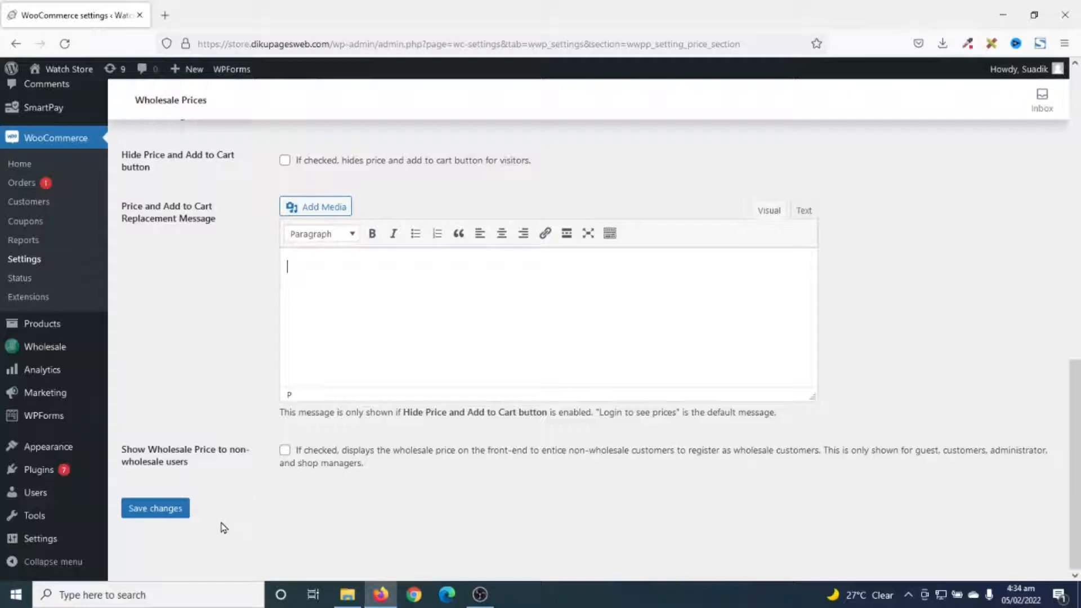
scroll("up", 3)
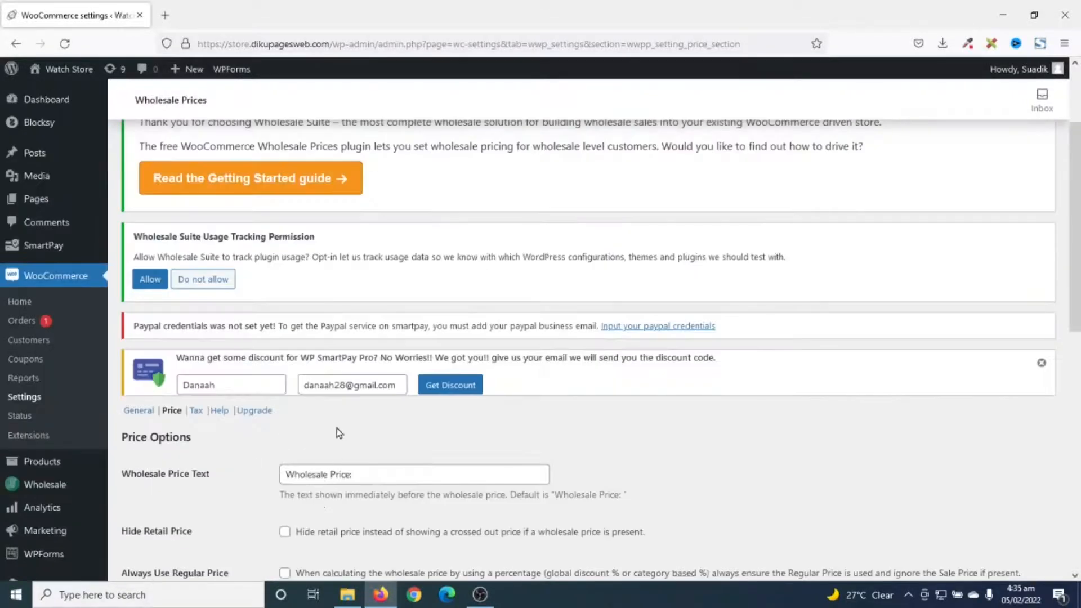
scroll("down", 3)
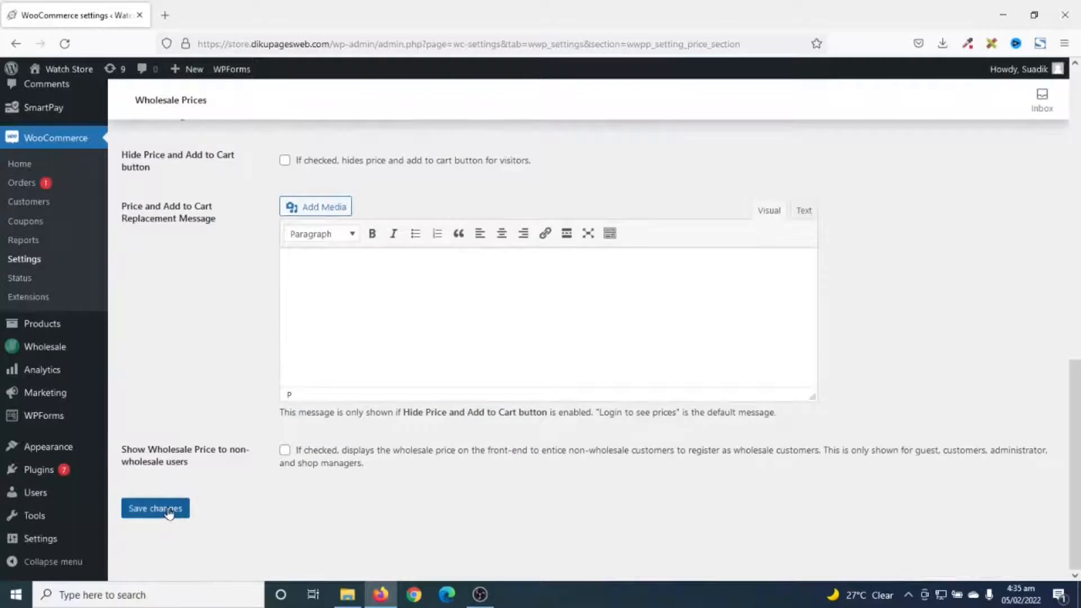
Save the wholesale price settings
left_click(155, 508)
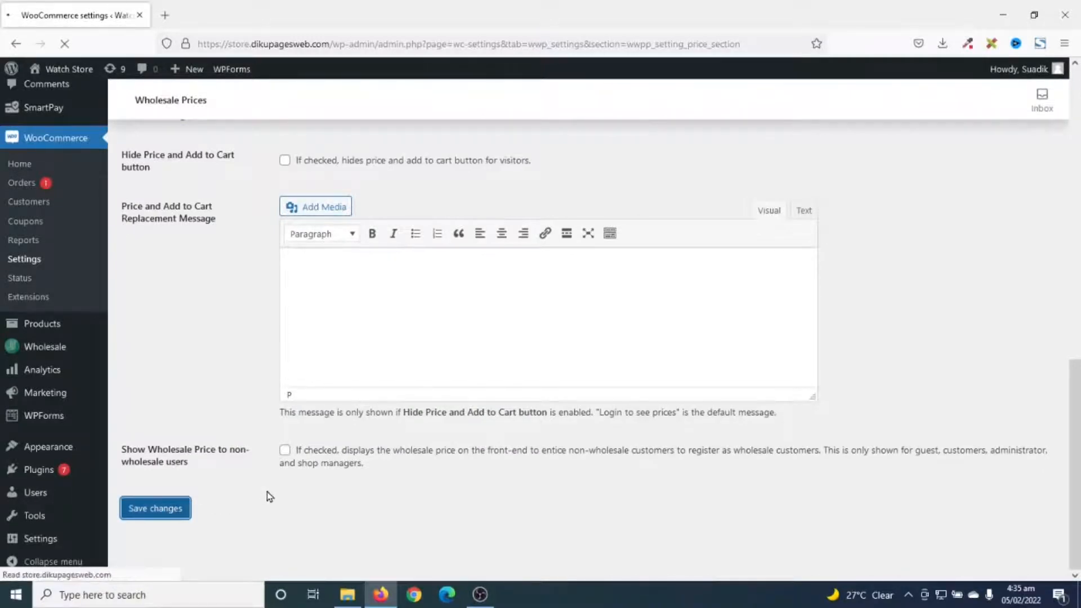
left_click(155, 508)
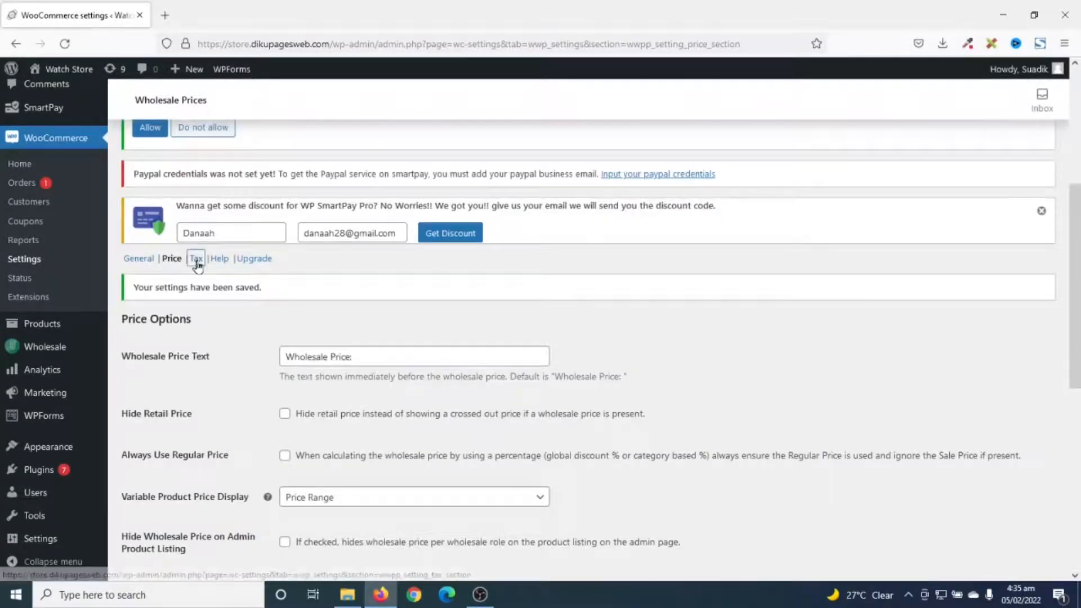
In Tax Options, try enabling Tax Exemption and dismiss the premium upgrade popup
left_click(196, 259)
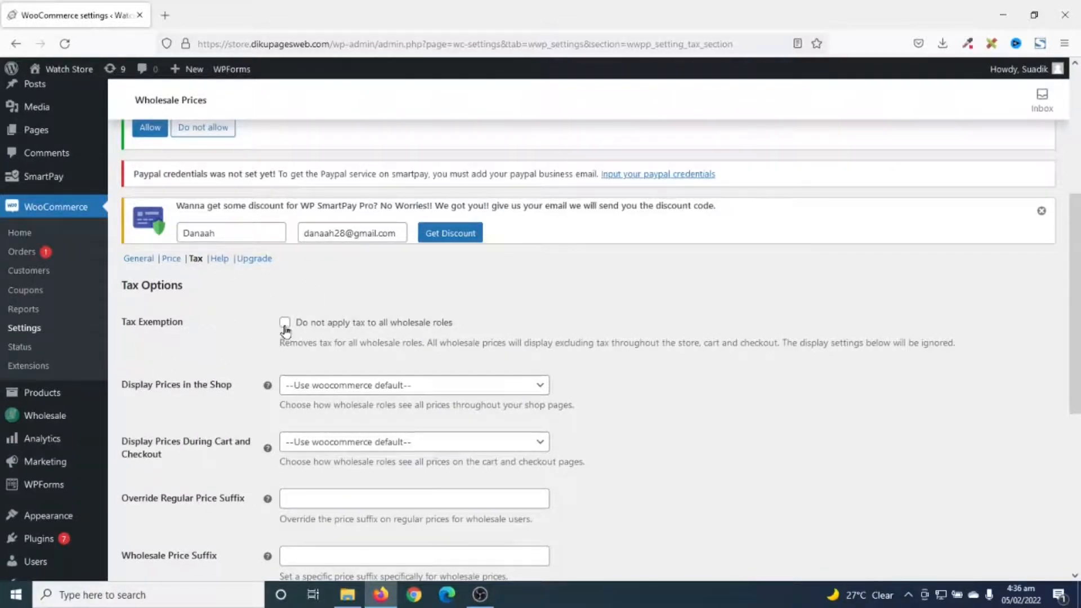
left_click(284, 322)
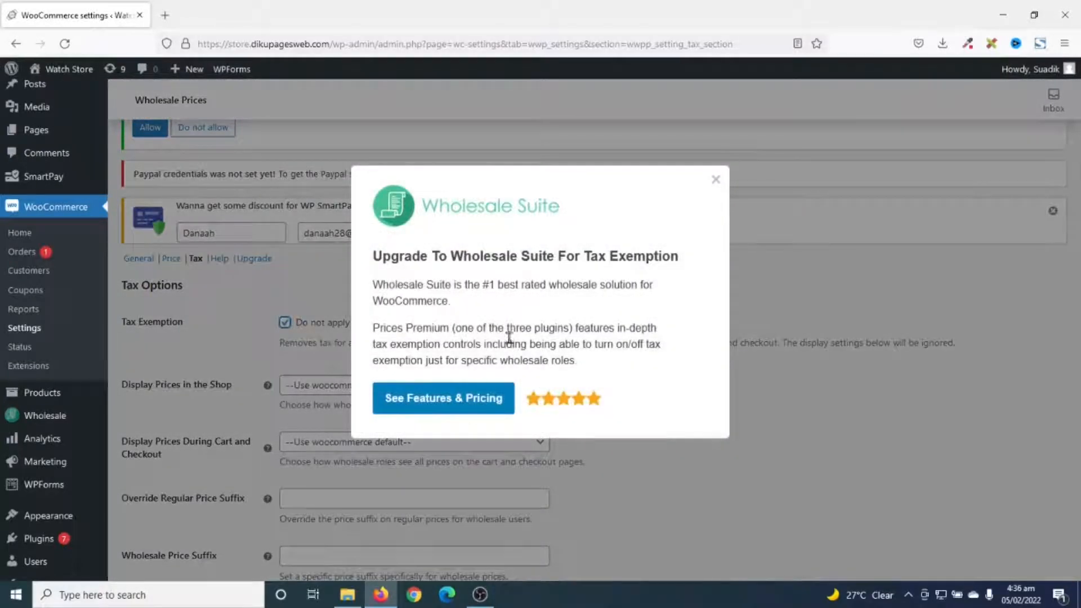
mouse_move(854, 387)
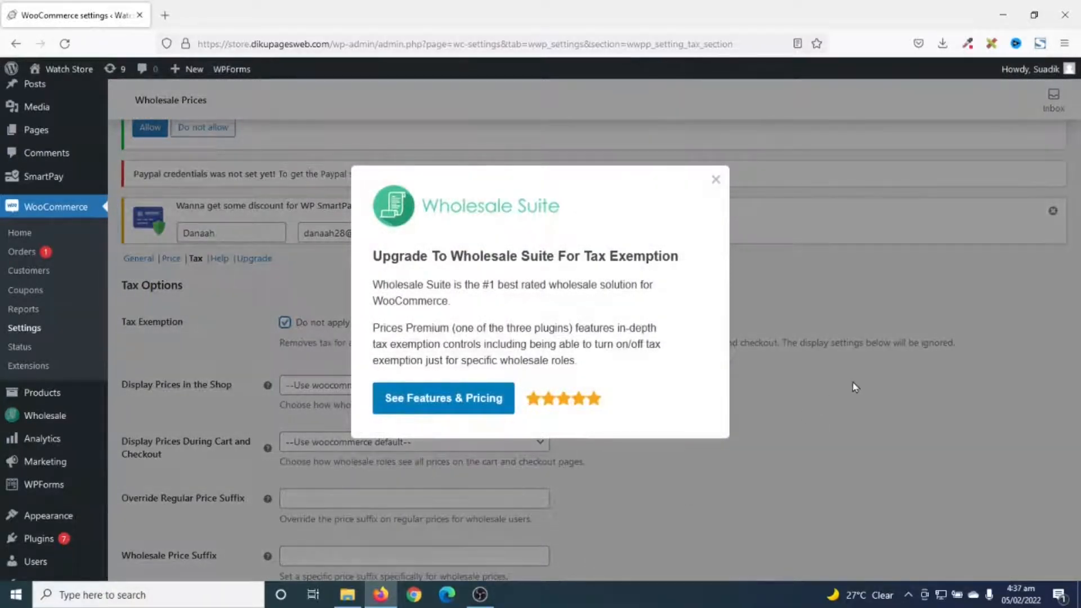
left_click(716, 179)
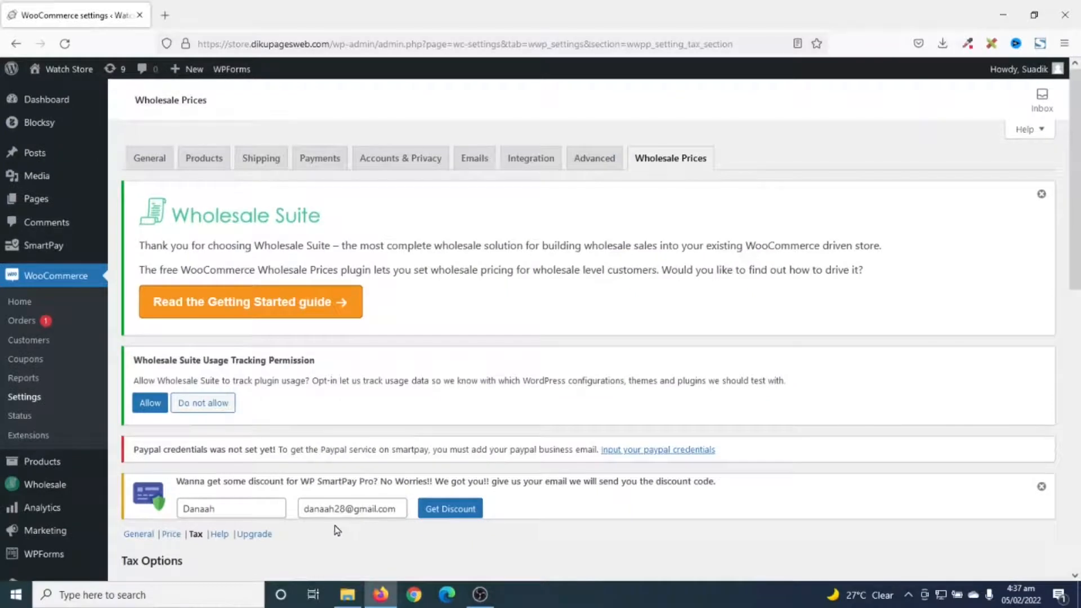
Open the Womens GPS Smartwatch Watch product for editing from the products list
scroll("down", 3)
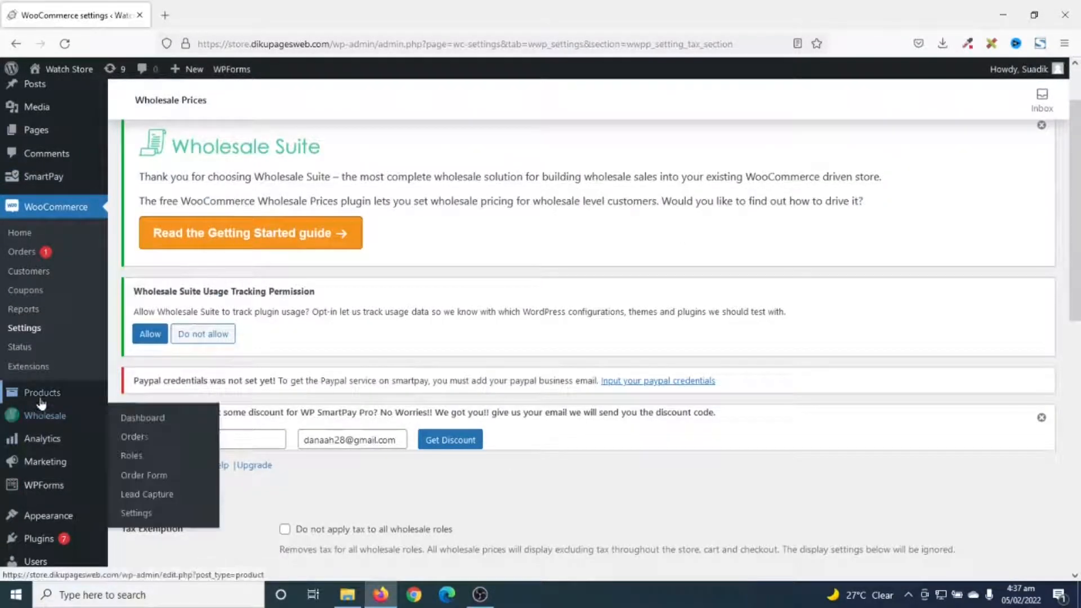
mouse_move(42, 393)
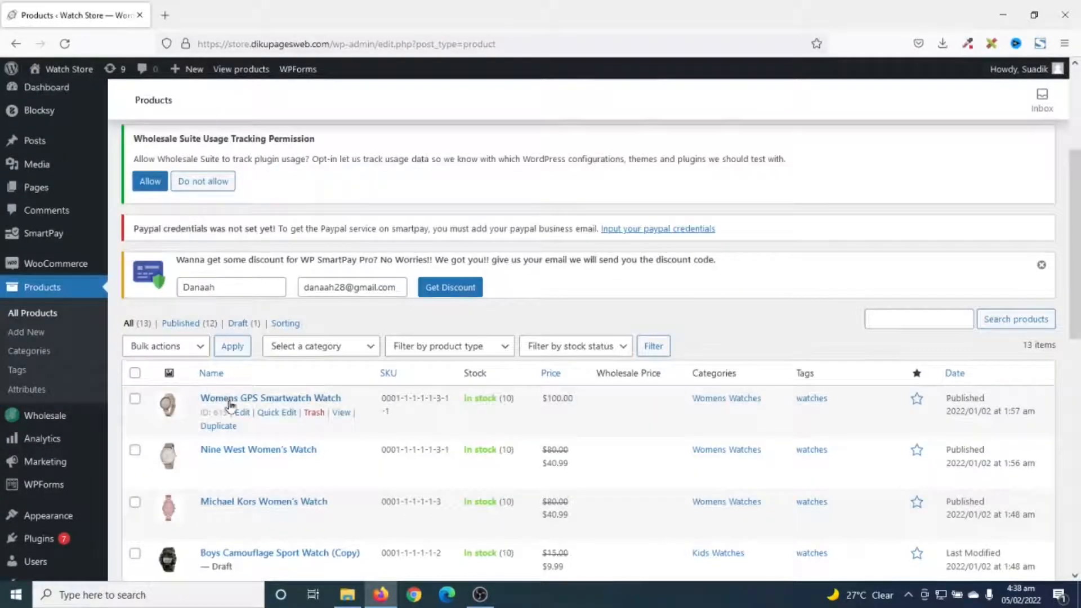
left_click(270, 398)
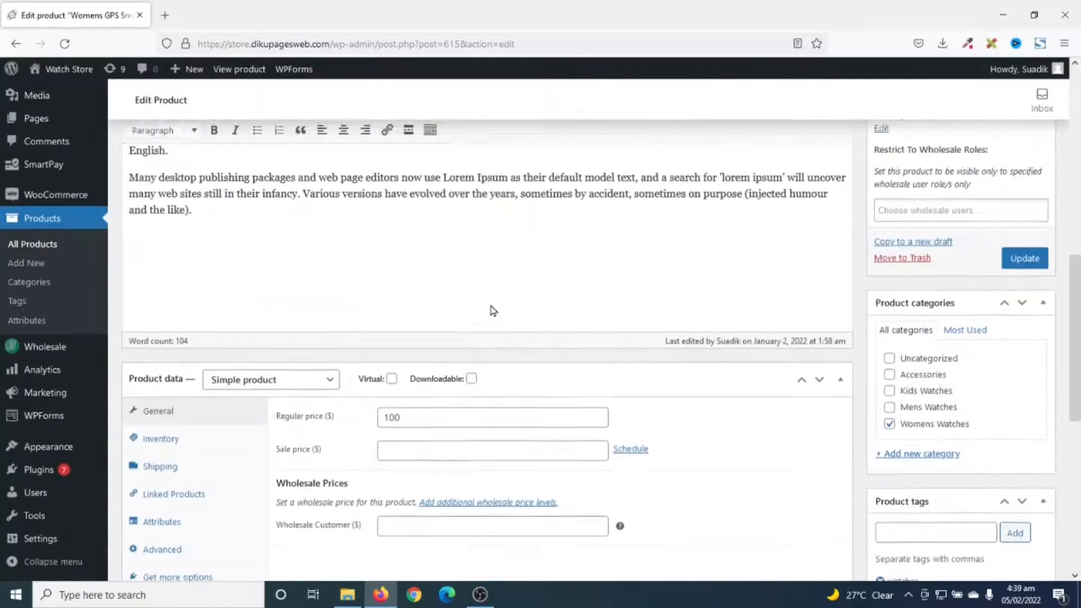
Point out the Wholesale Prices section and the regular price of 100 in Product data
scroll("down", 3)
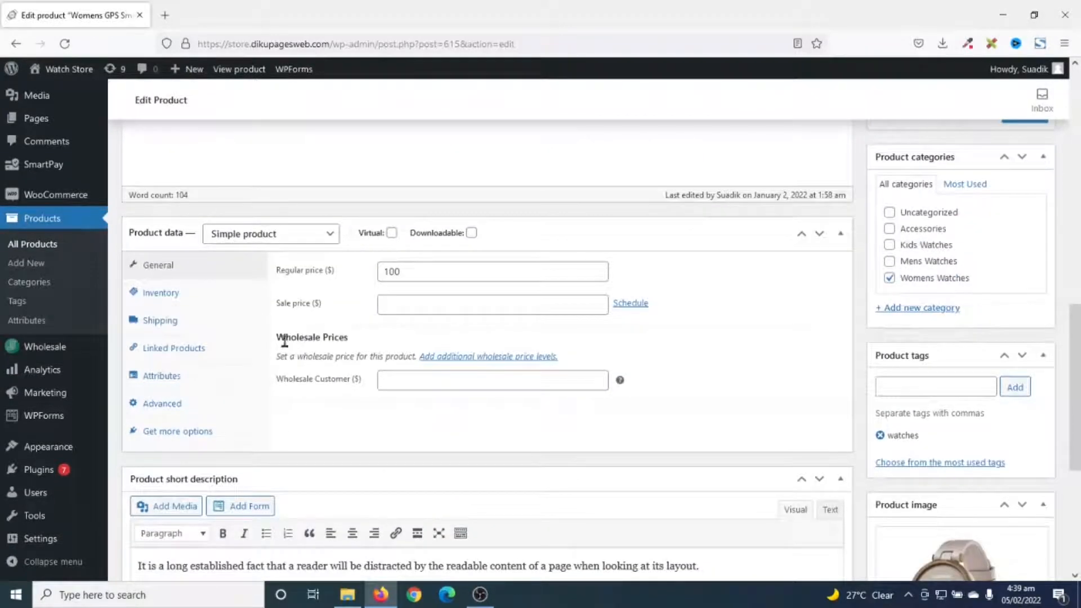
double_click(312, 337)
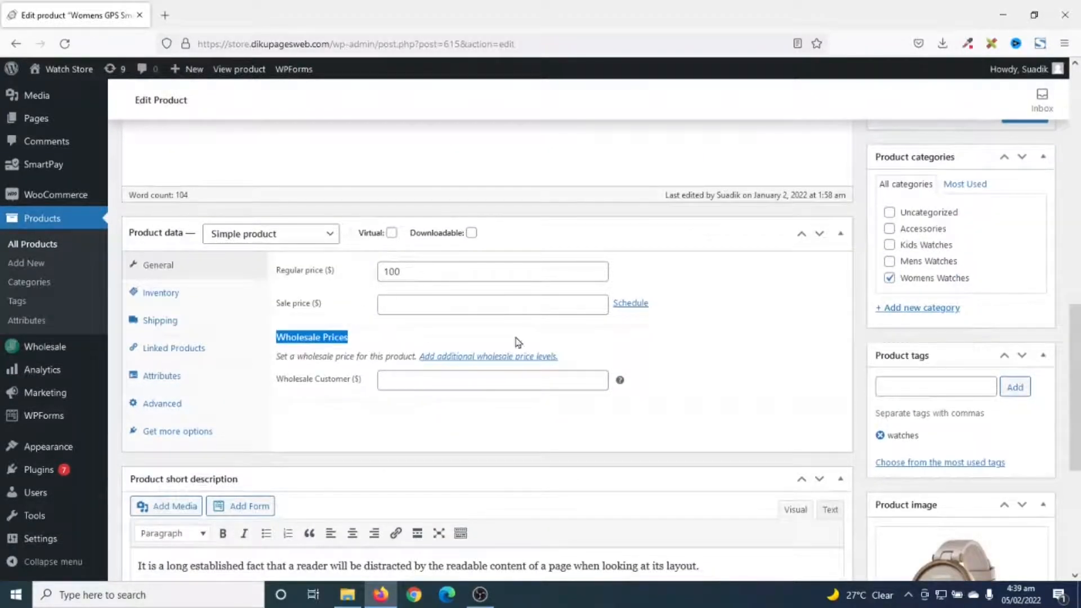
mouse_move(338, 373)
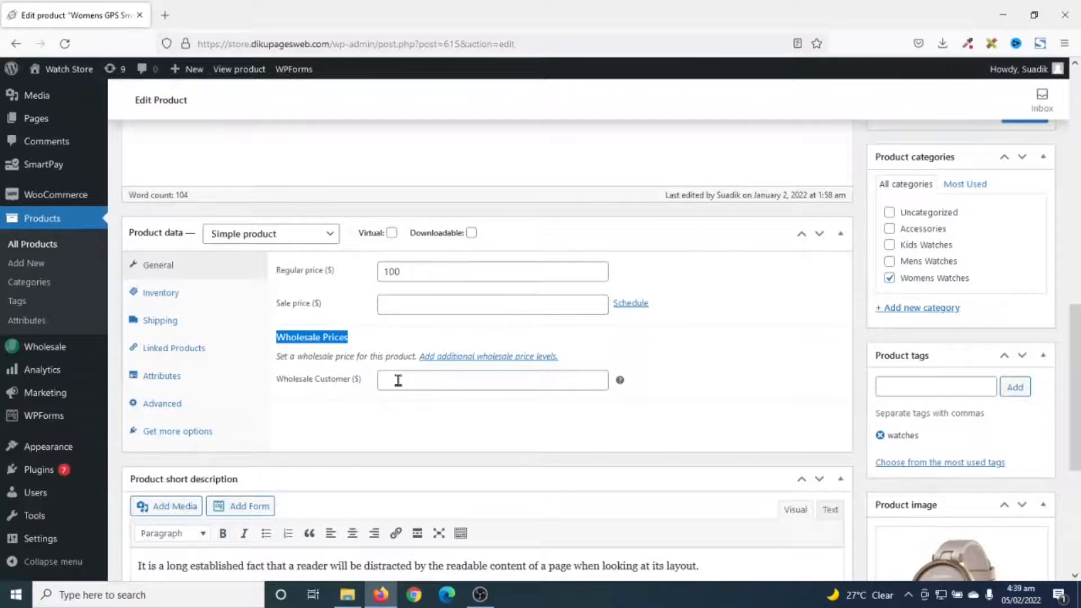
left_click(492, 381)
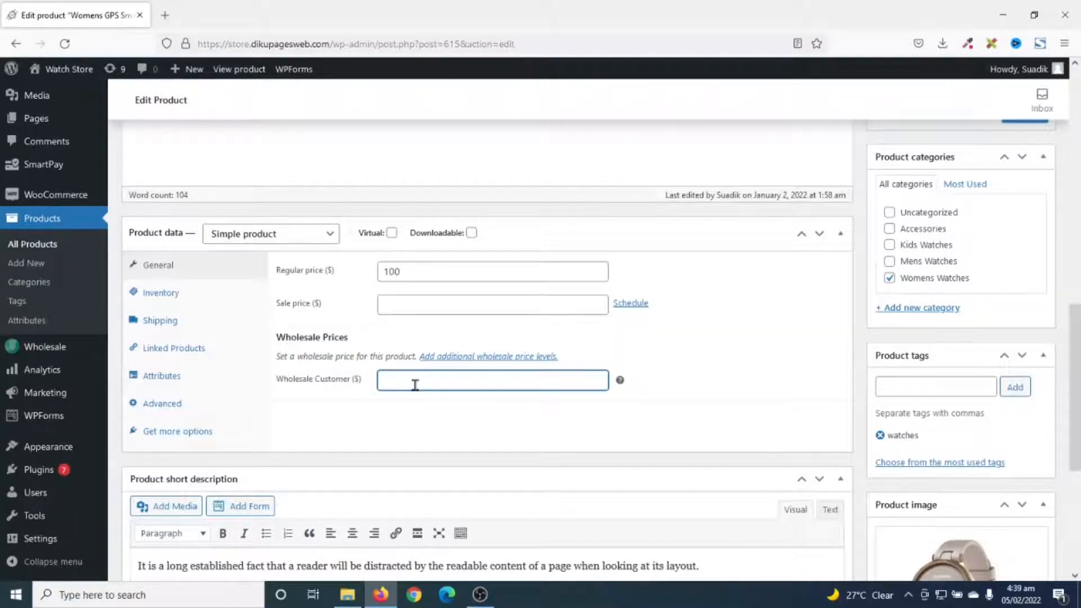
left_click(492, 272)
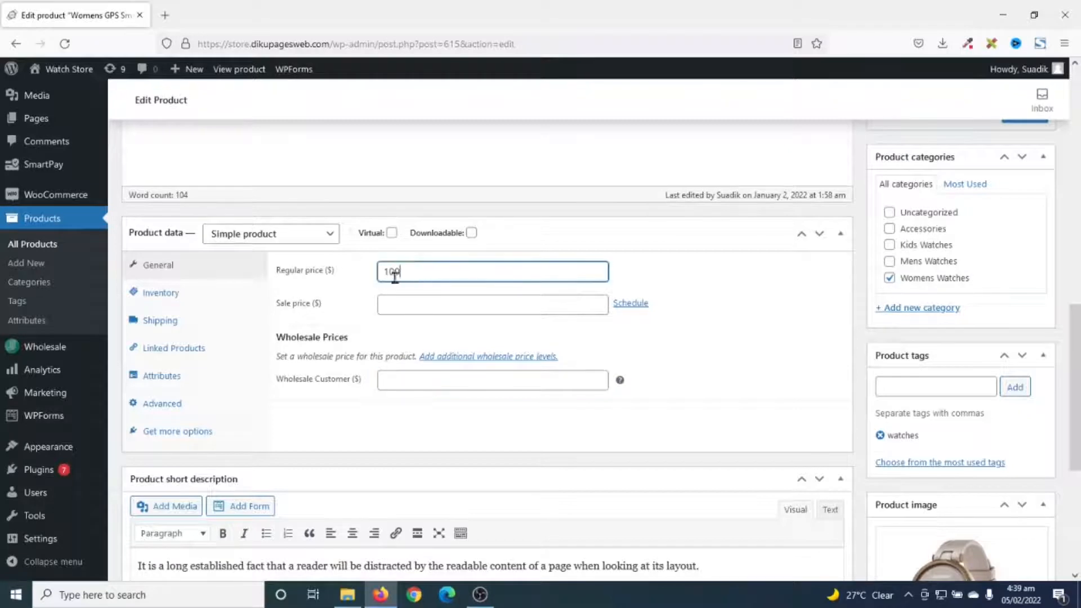
double_click(390, 272)
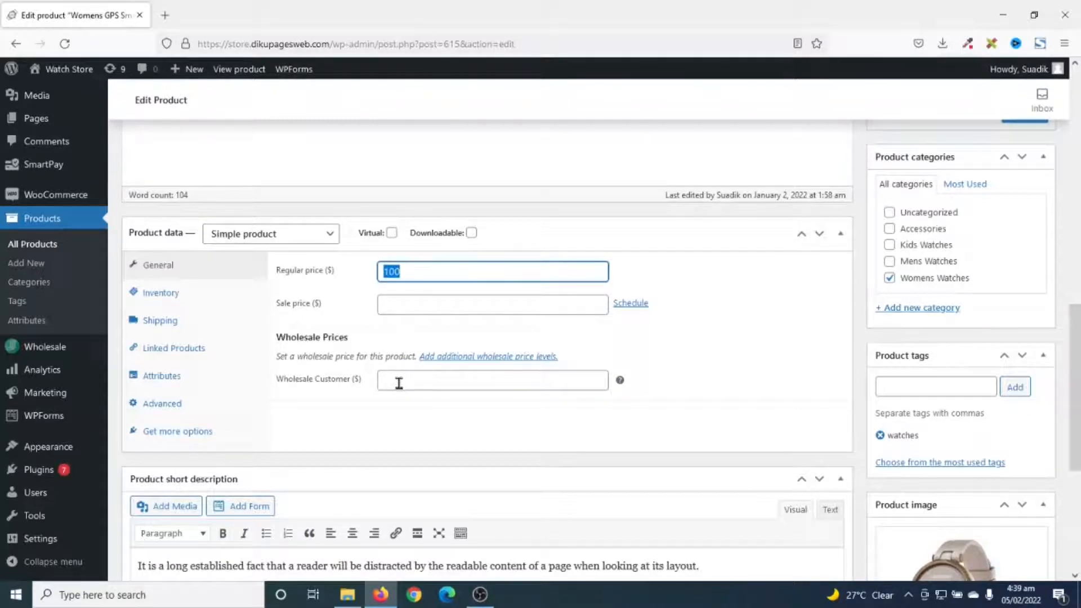
Enter a Wholesale Customer price of 60 and update the product
left_click(493, 380)
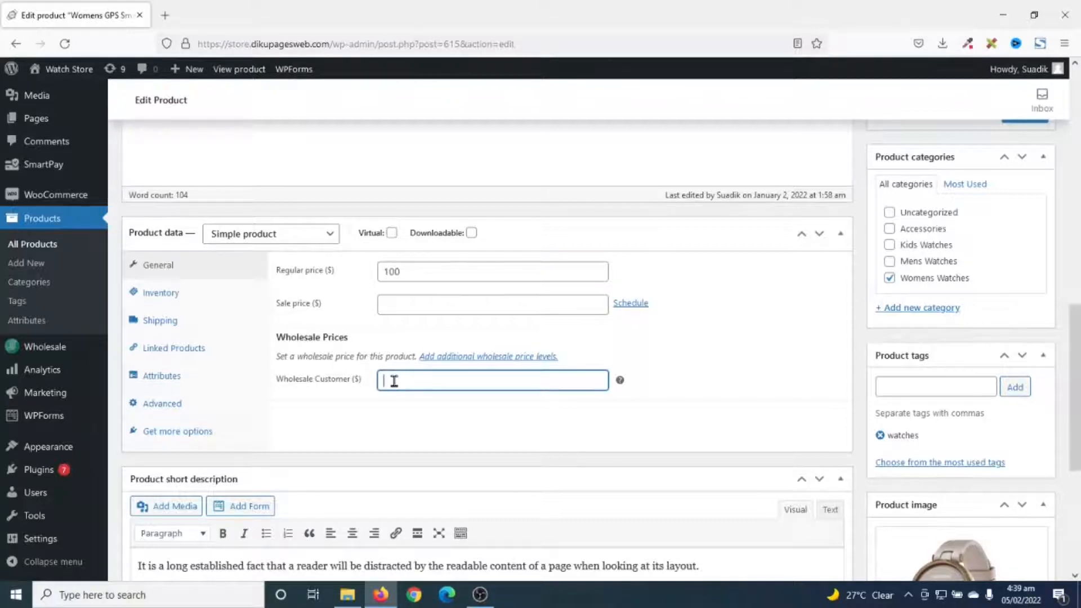
type("60")
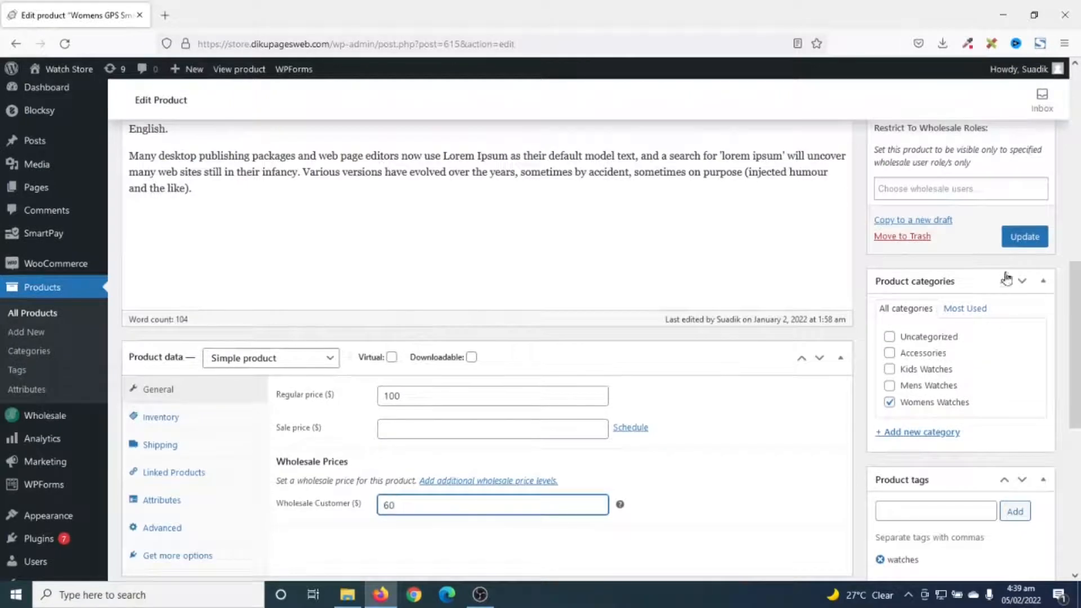
left_click(1025, 237)
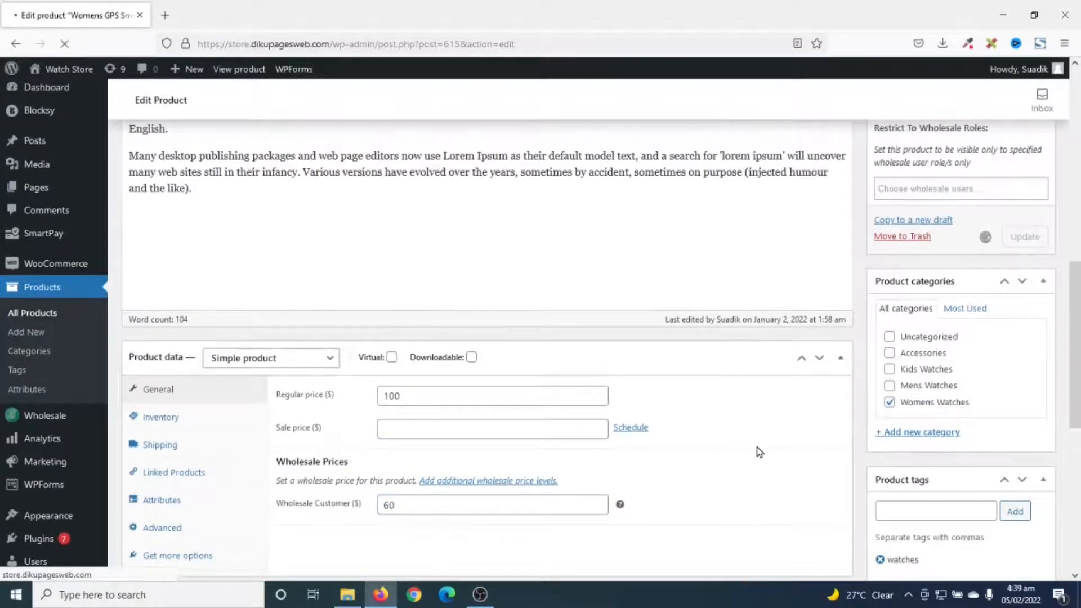
Open the product's storefront page via View product in a new private window
left_click(1025, 237)
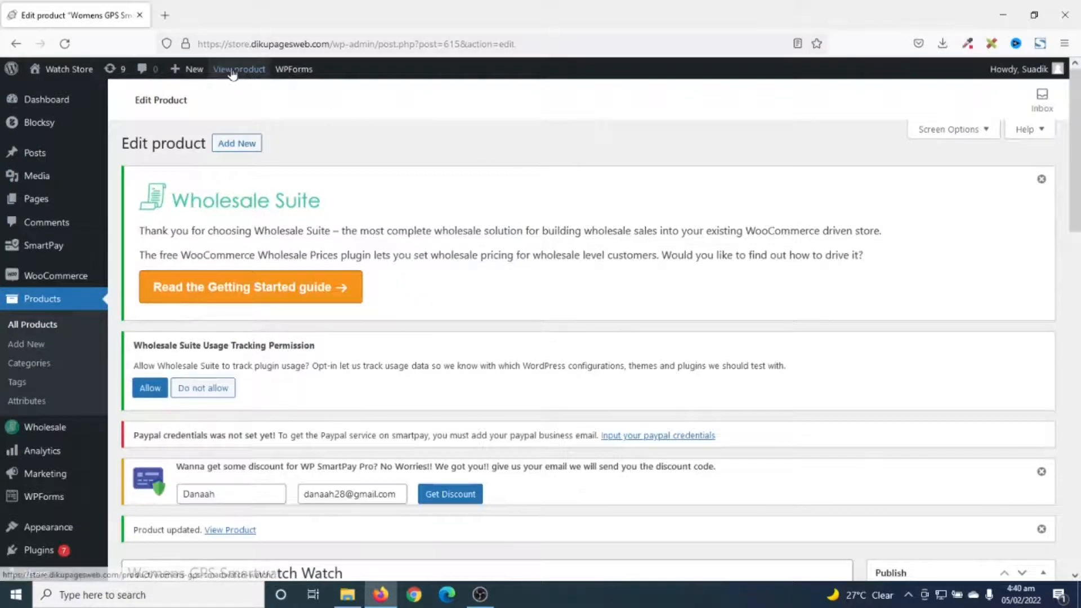
right_click(239, 69)
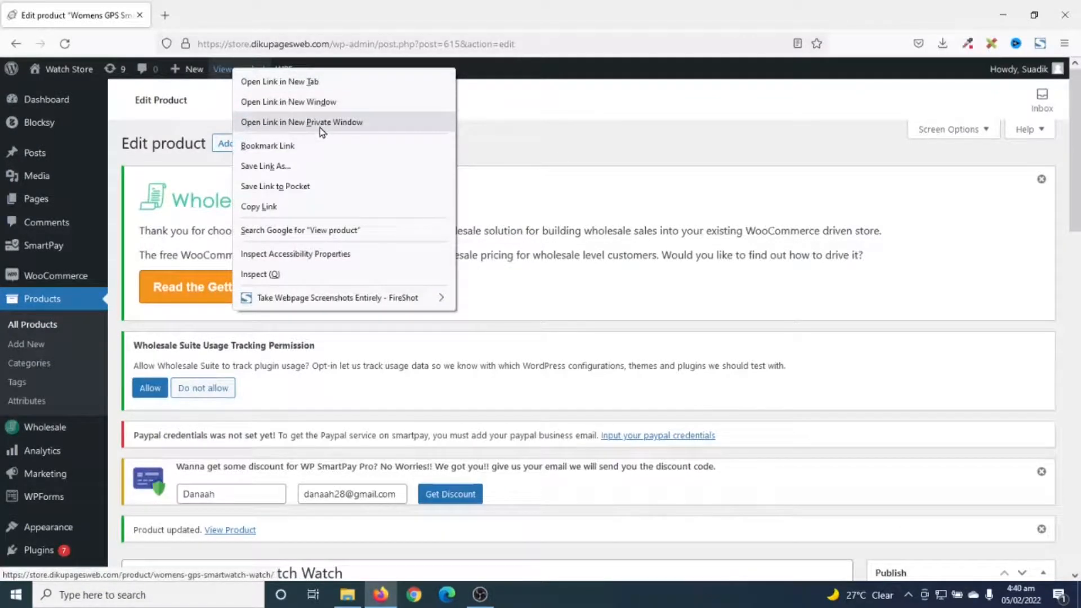
left_click(301, 122)
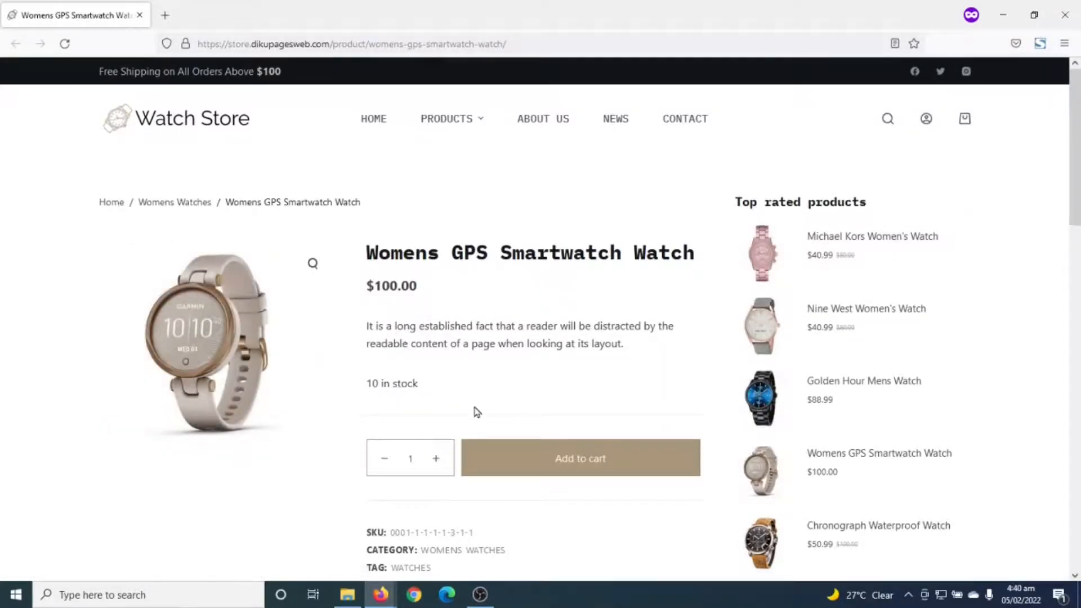
mouse_move(384, 339)
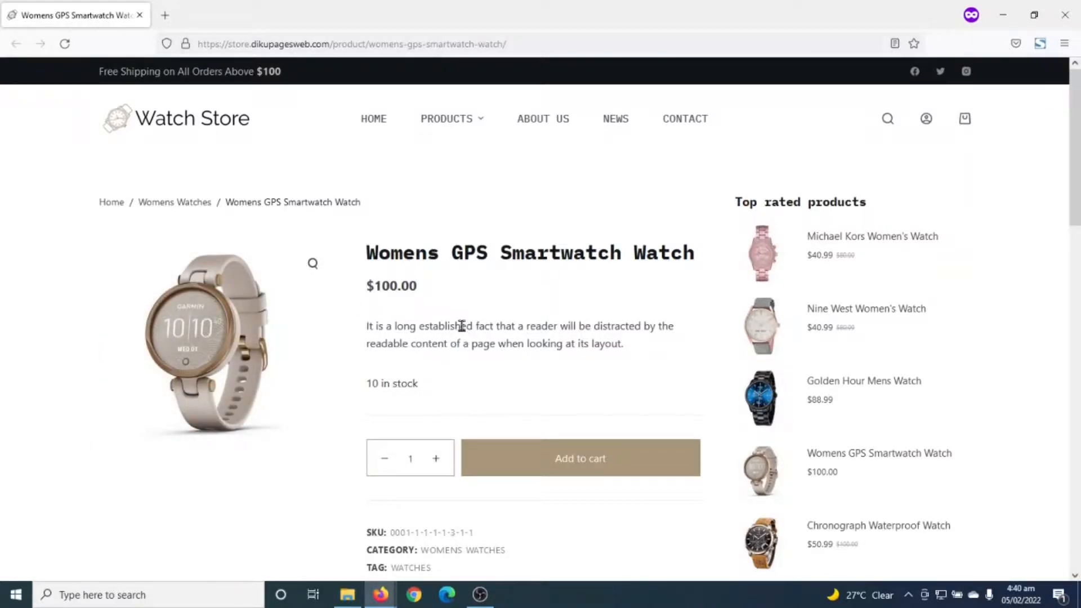
Visit the store's account page, then browse the products page where the watch still shows $100.00
scroll("down", 3)
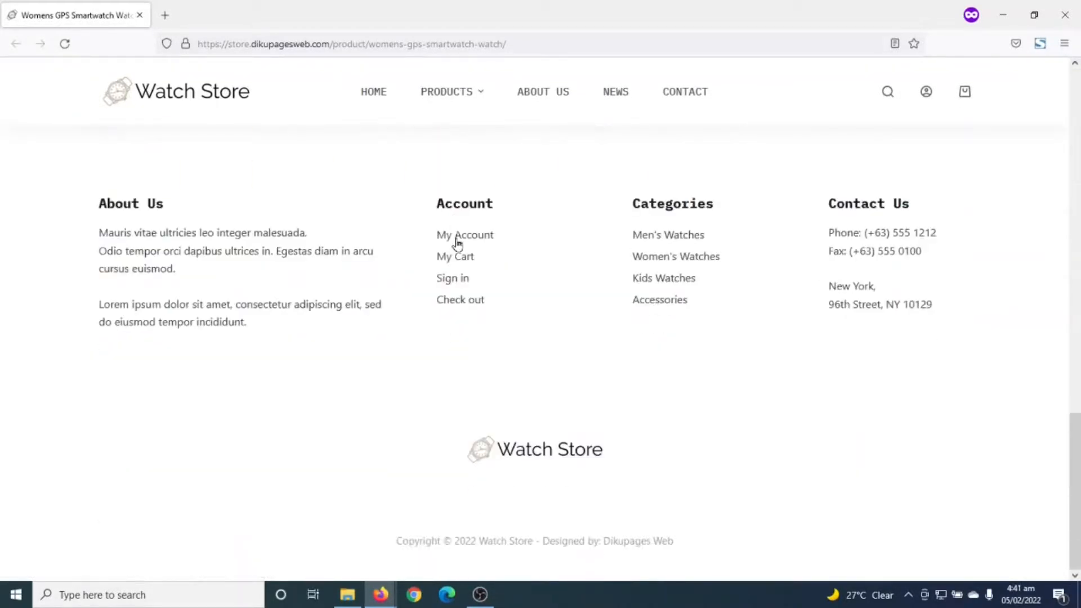
left_click(465, 235)
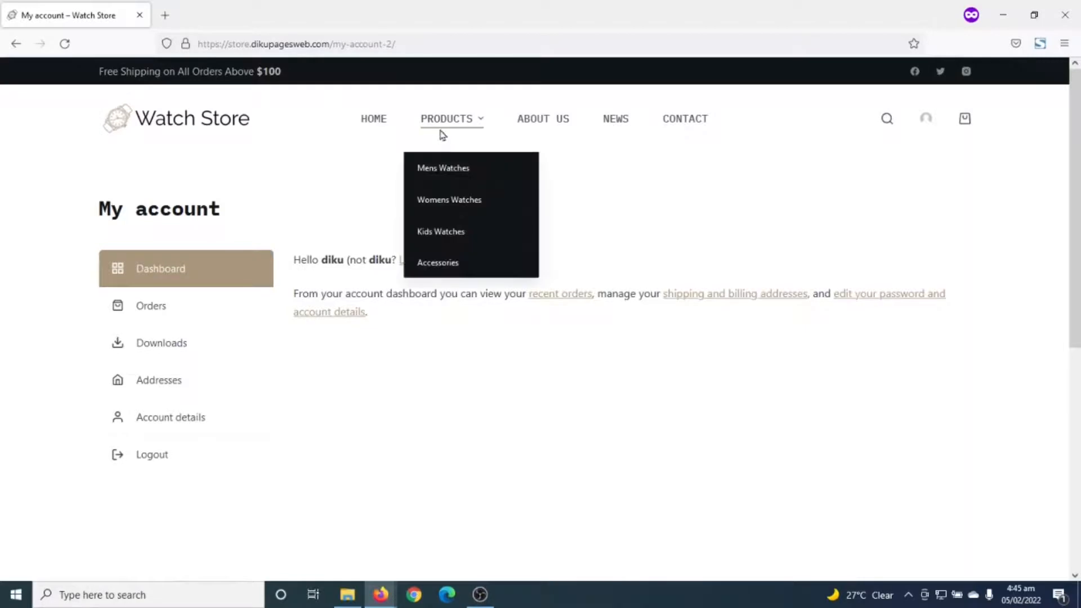
left_click(447, 119)
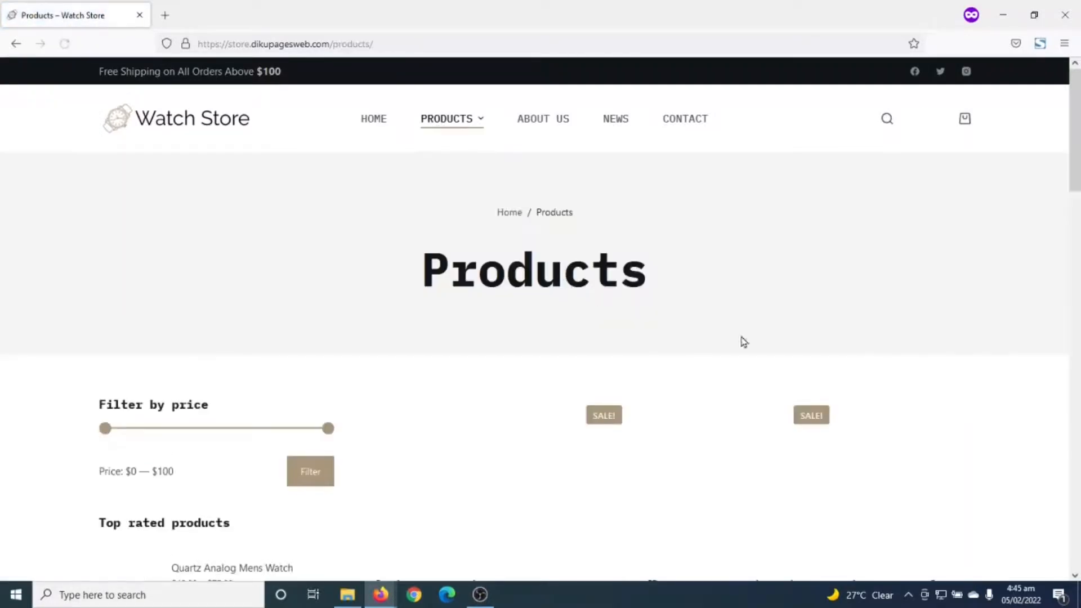
scroll("down", 3)
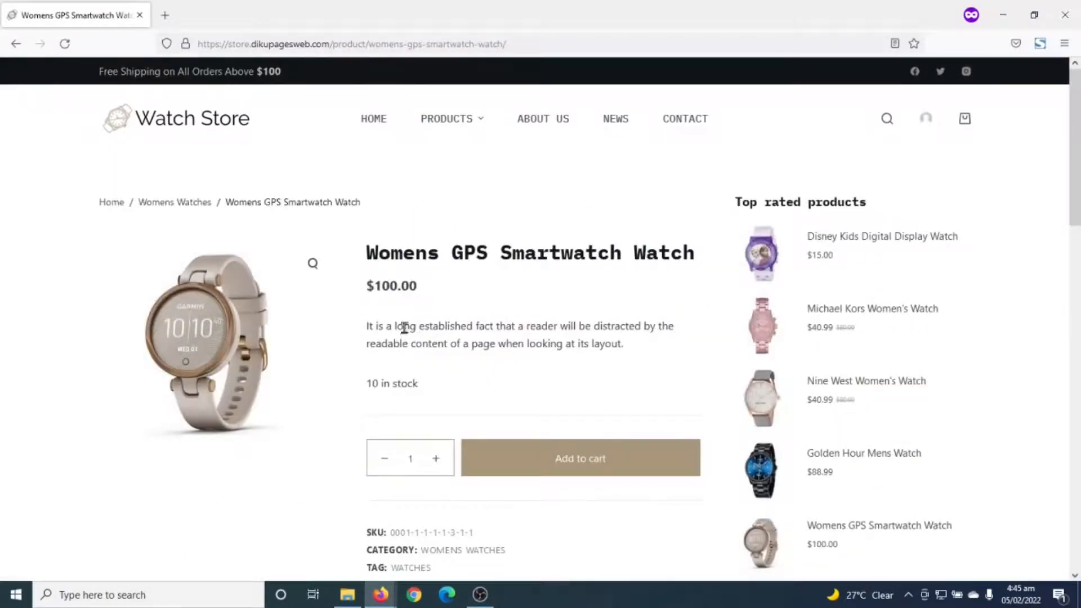
mouse_move(433, 364)
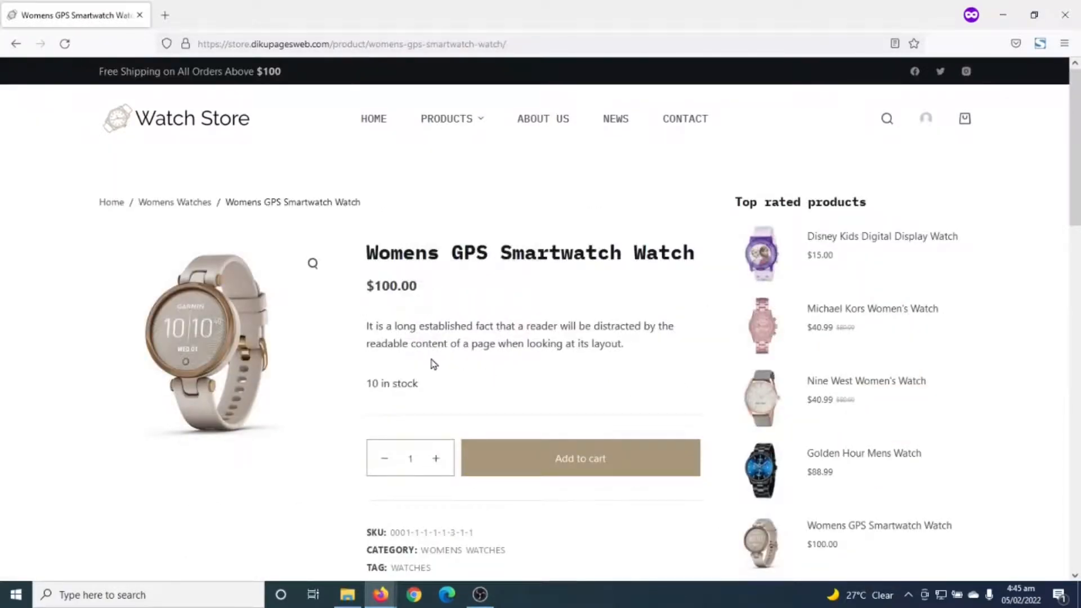
mouse_move(551, 309)
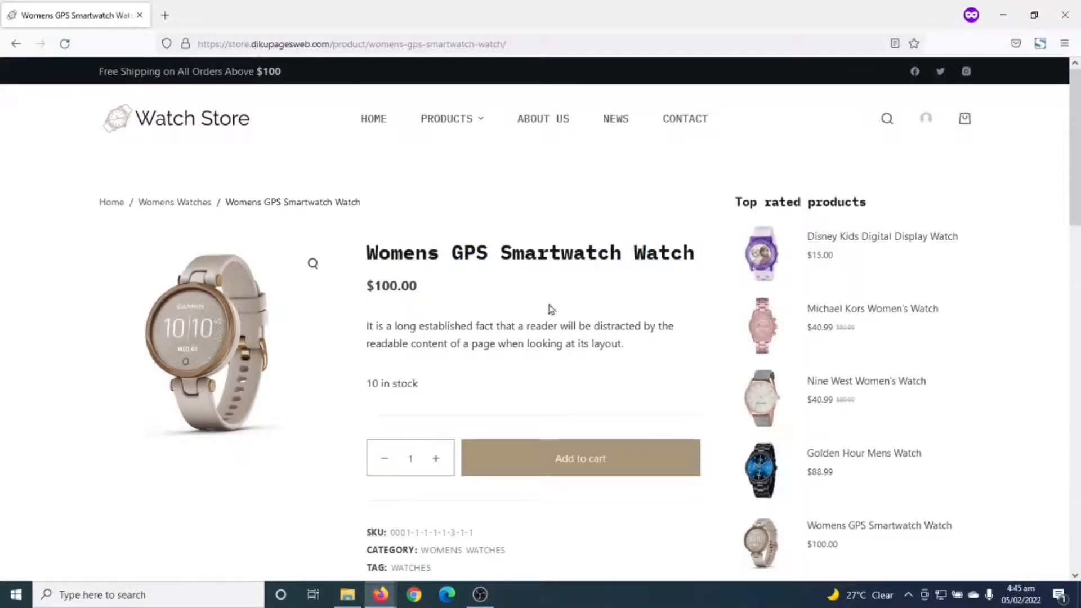
mouse_move(398, 573)
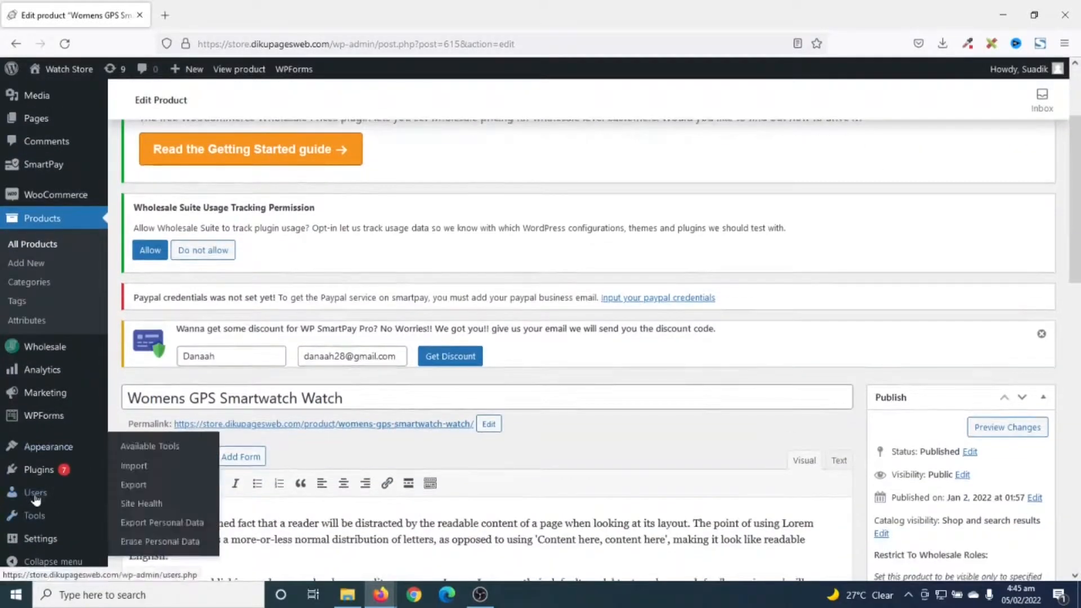
Open the Users list in a new tab and edit the customer user's profile
right_click(35, 493)
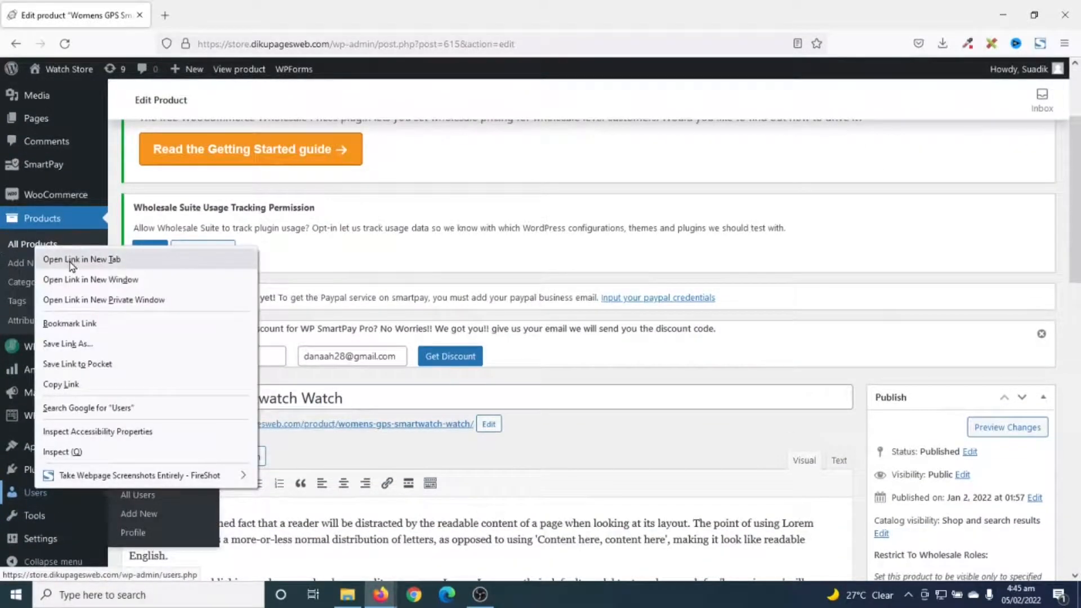
left_click(79, 260)
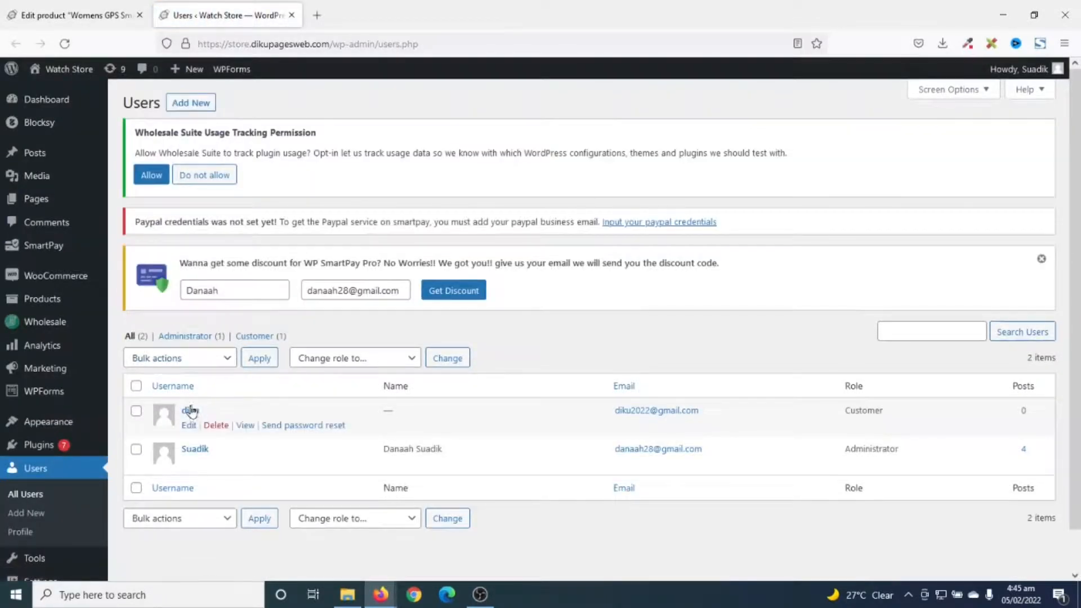
mouse_move(886, 436)
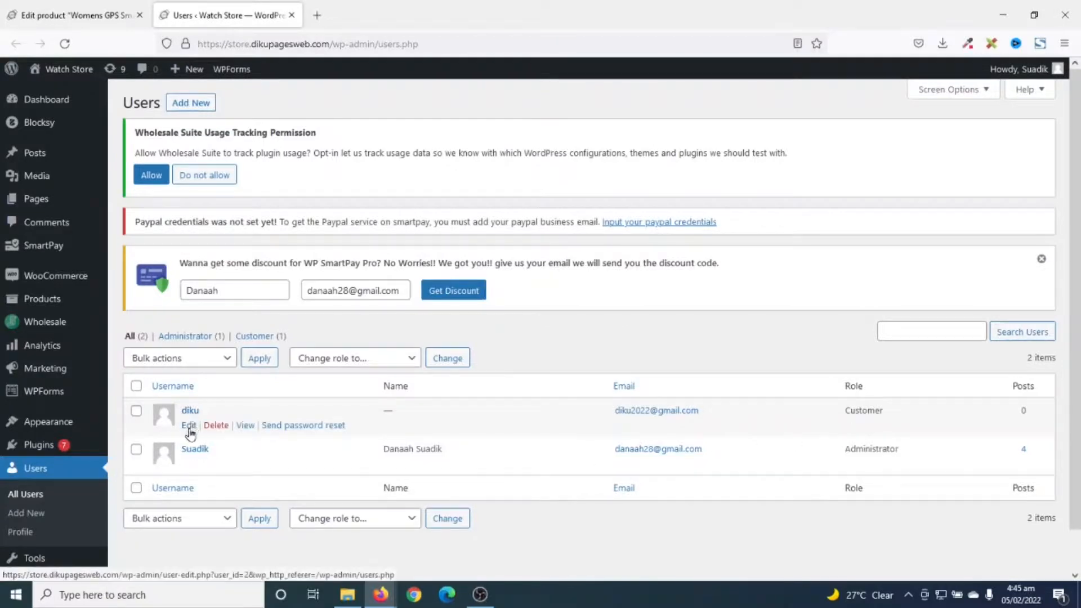
left_click(188, 425)
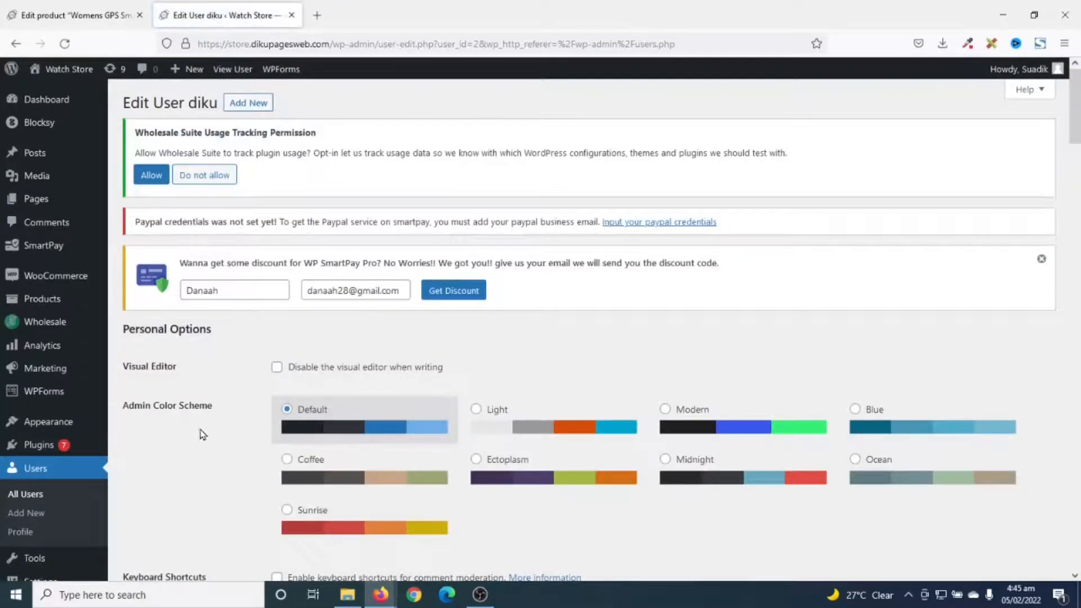
Change the diku user's role to Wholesale Customer and update the user
scroll("down", 3)
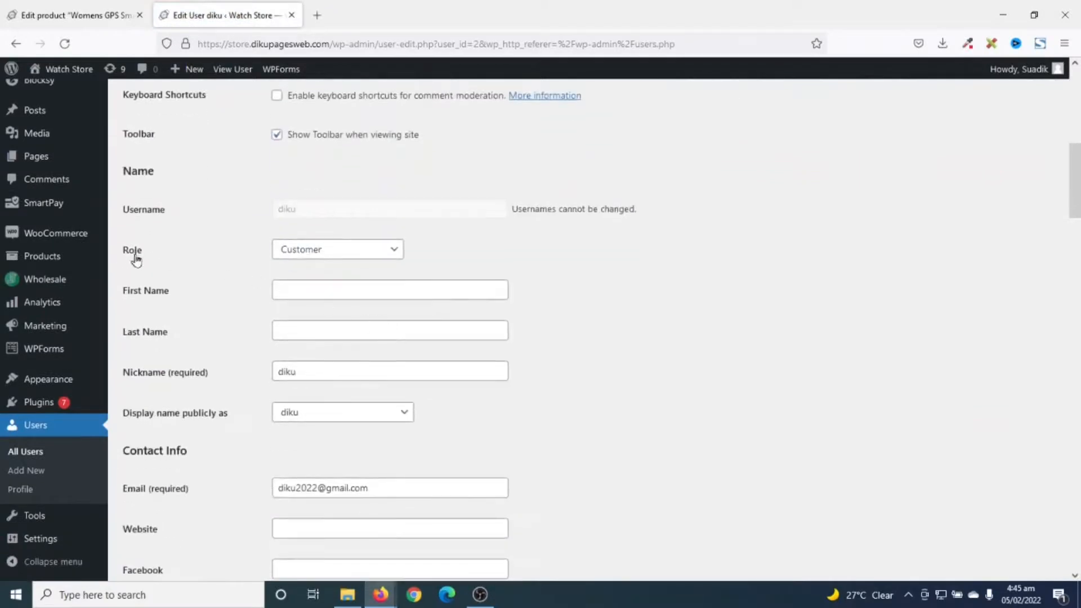
left_click(338, 250)
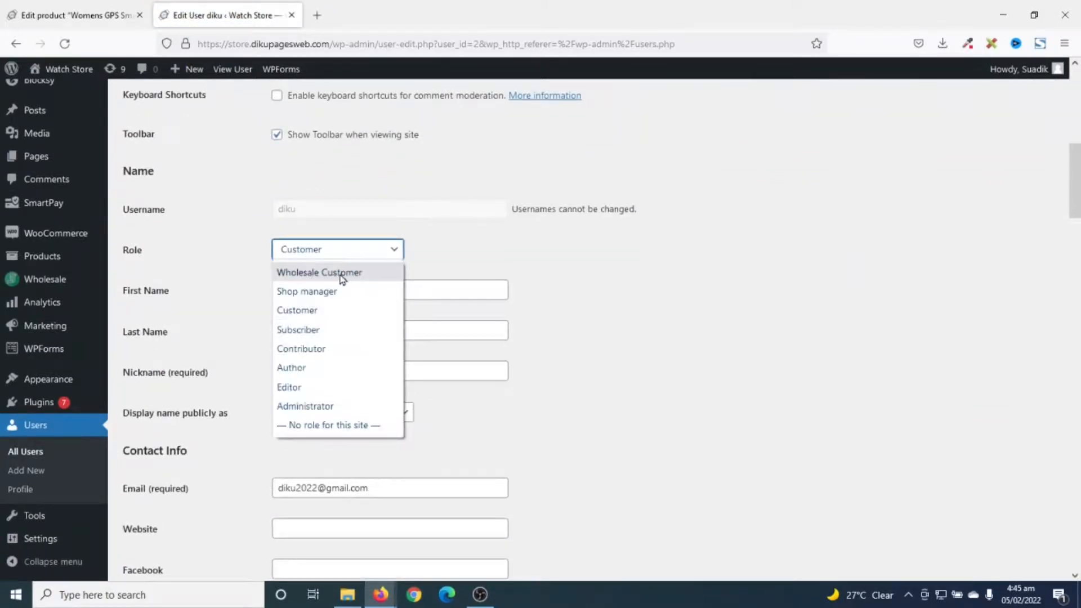
left_click(319, 273)
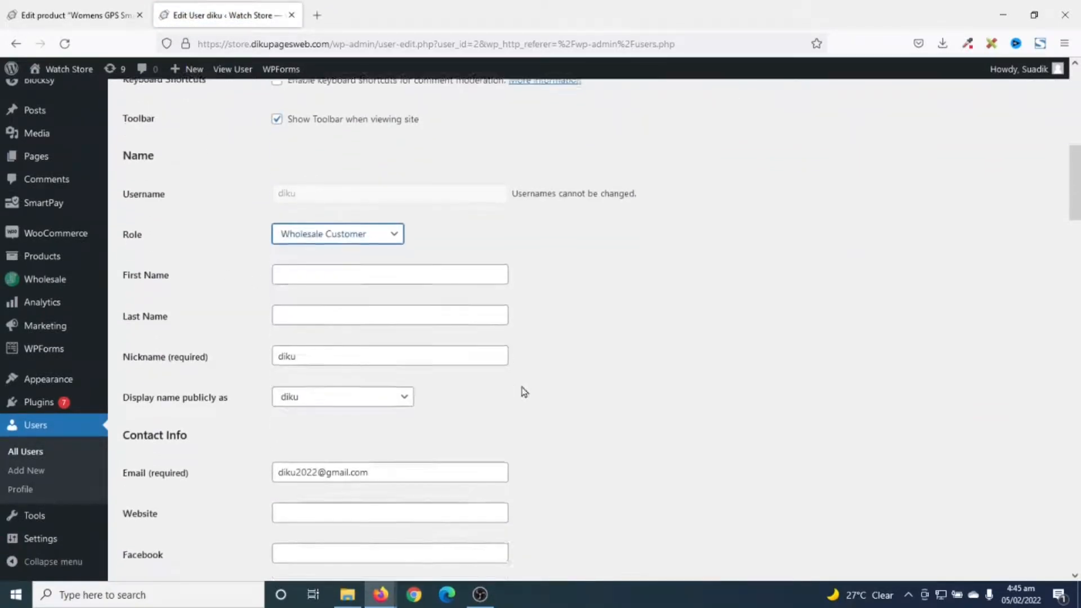
scroll("down", 3)
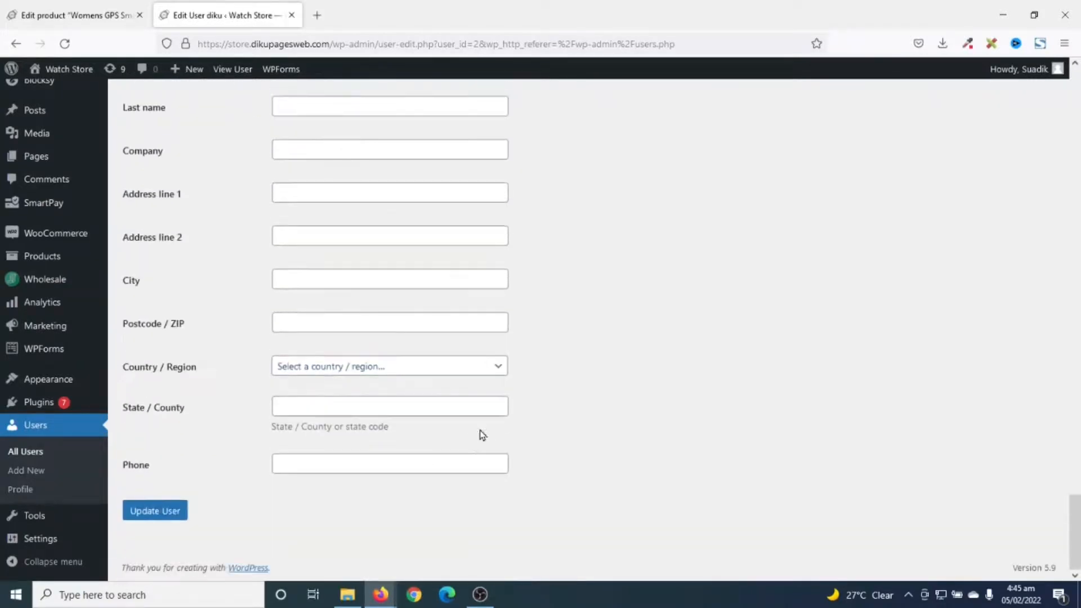
left_click(155, 510)
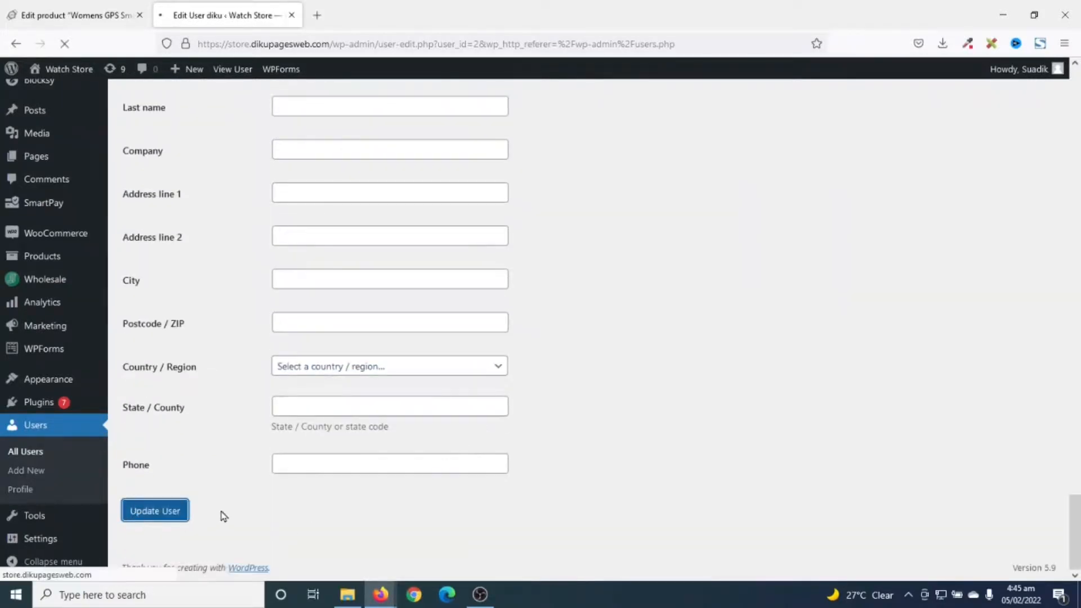
left_click(155, 511)
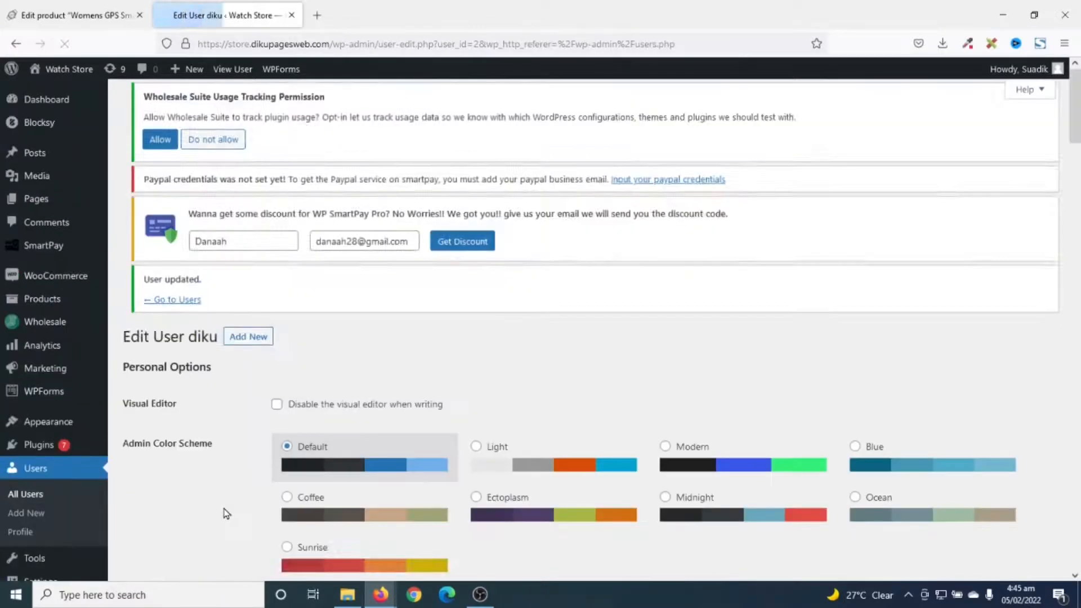
mouse_move(382, 595)
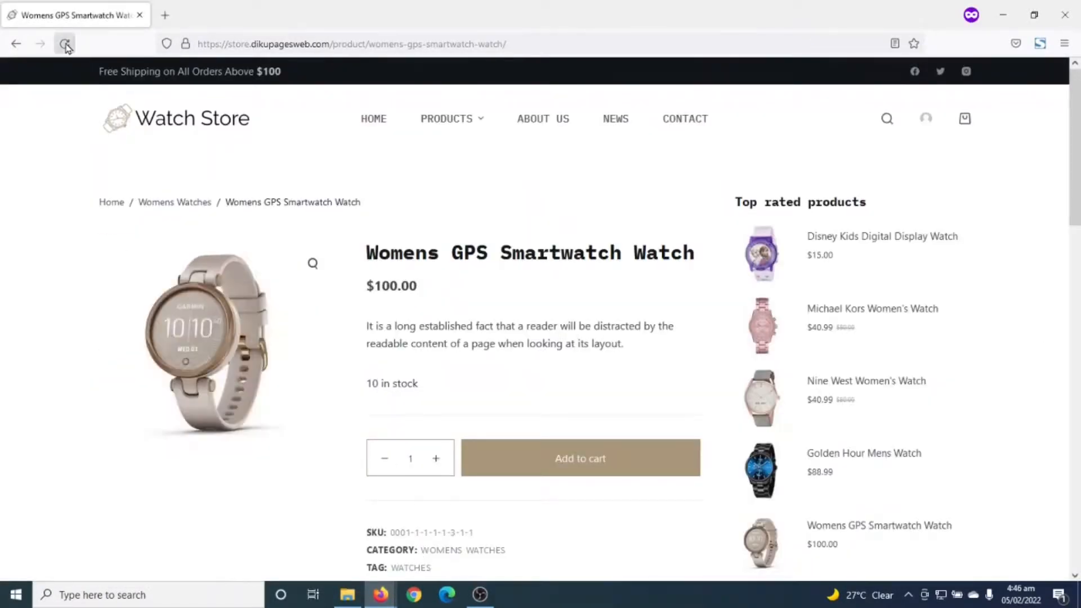
Reload the Womens GPS Smartwatch page to show $100.00 crossed out with Wholesale Price $60.00
left_click(65, 43)
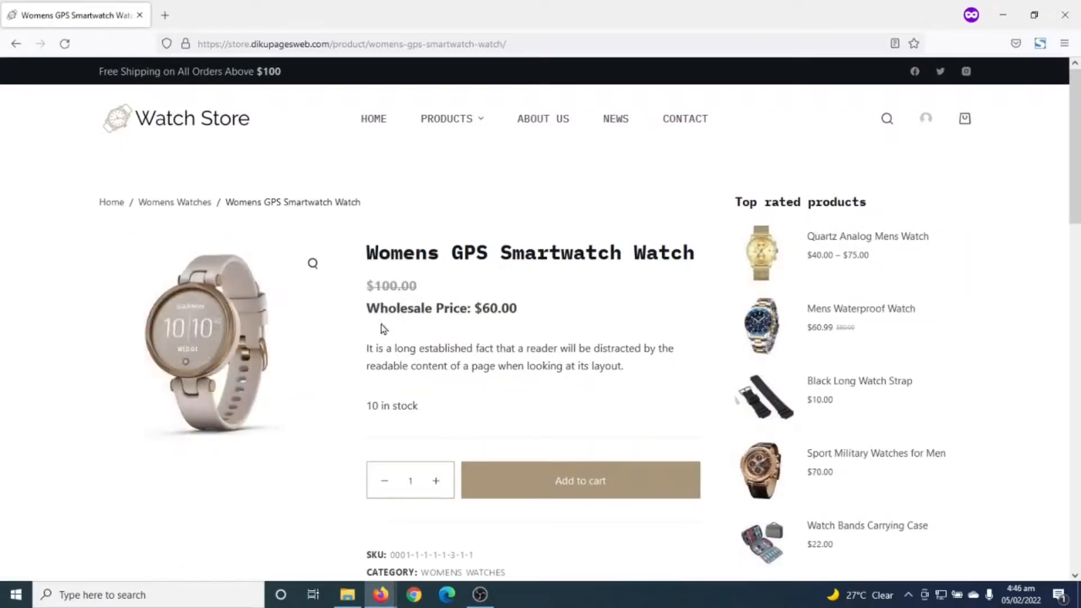
mouse_move(397, 327)
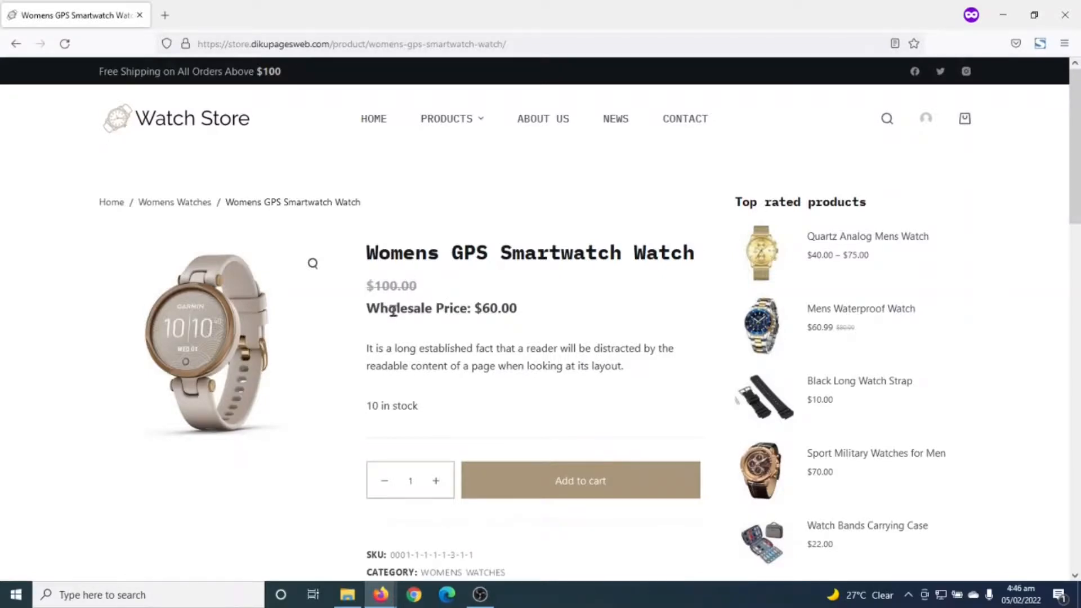
mouse_move(621, 455)
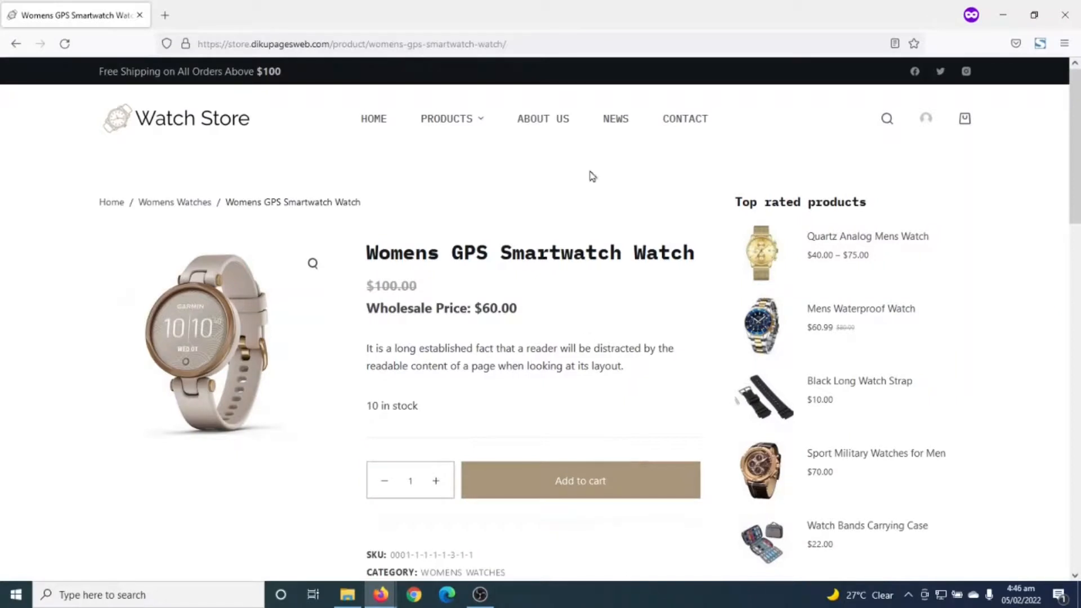
mouse_move(412, 348)
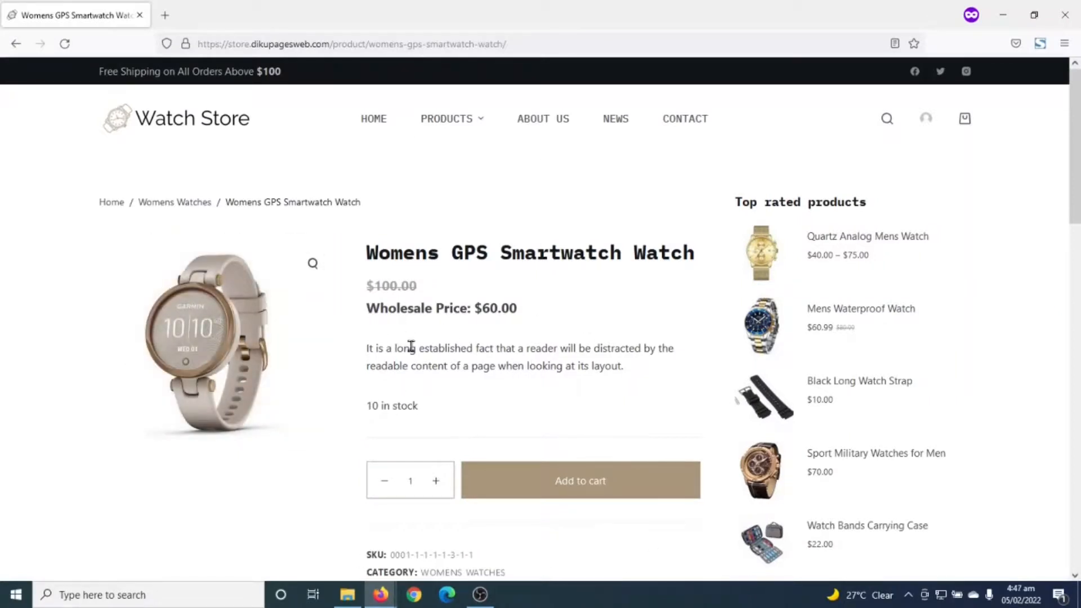
mouse_move(453, 366)
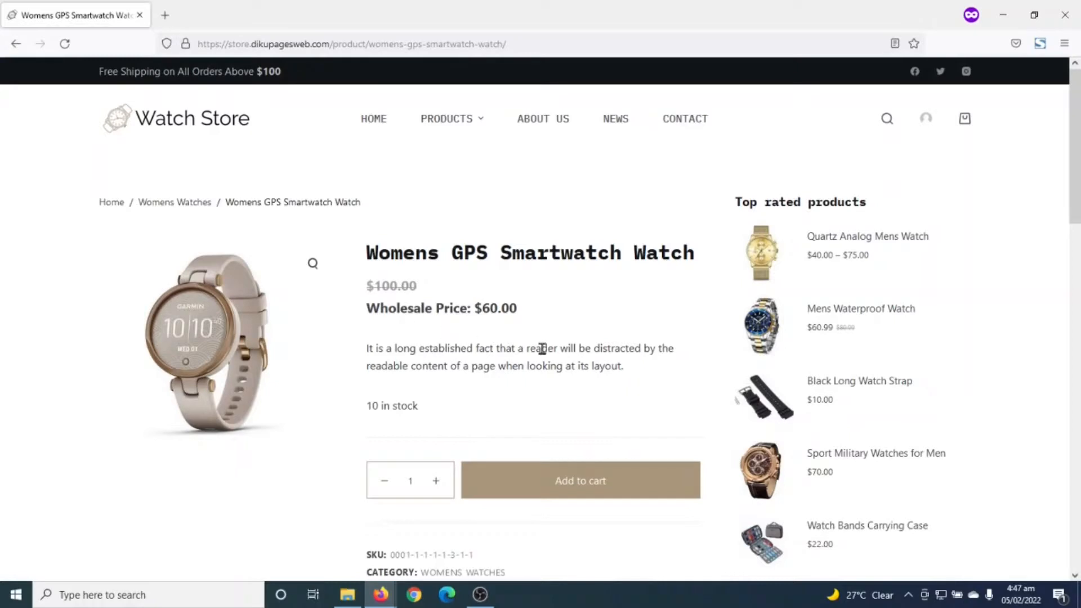
mouse_move(537, 348)
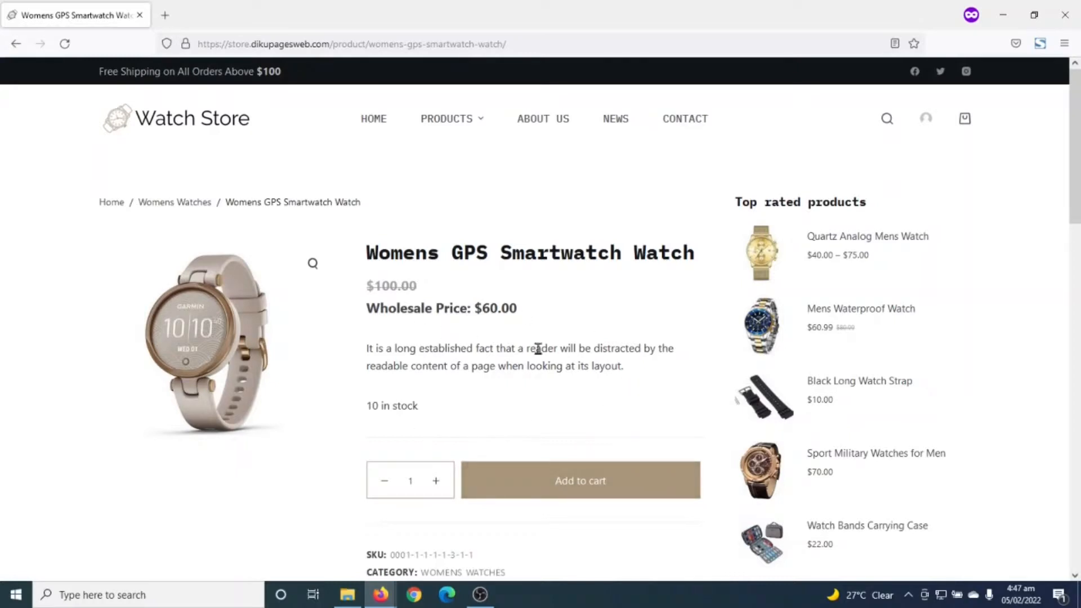
mouse_move(467, 345)
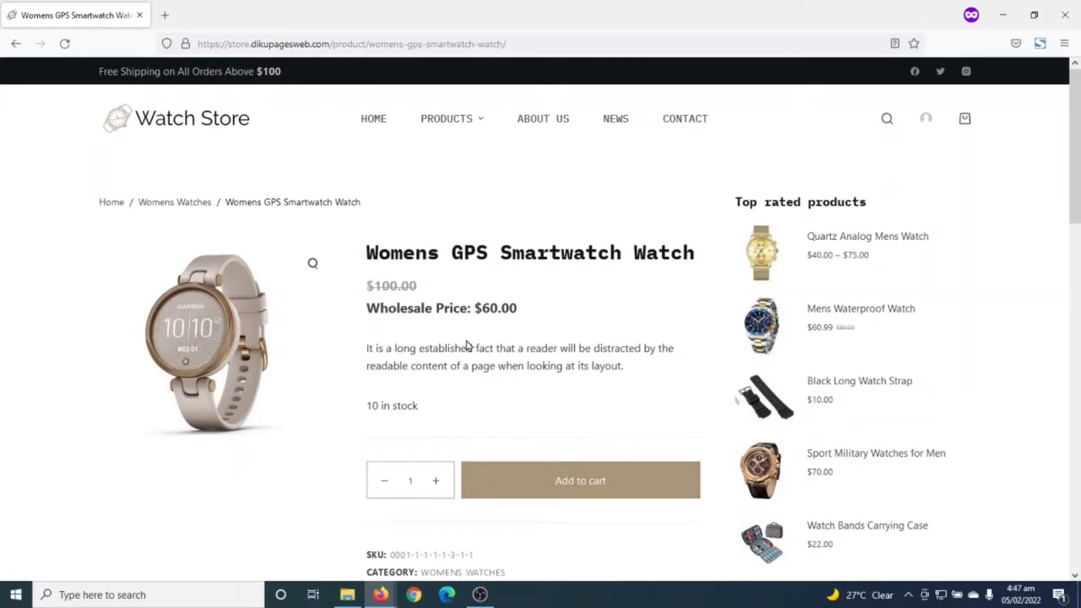
mouse_move(559, 445)
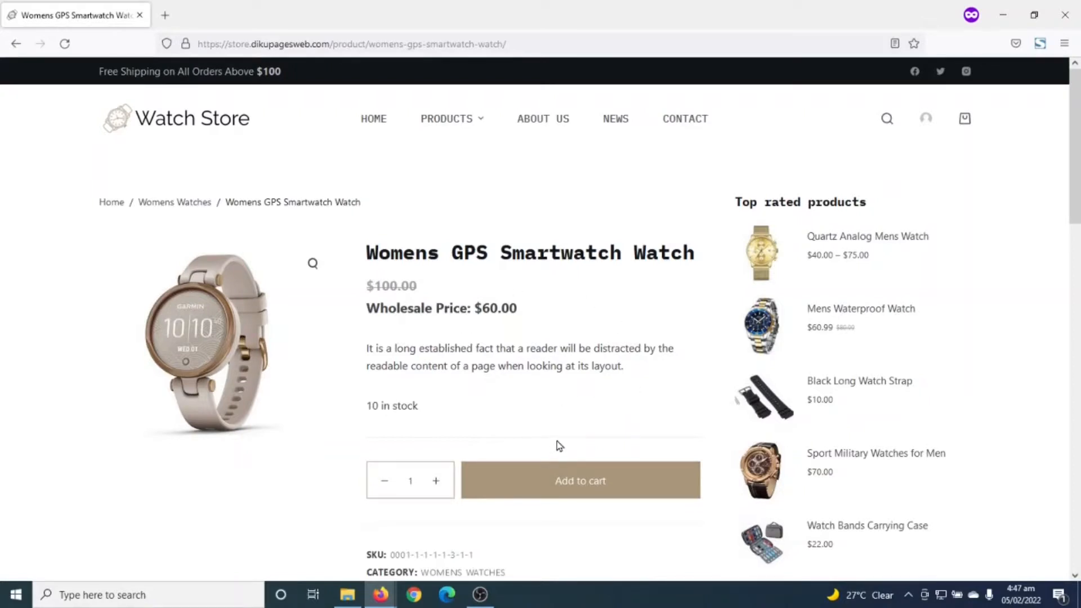
mouse_move(386, 281)
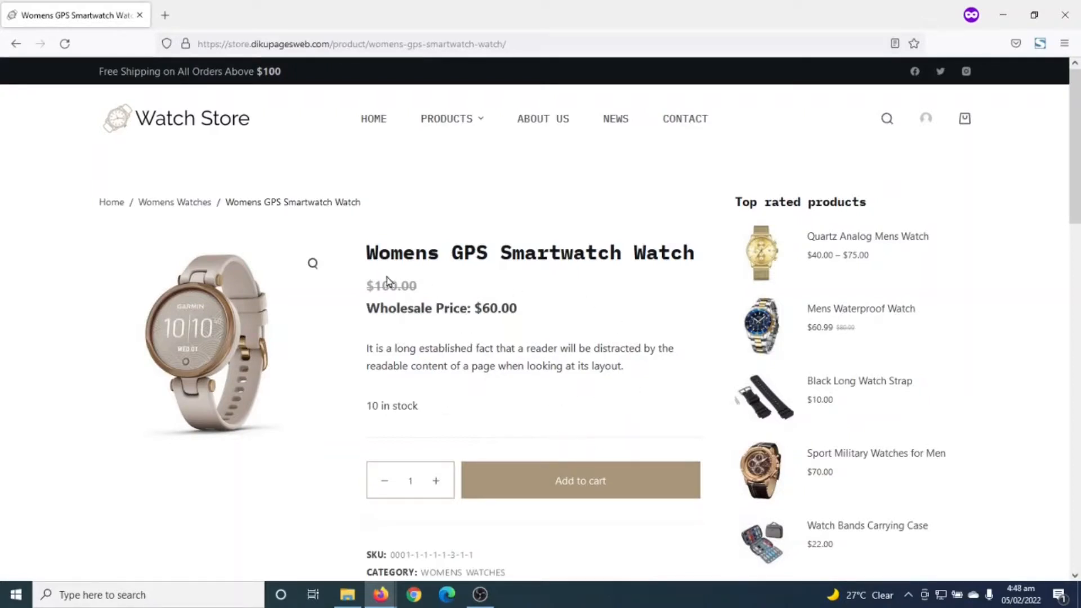
mouse_move(409, 285)
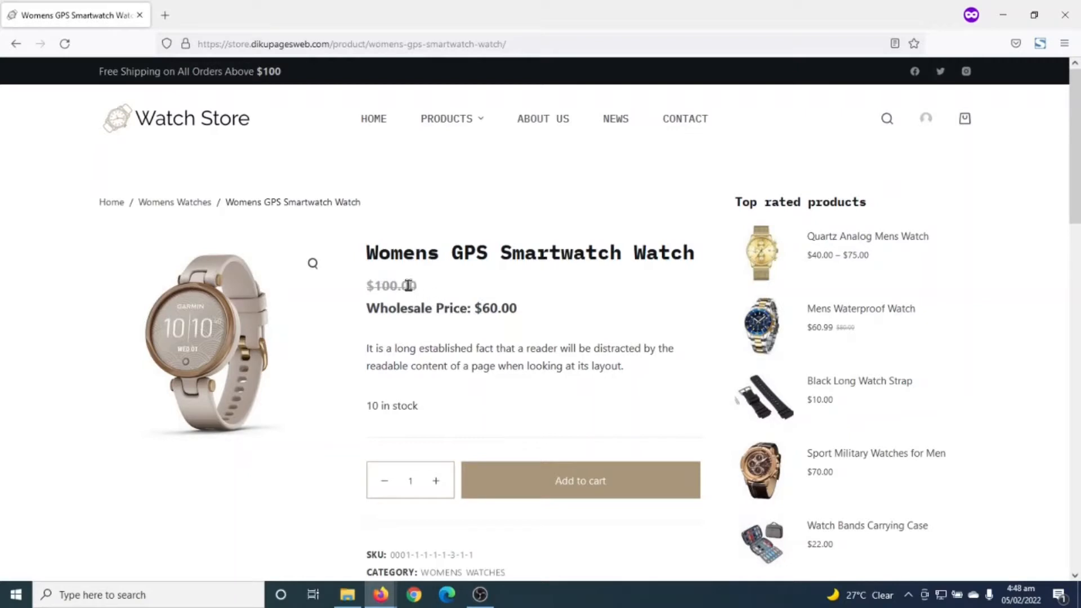
mouse_move(482, 326)
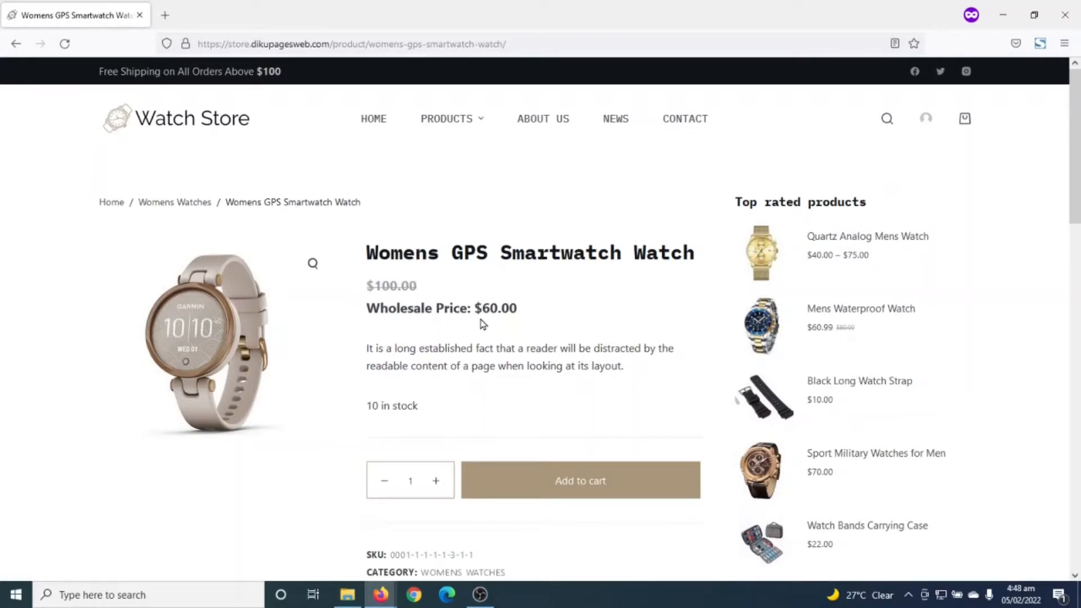
mouse_move(571, 346)
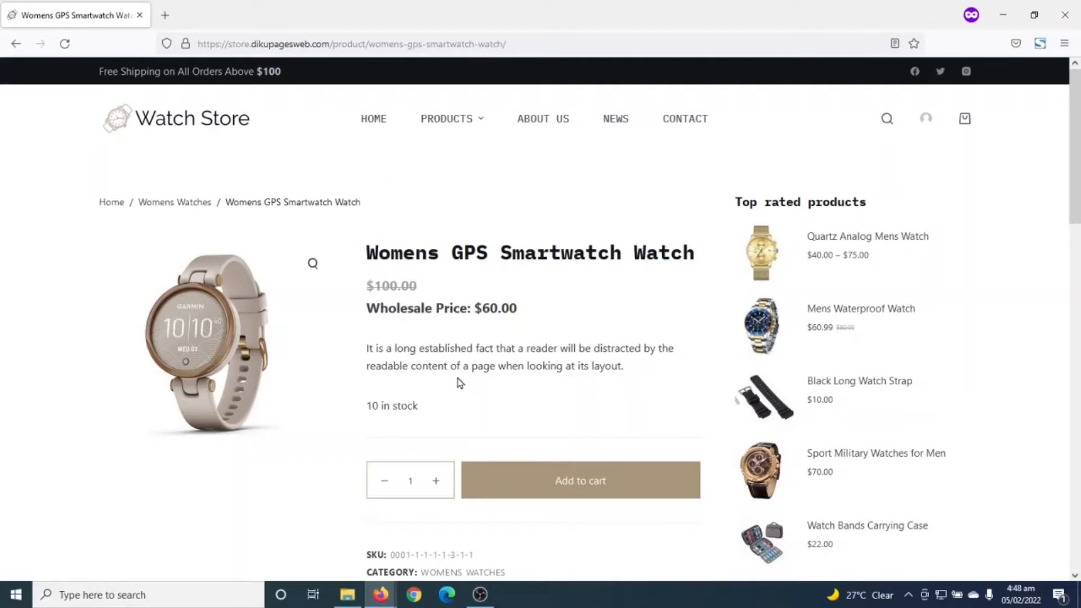
mouse_move(409, 309)
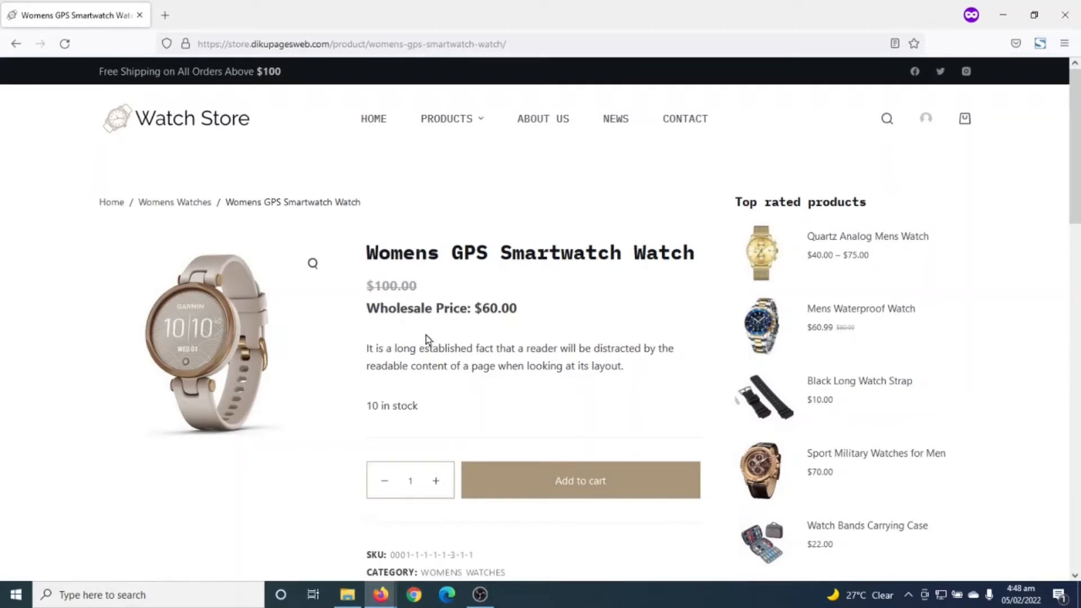
mouse_move(434, 361)
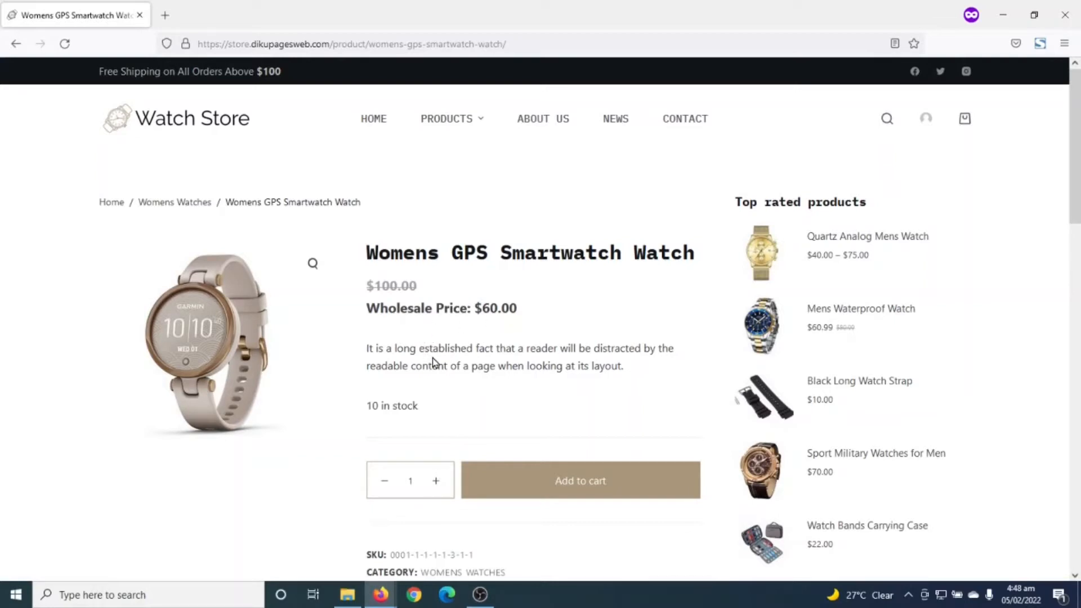
mouse_move(645, 276)
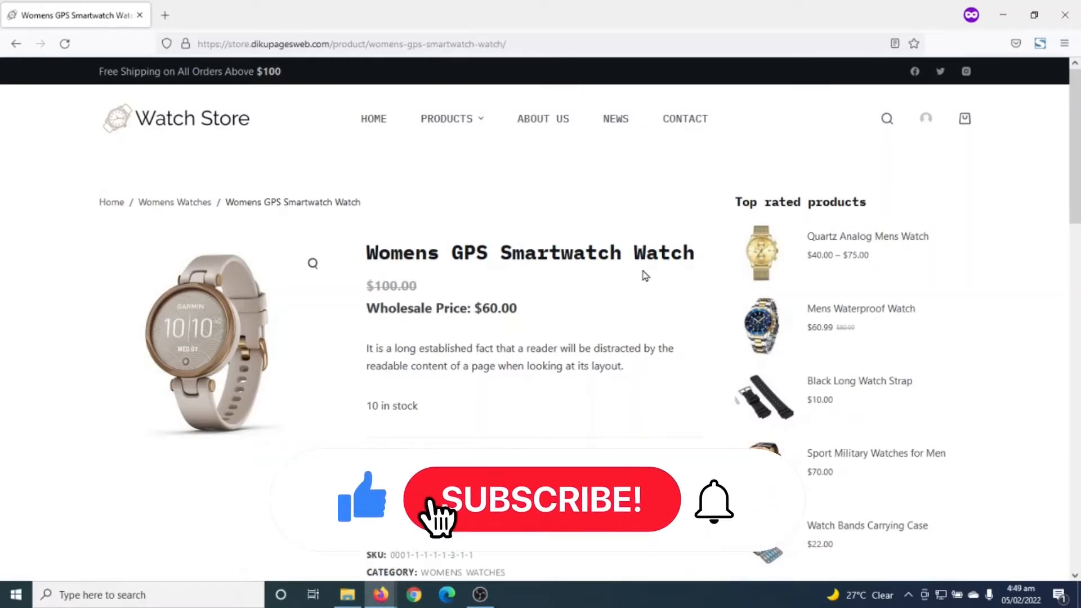
left_click(546, 500)
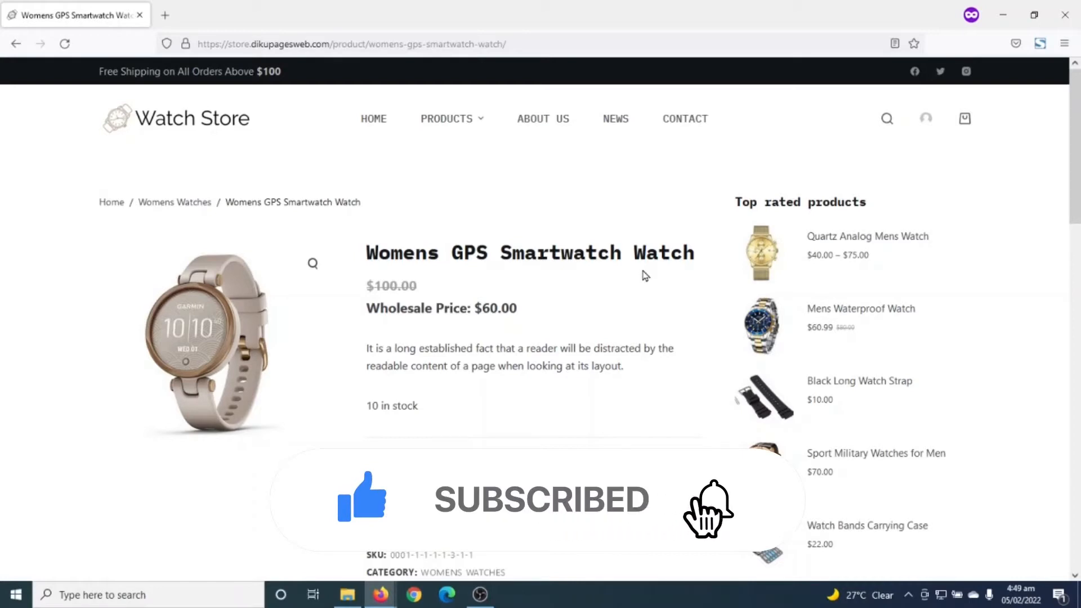